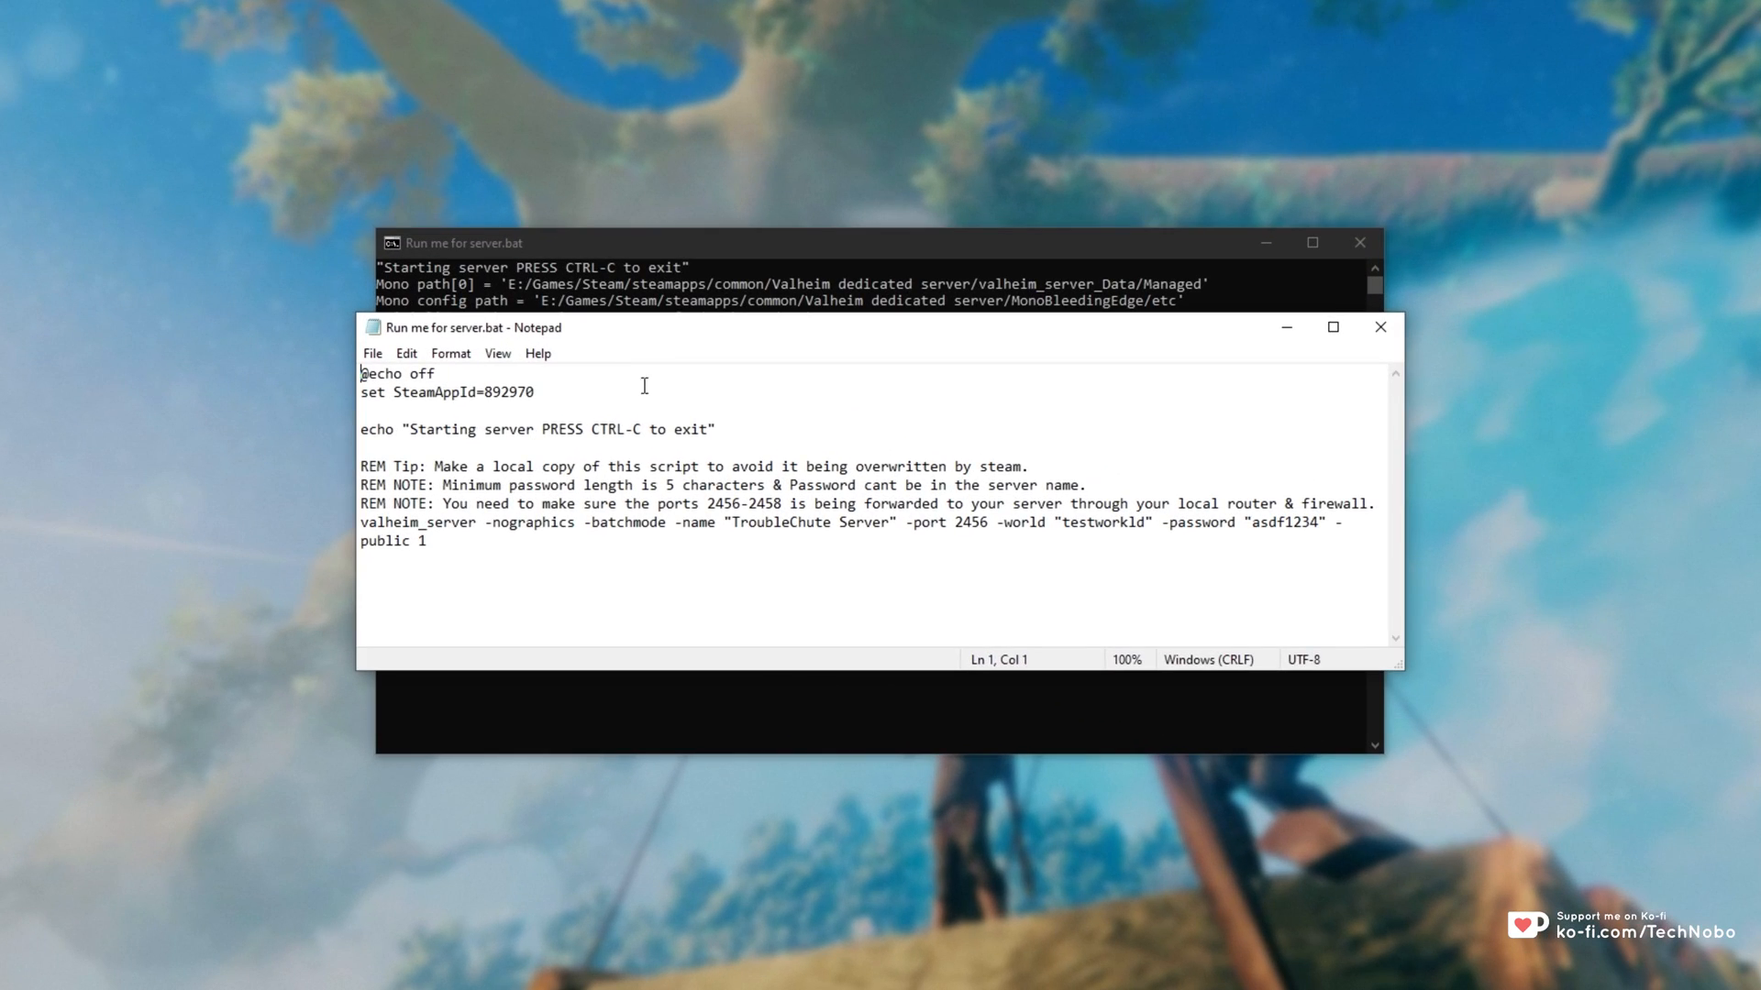
Step: Review the script's valheim_server command, port 2456 setting and server name in Notepad
double_click(421, 522)
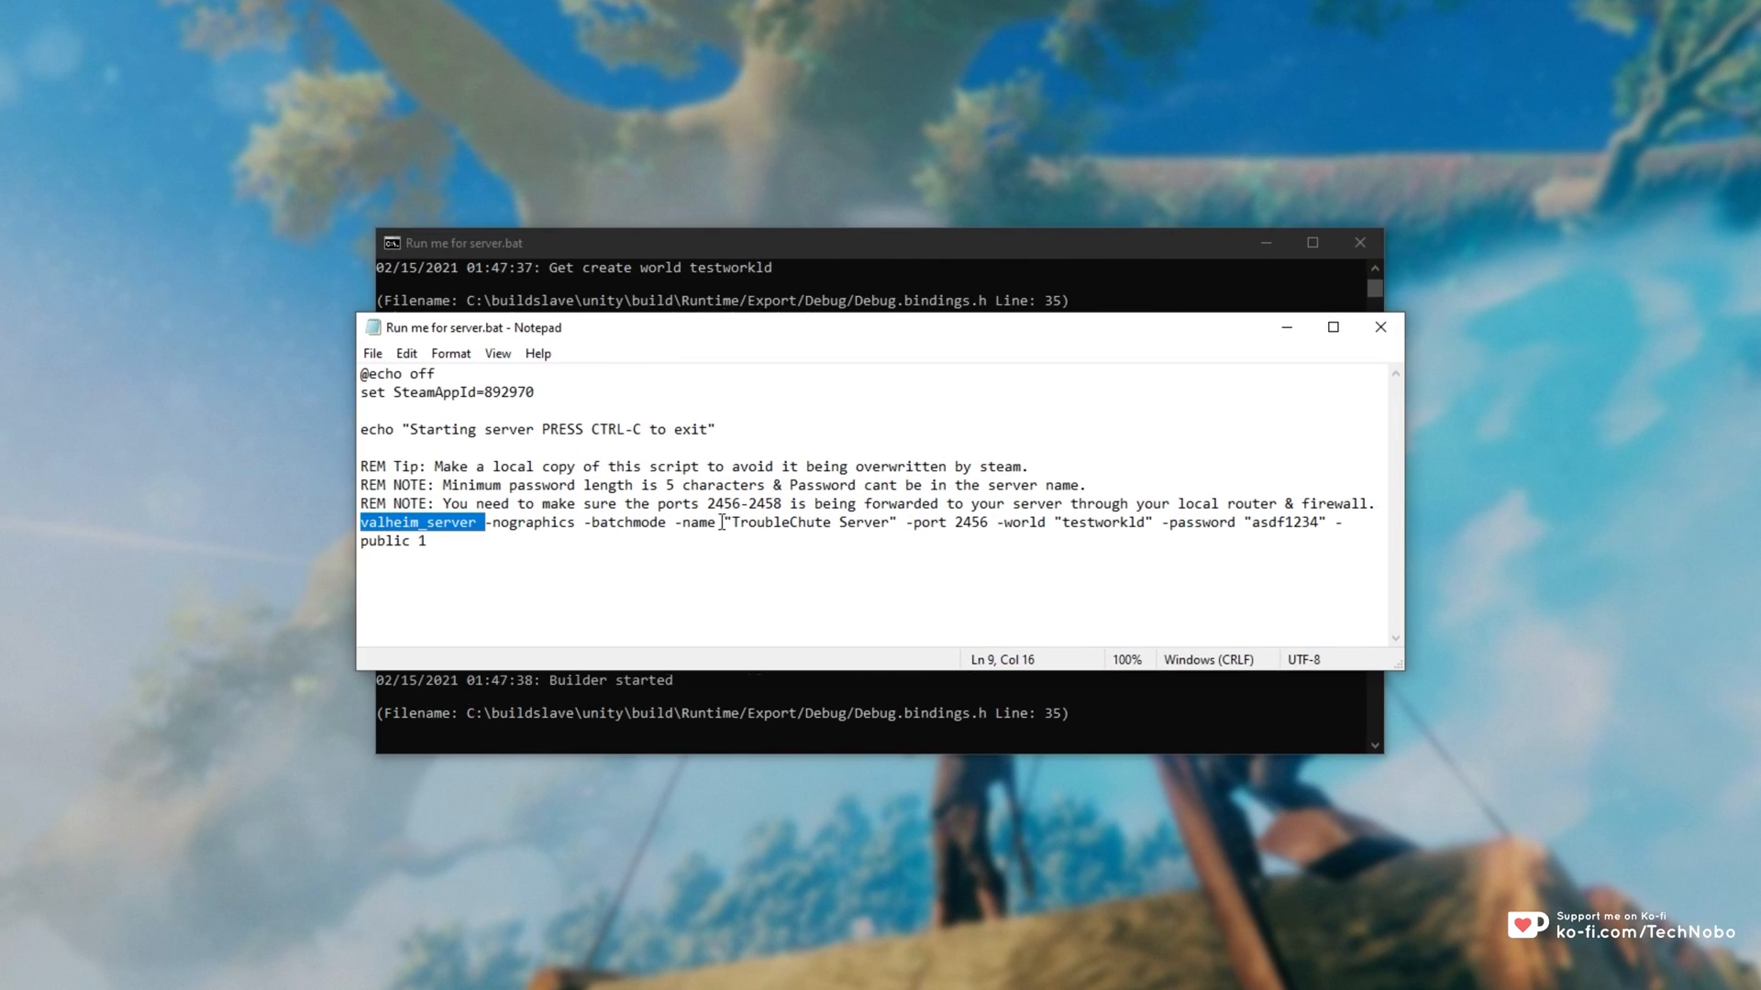
double_click(961, 521)
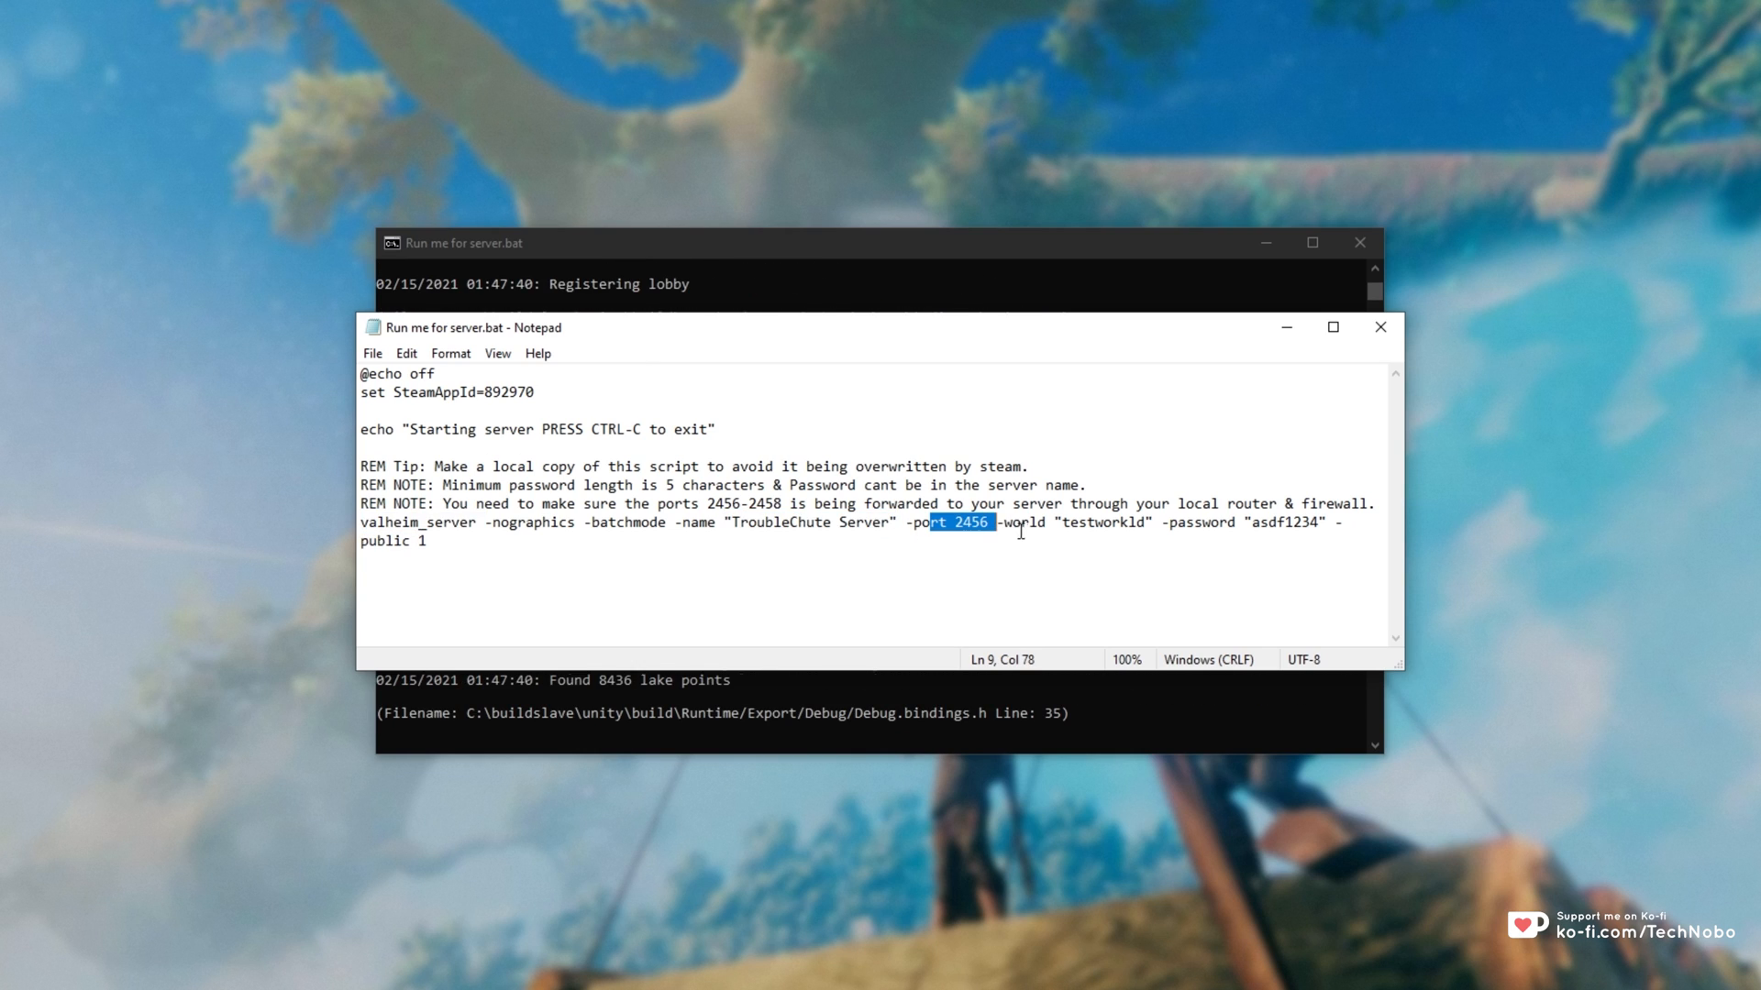
double_click(1205, 521)
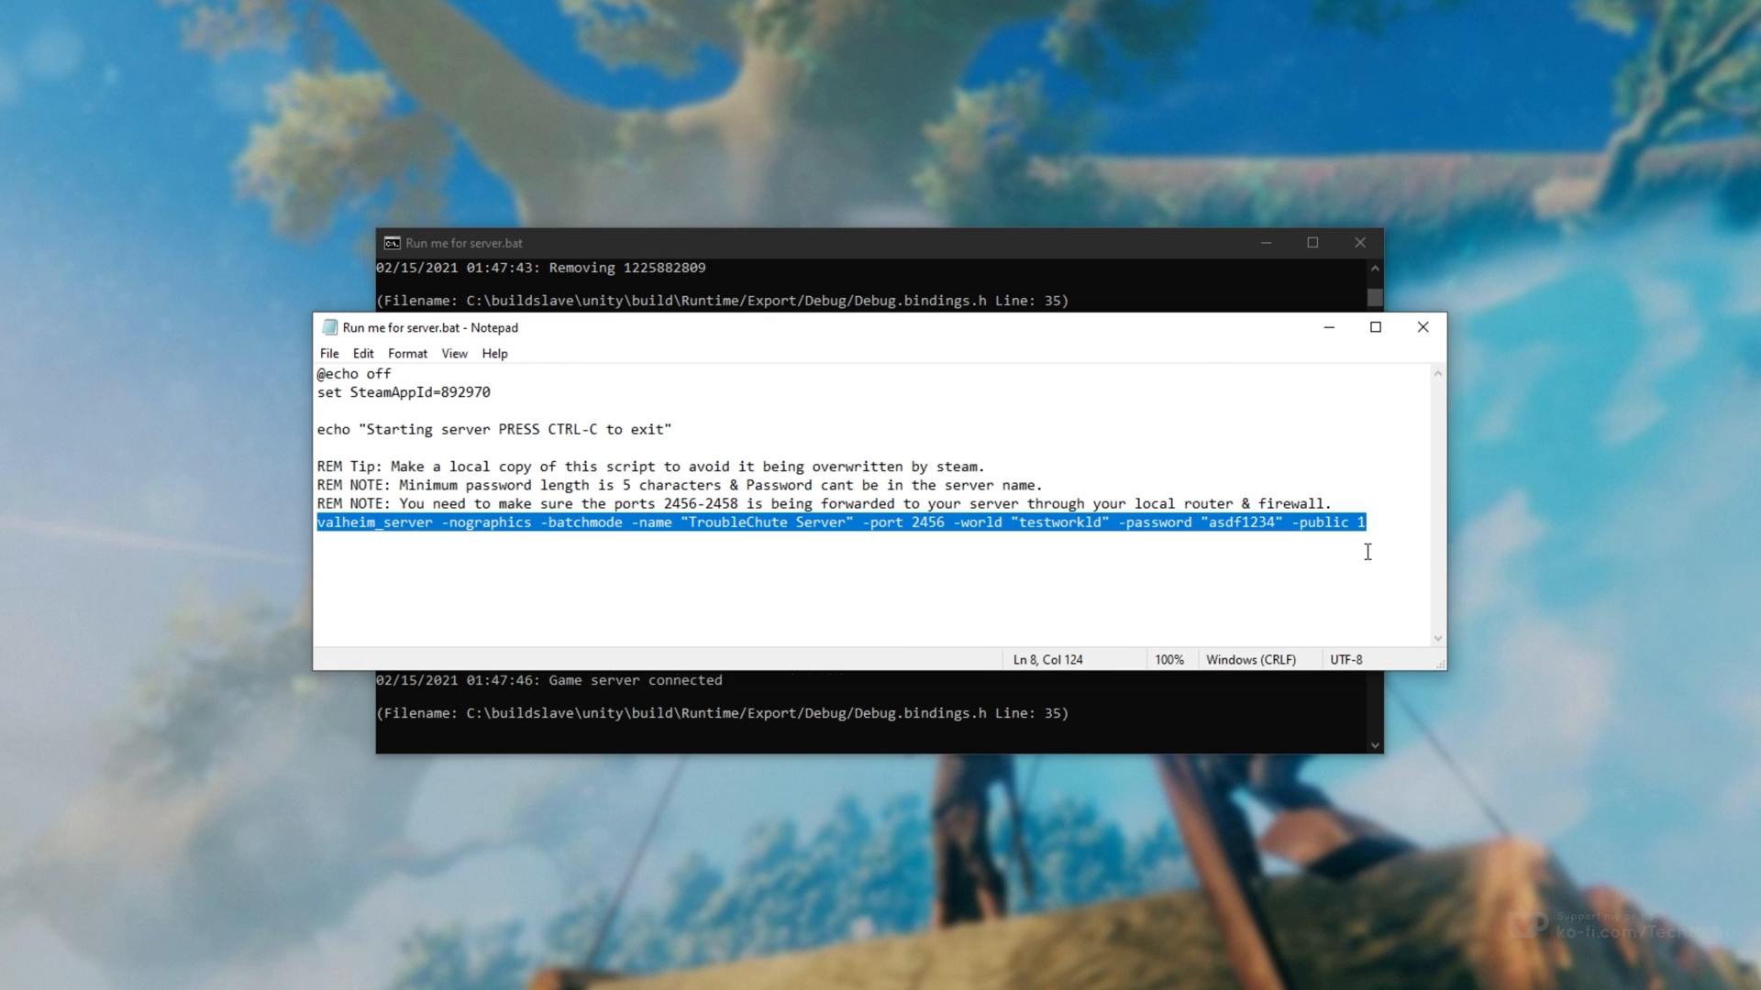
left_click(749, 532)
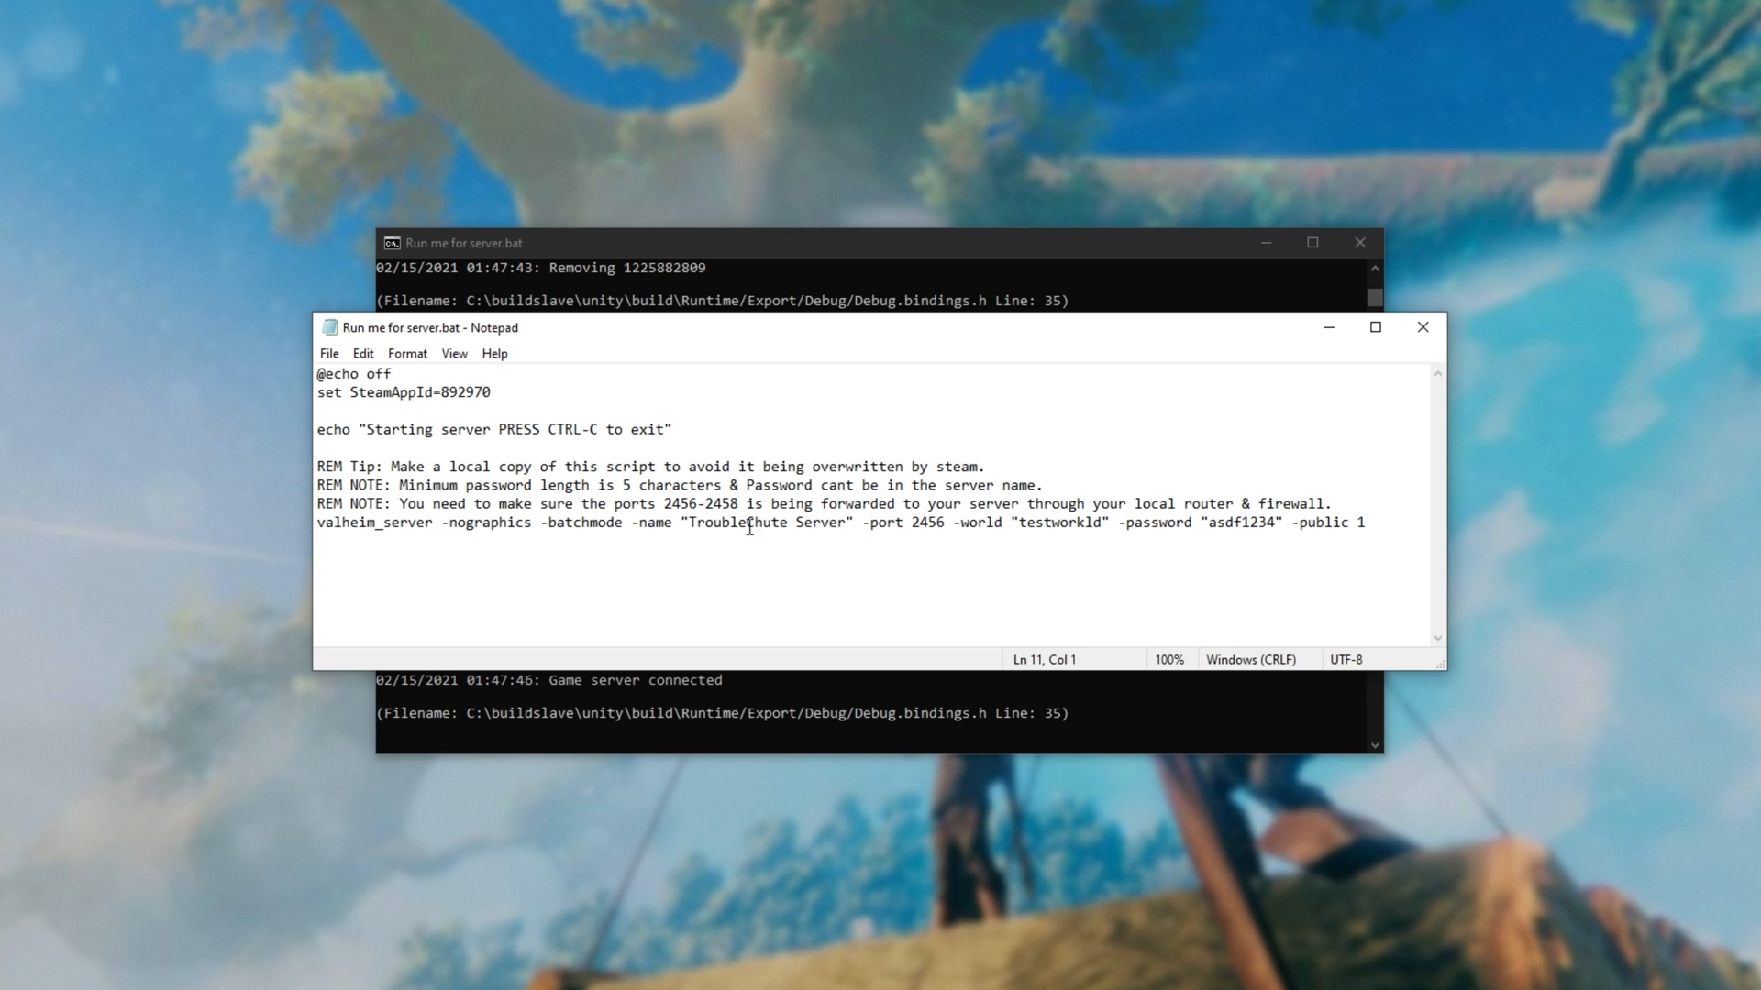
double_click(655, 522)
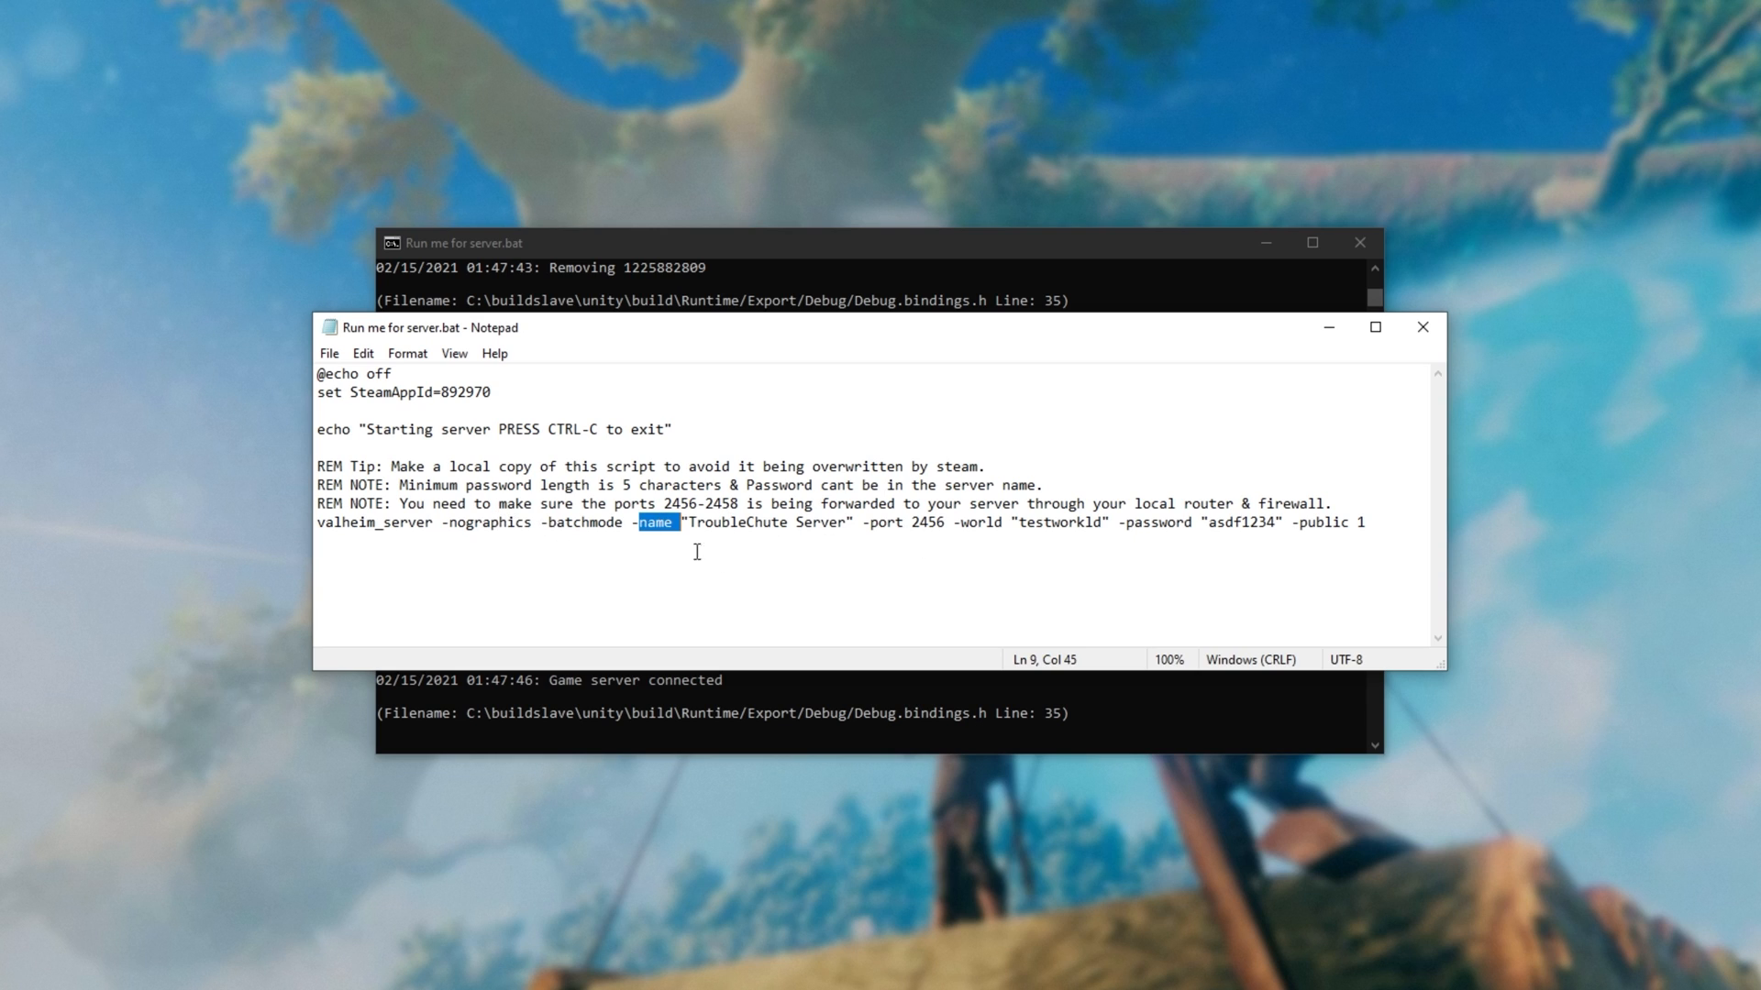
double_click(981, 522)
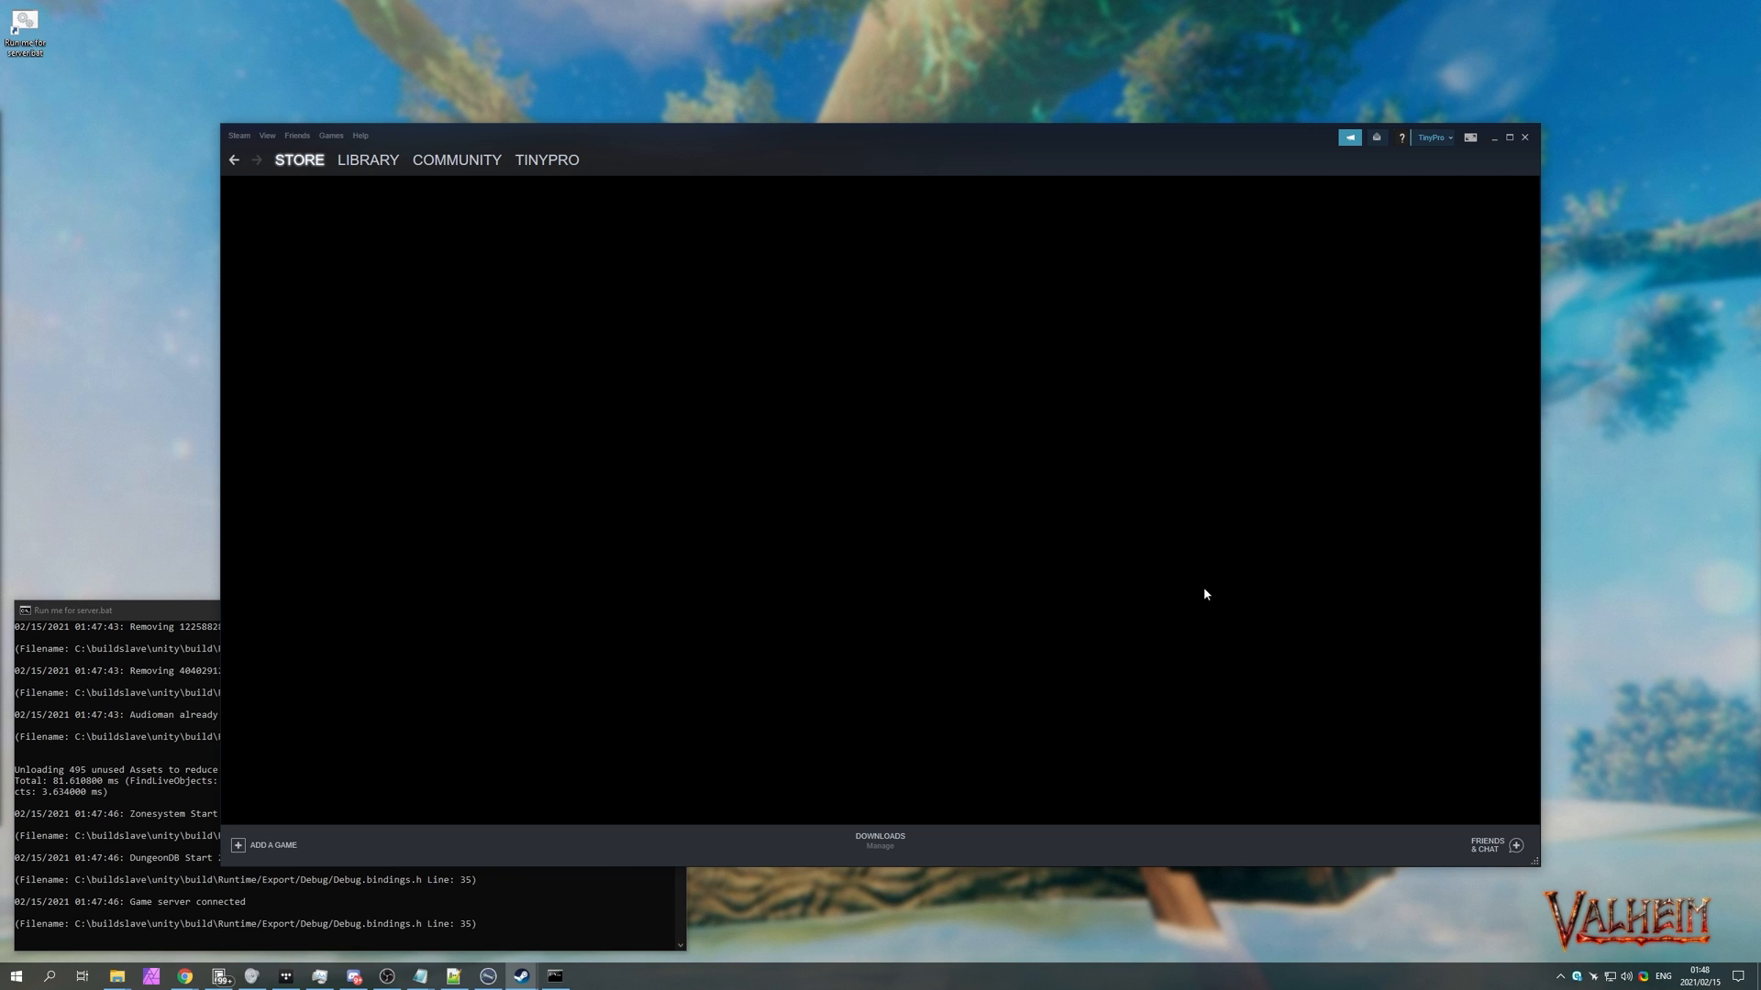
Step: Open the server browser's Favorites and select the 127.0.0.1:2456 and 51.68.202.249:2457 entries
left_click(63, 15)
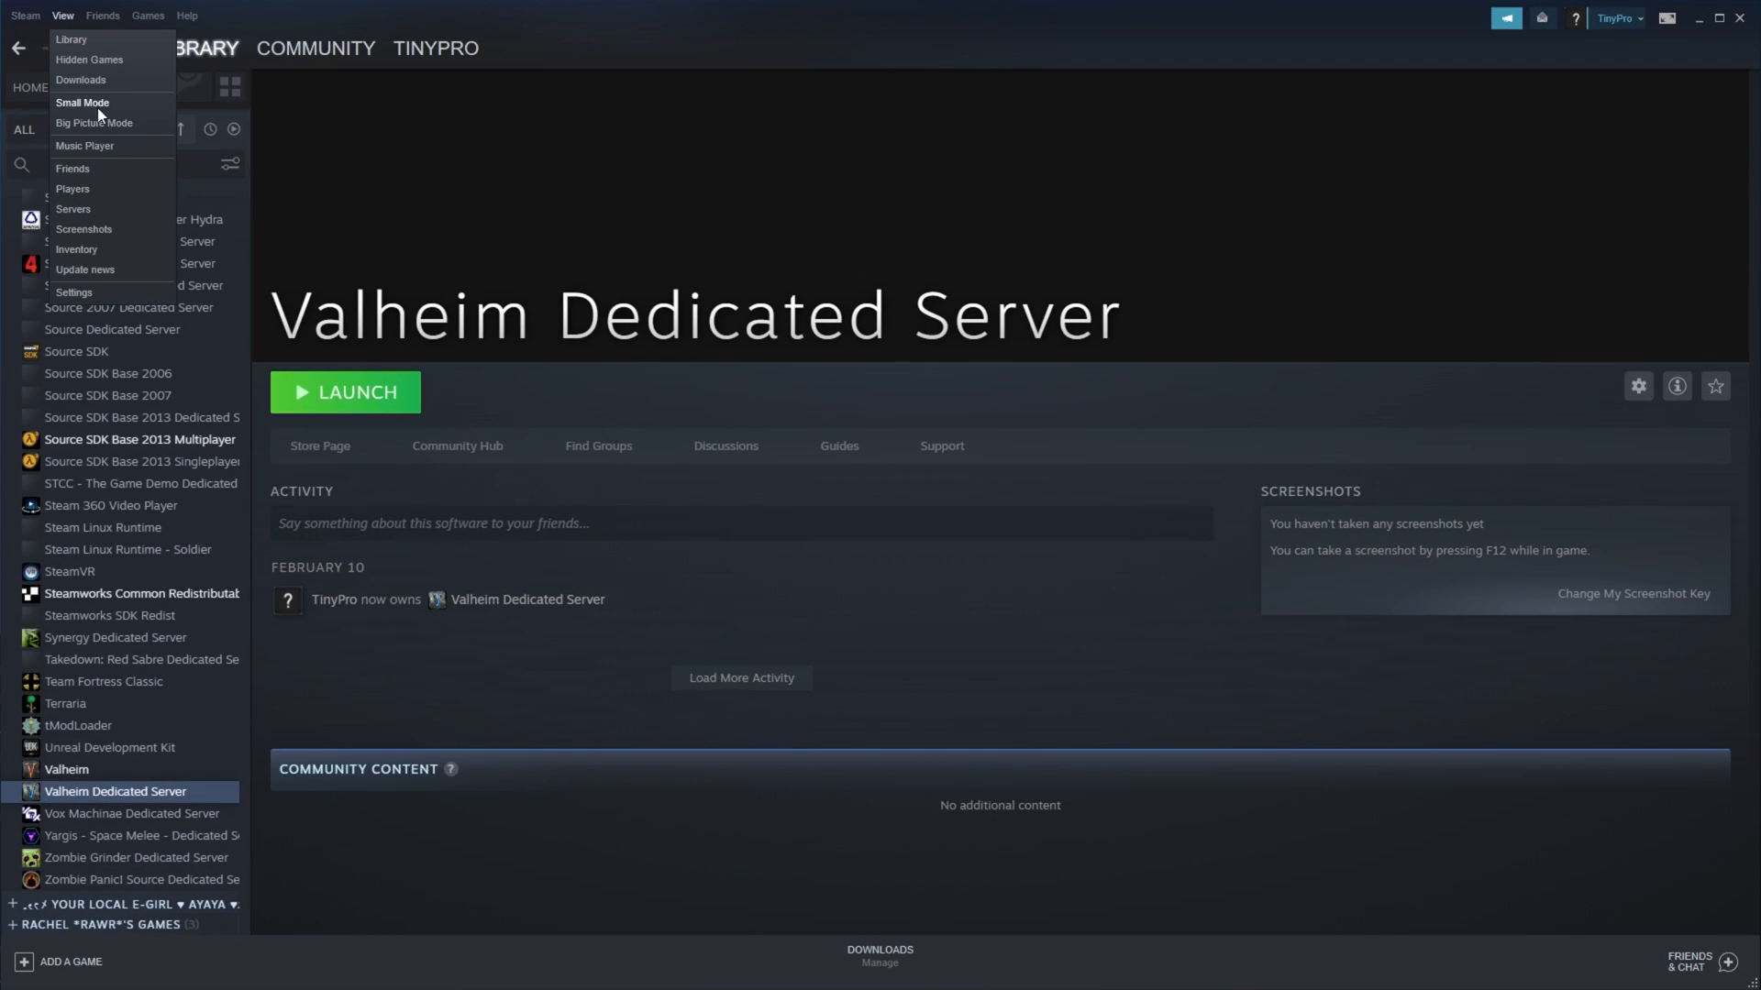
left_click(73, 209)
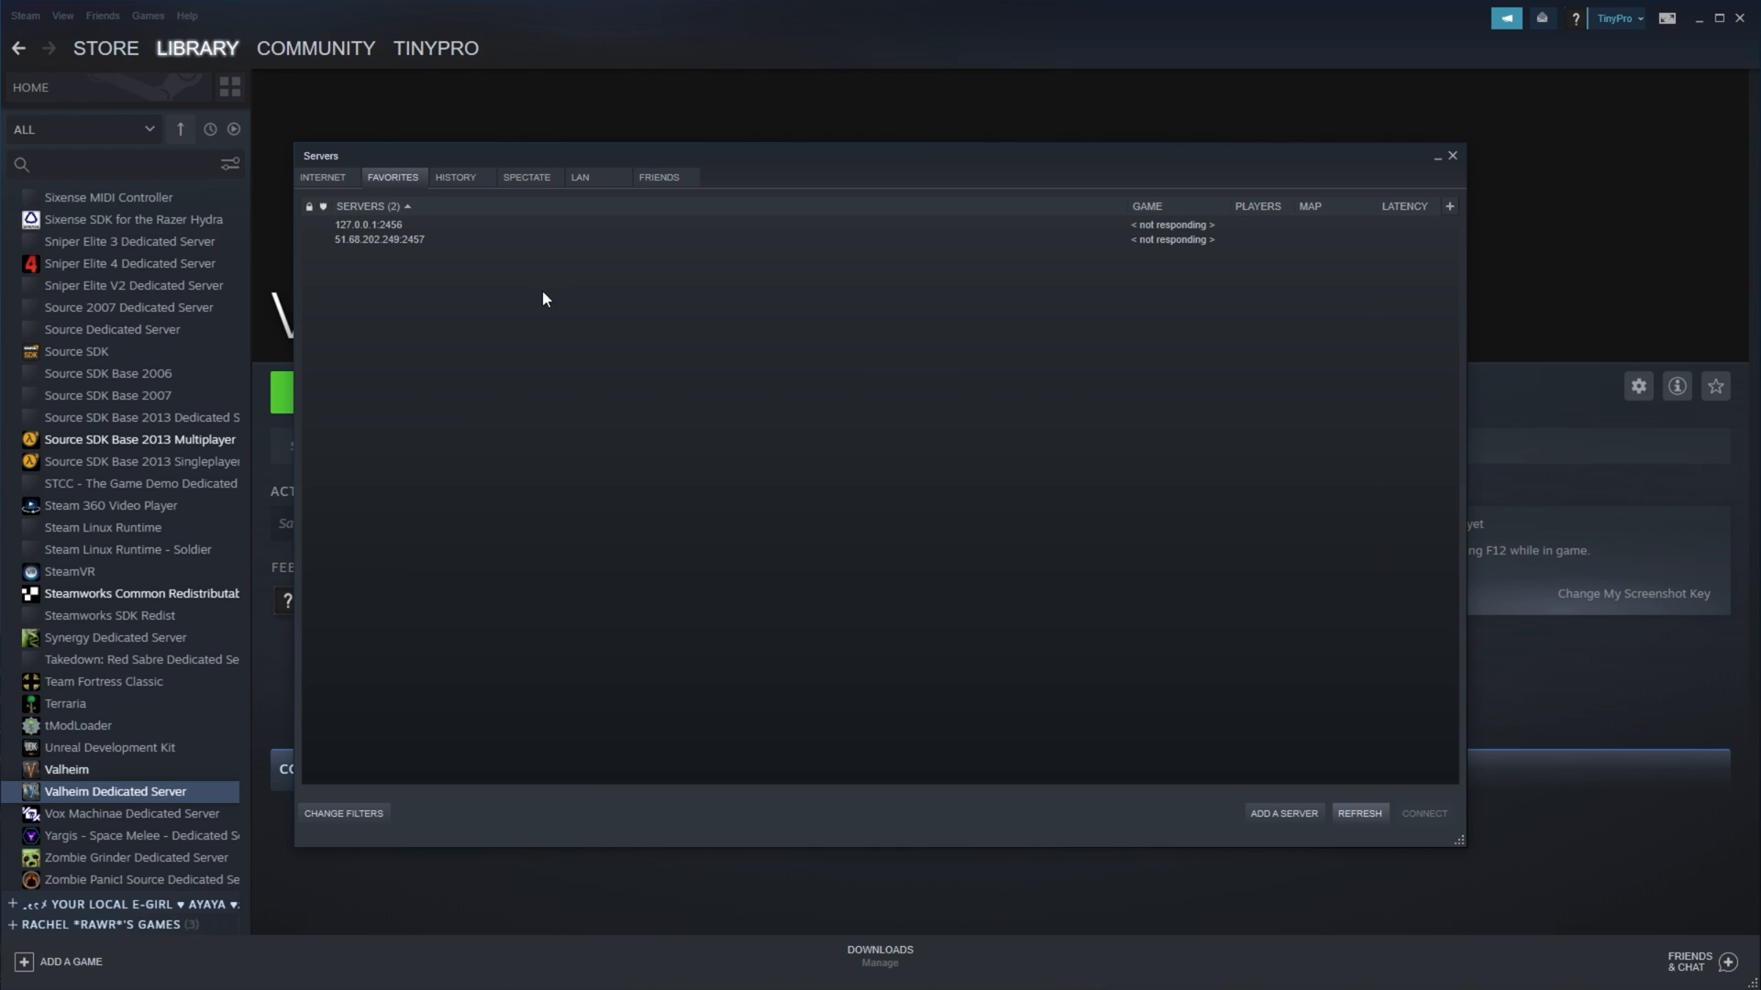
left_click(367, 225)
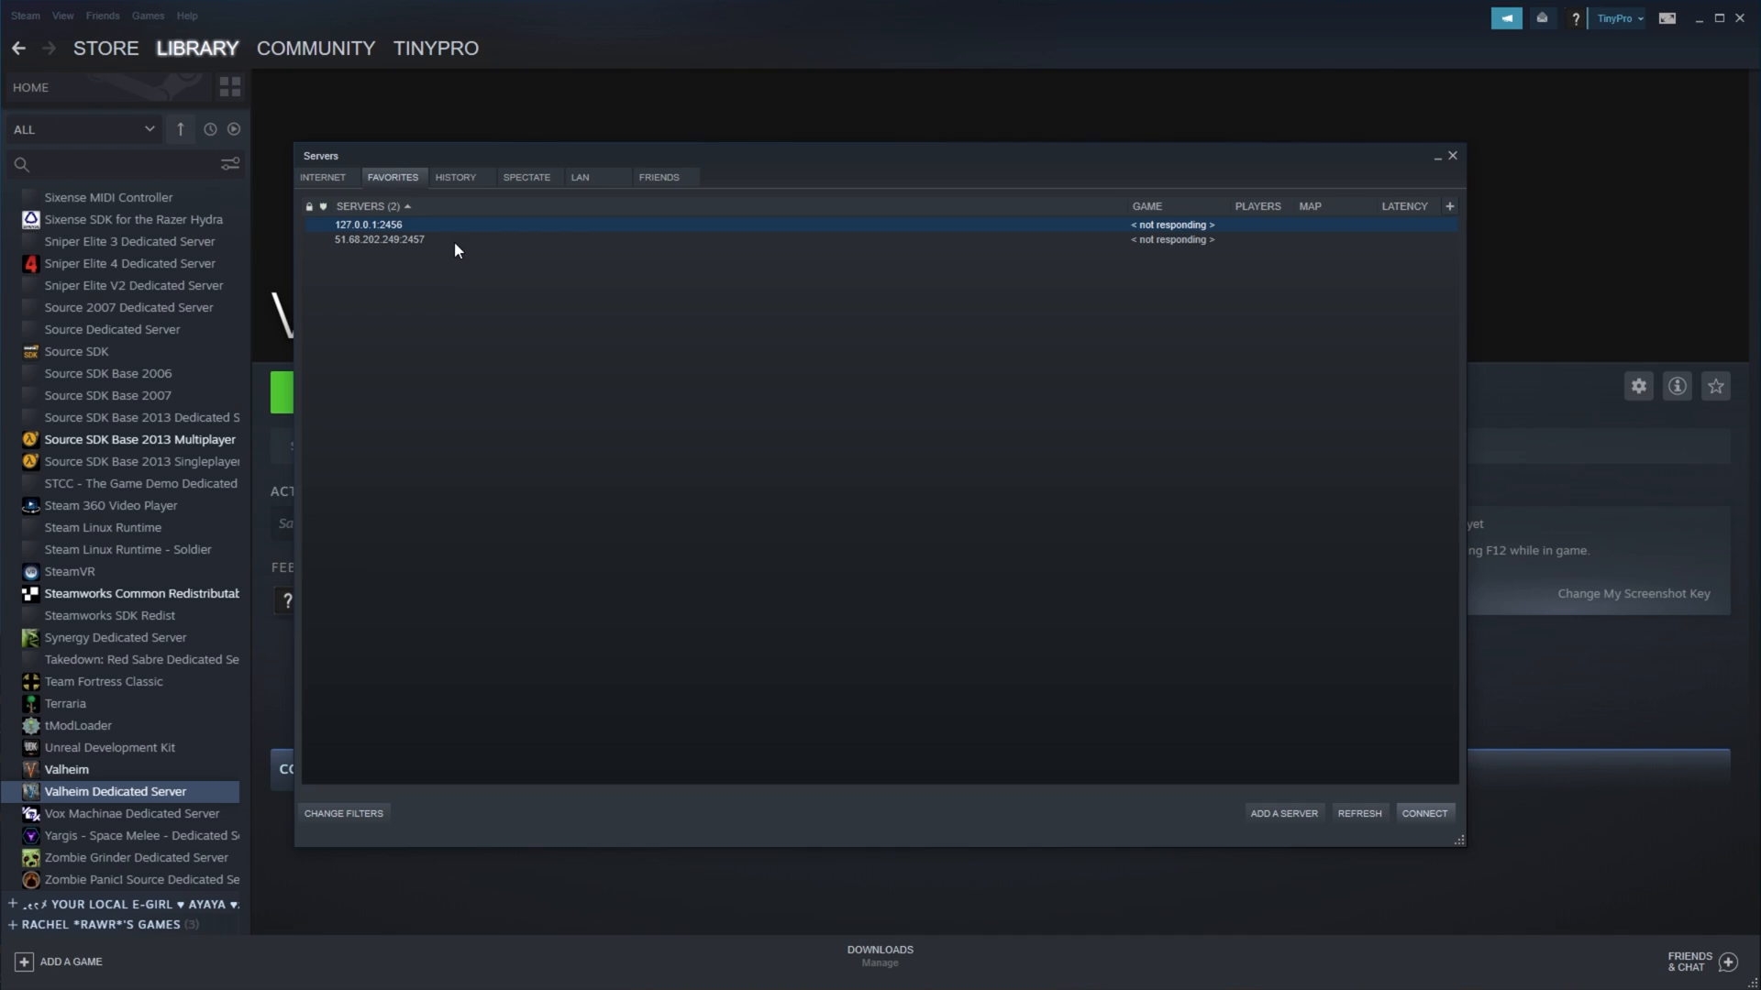
left_click(380, 239)
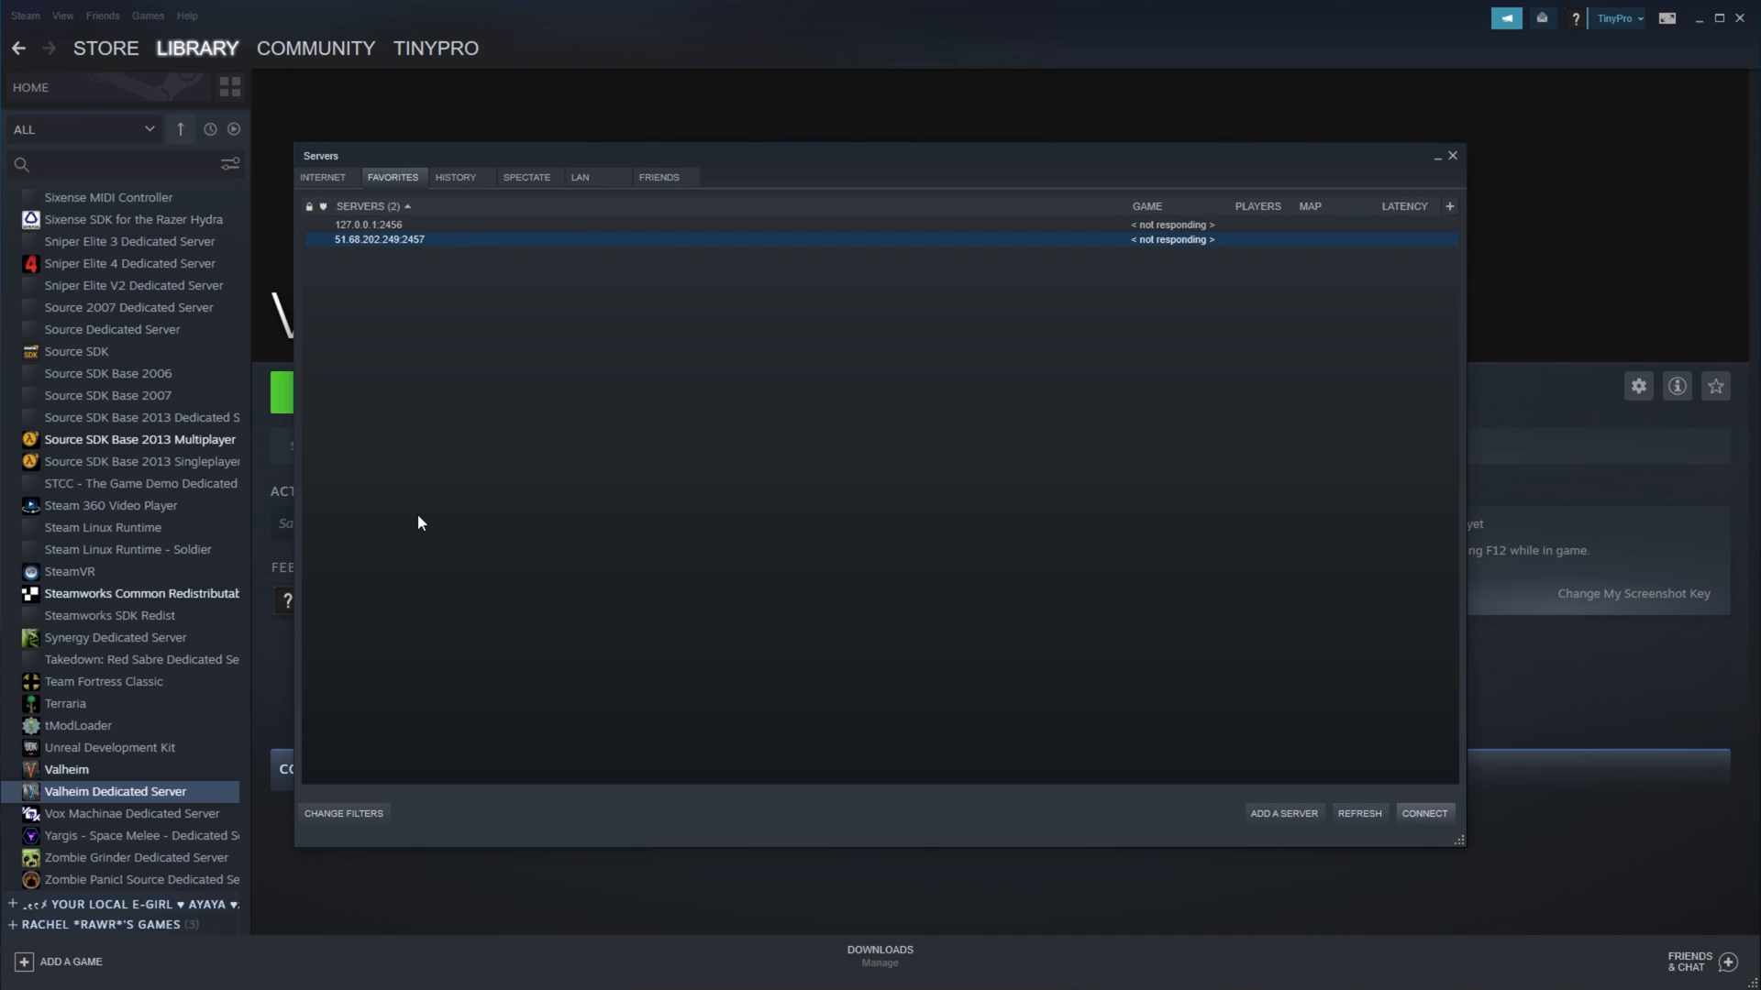
mouse_move(432, 286)
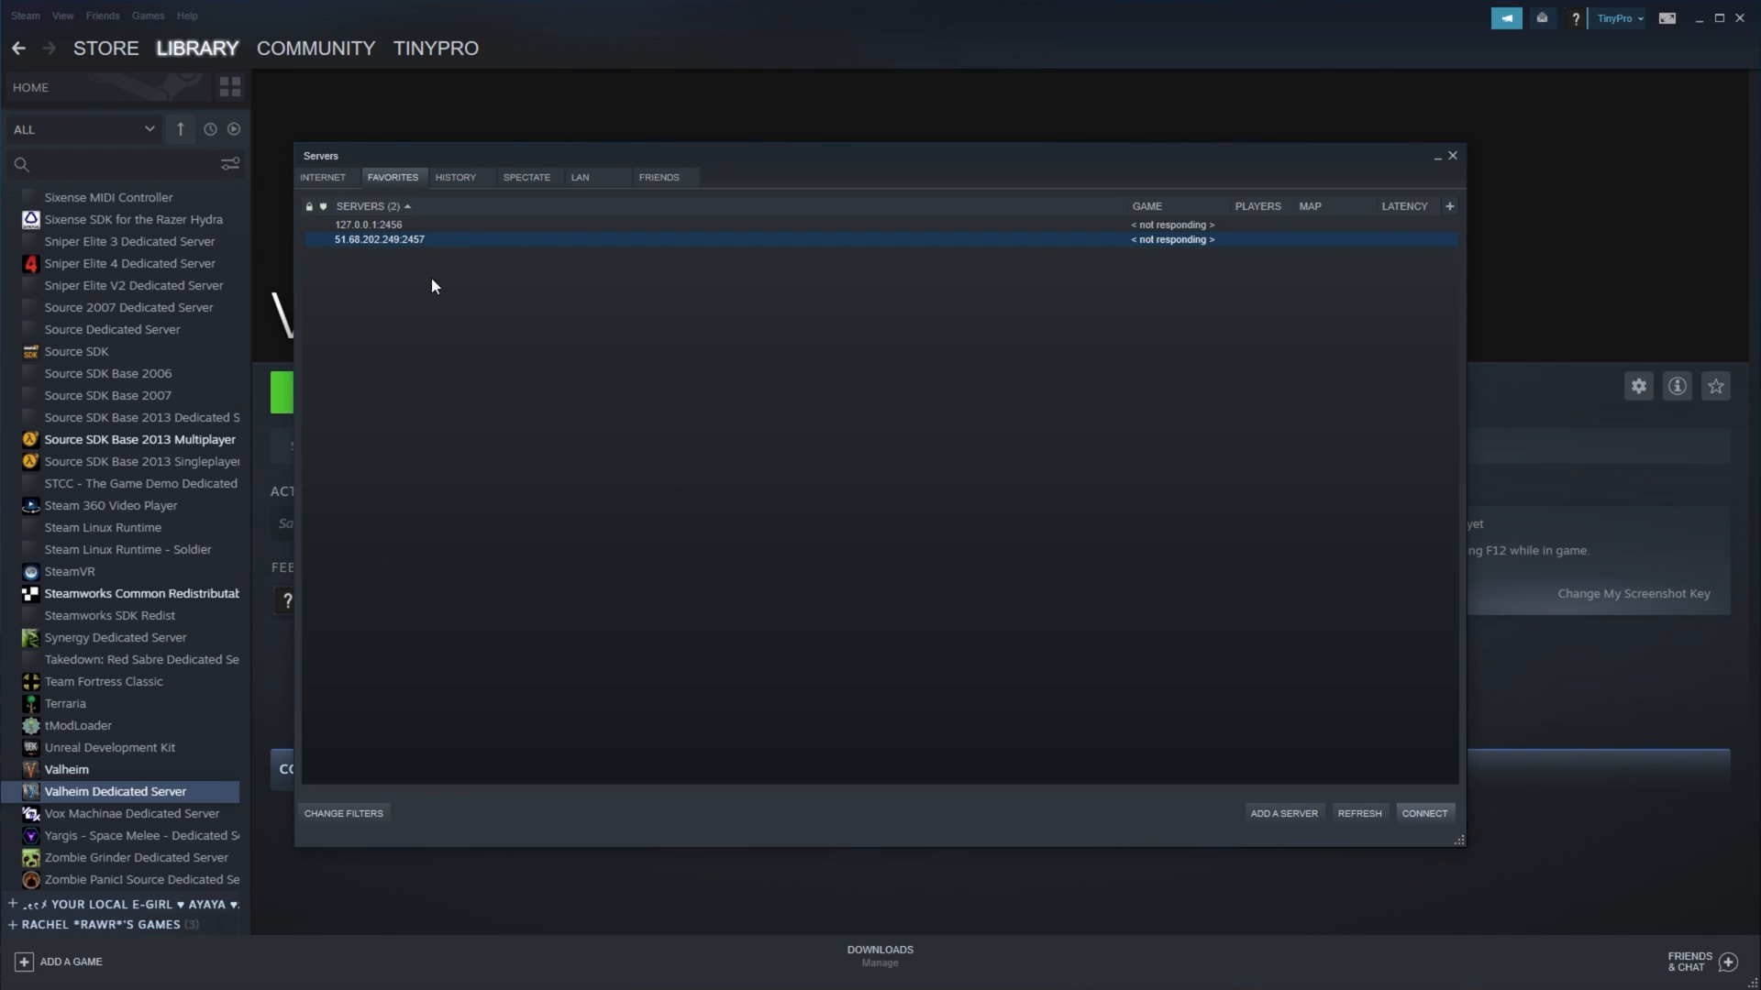
left_click(369, 225)
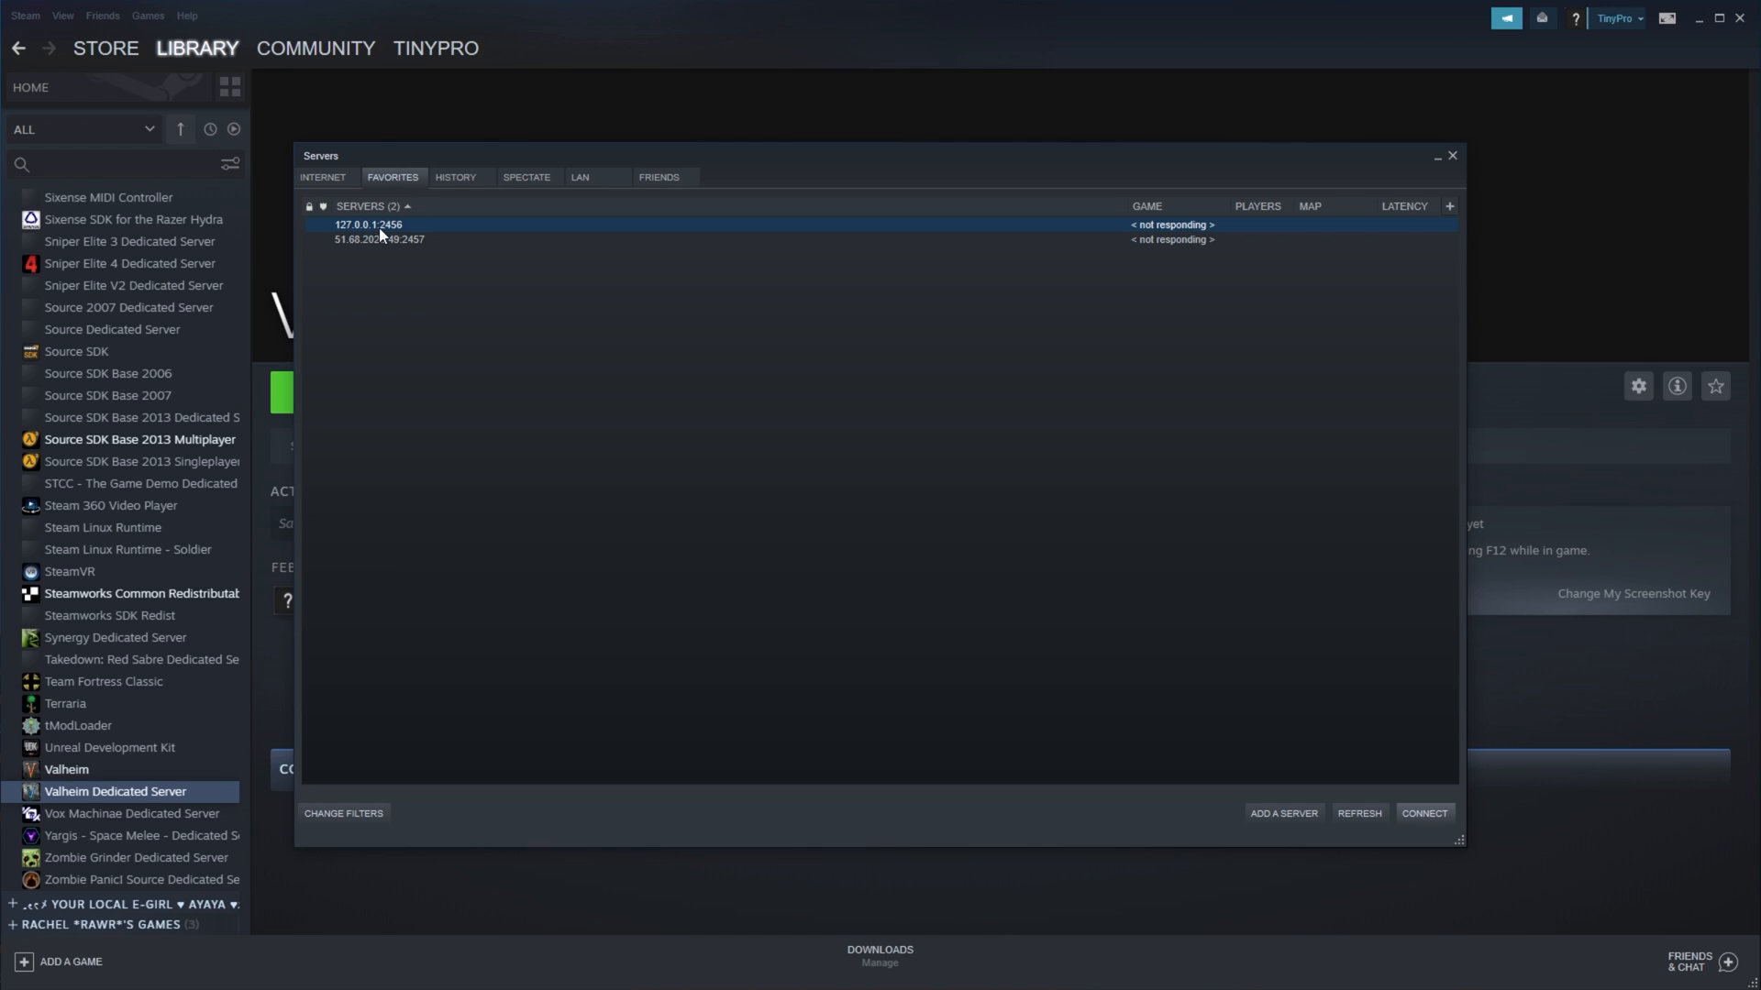
mouse_move(387, 236)
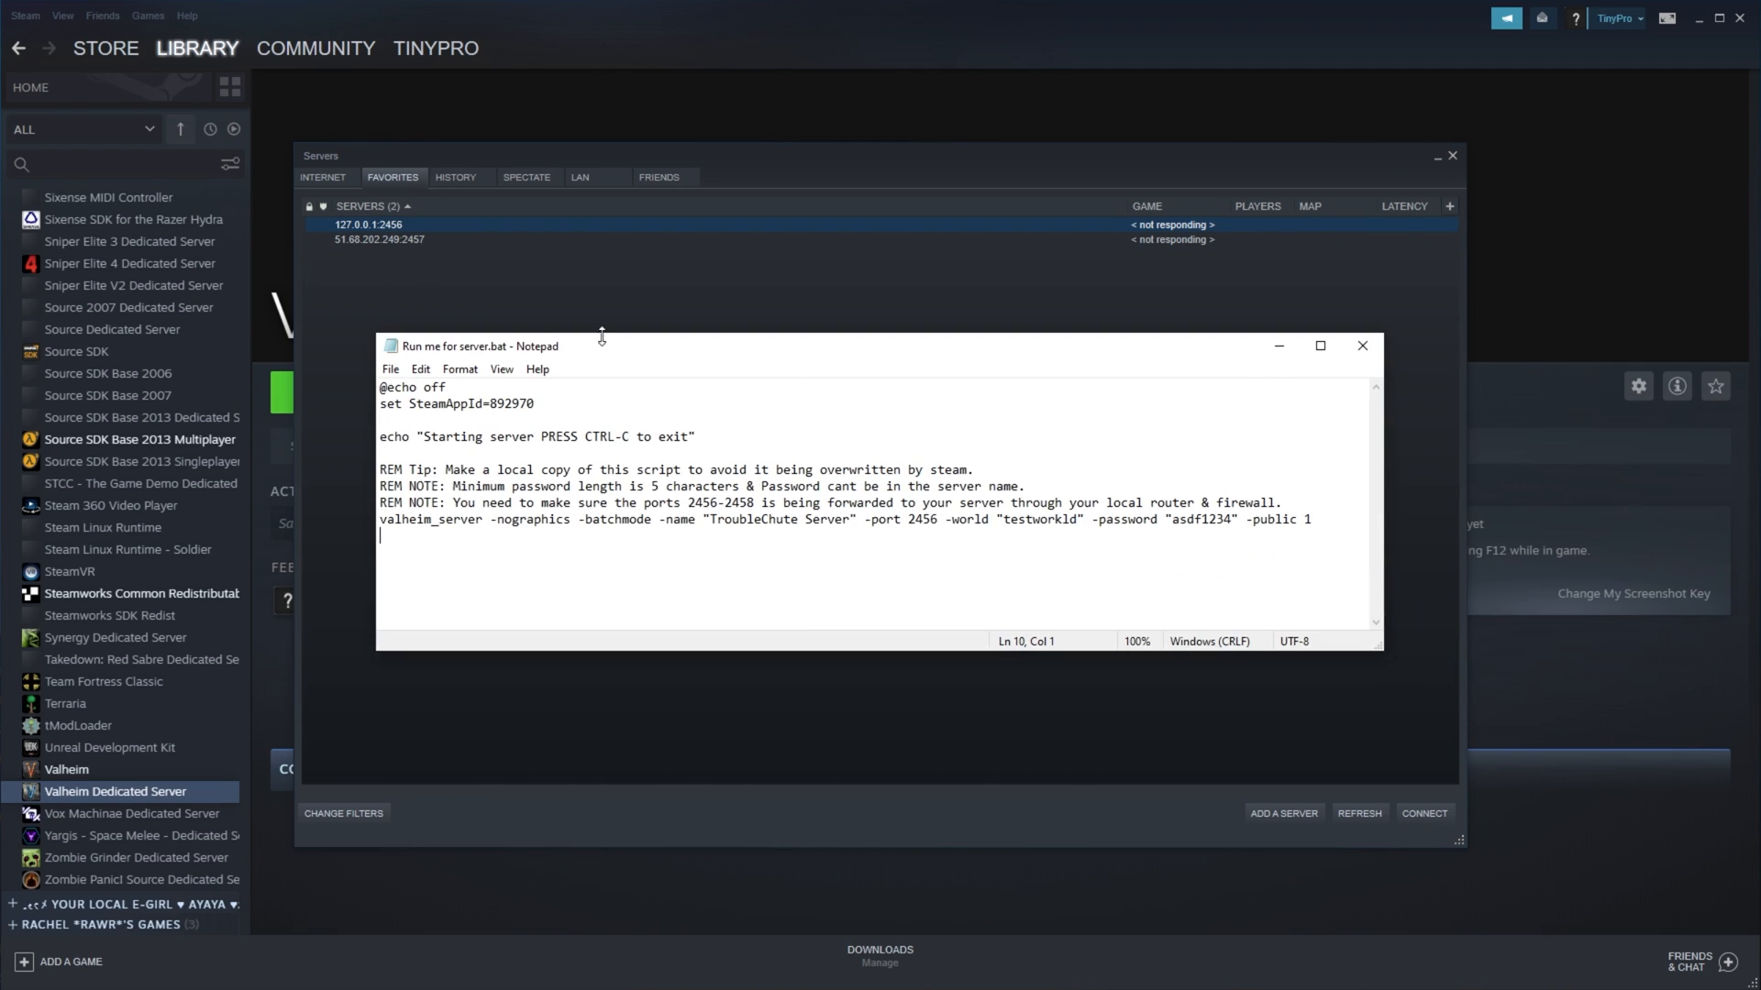
mouse_move(601, 338)
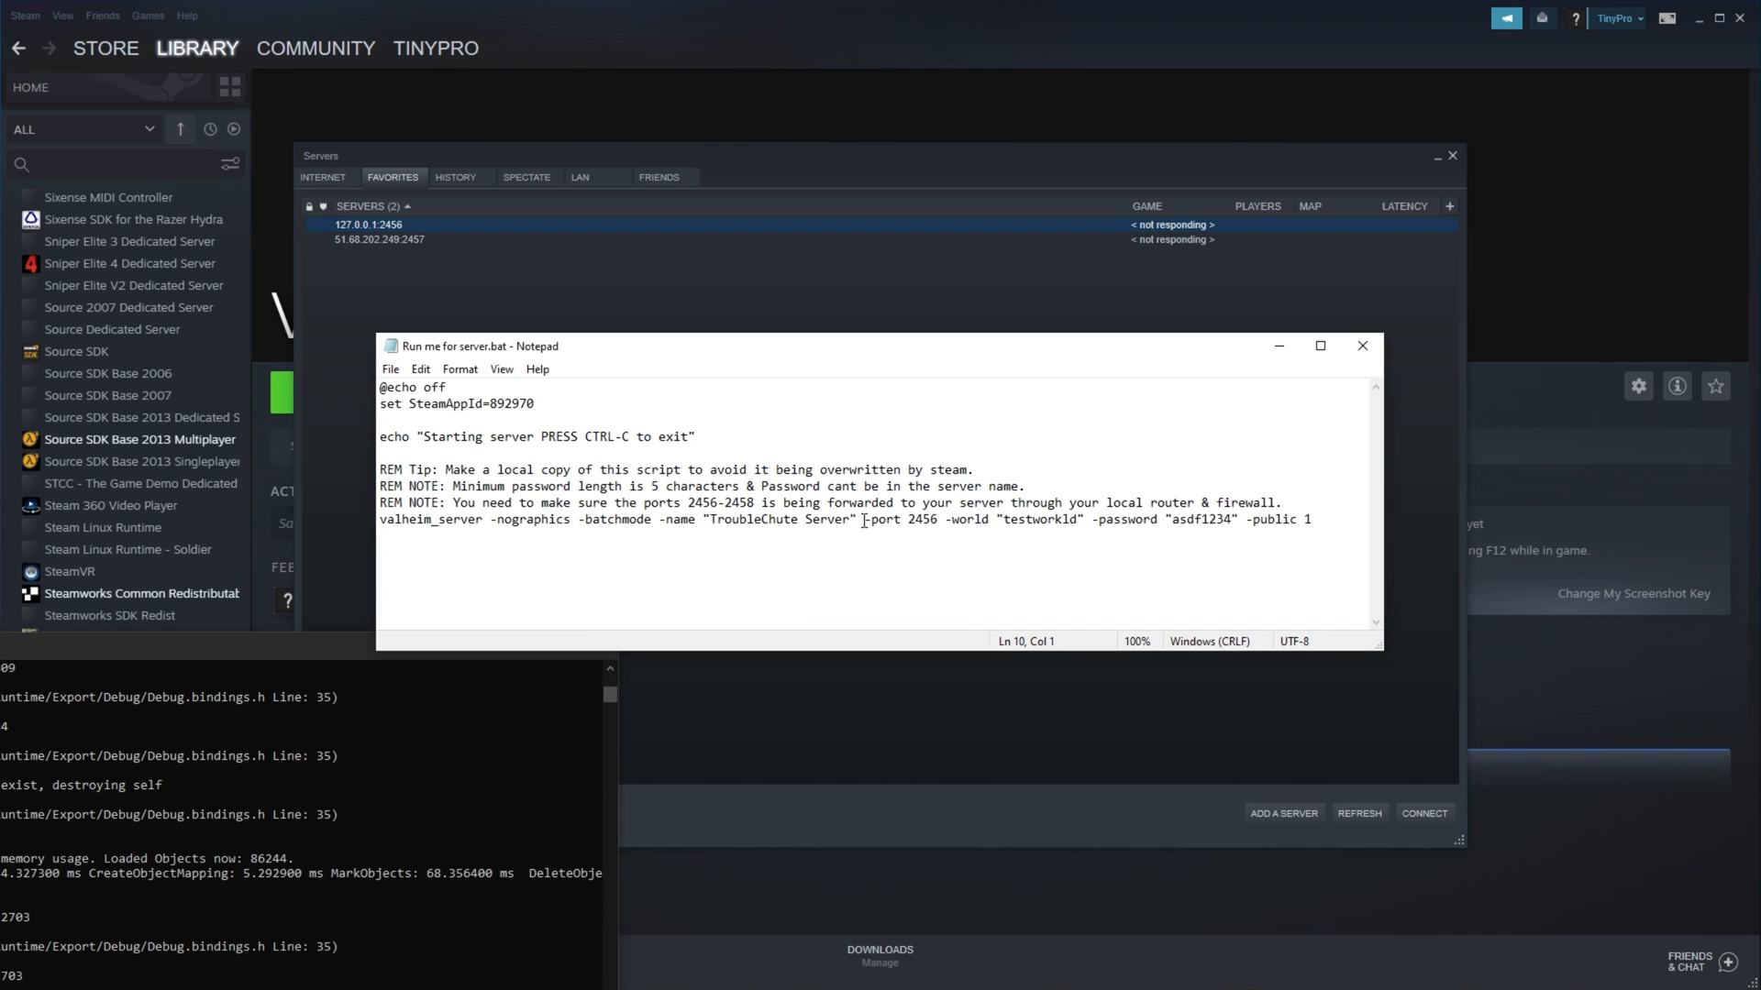
double_click(885, 519)
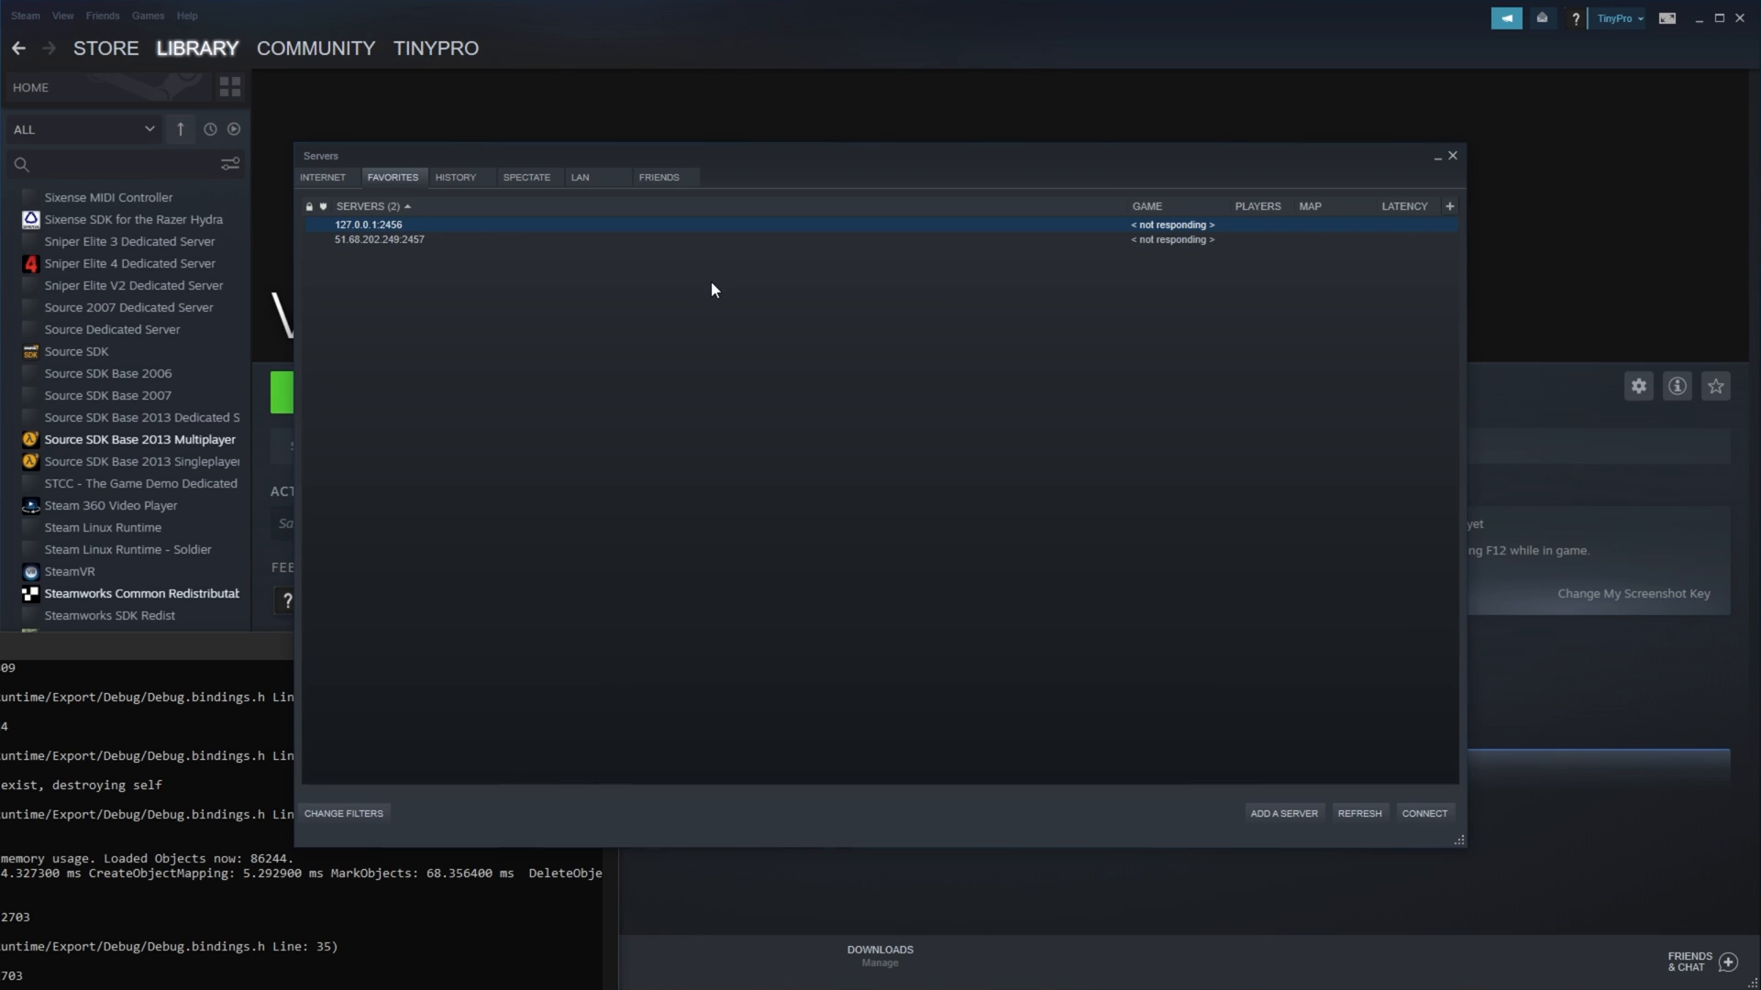
double_click(366, 225)
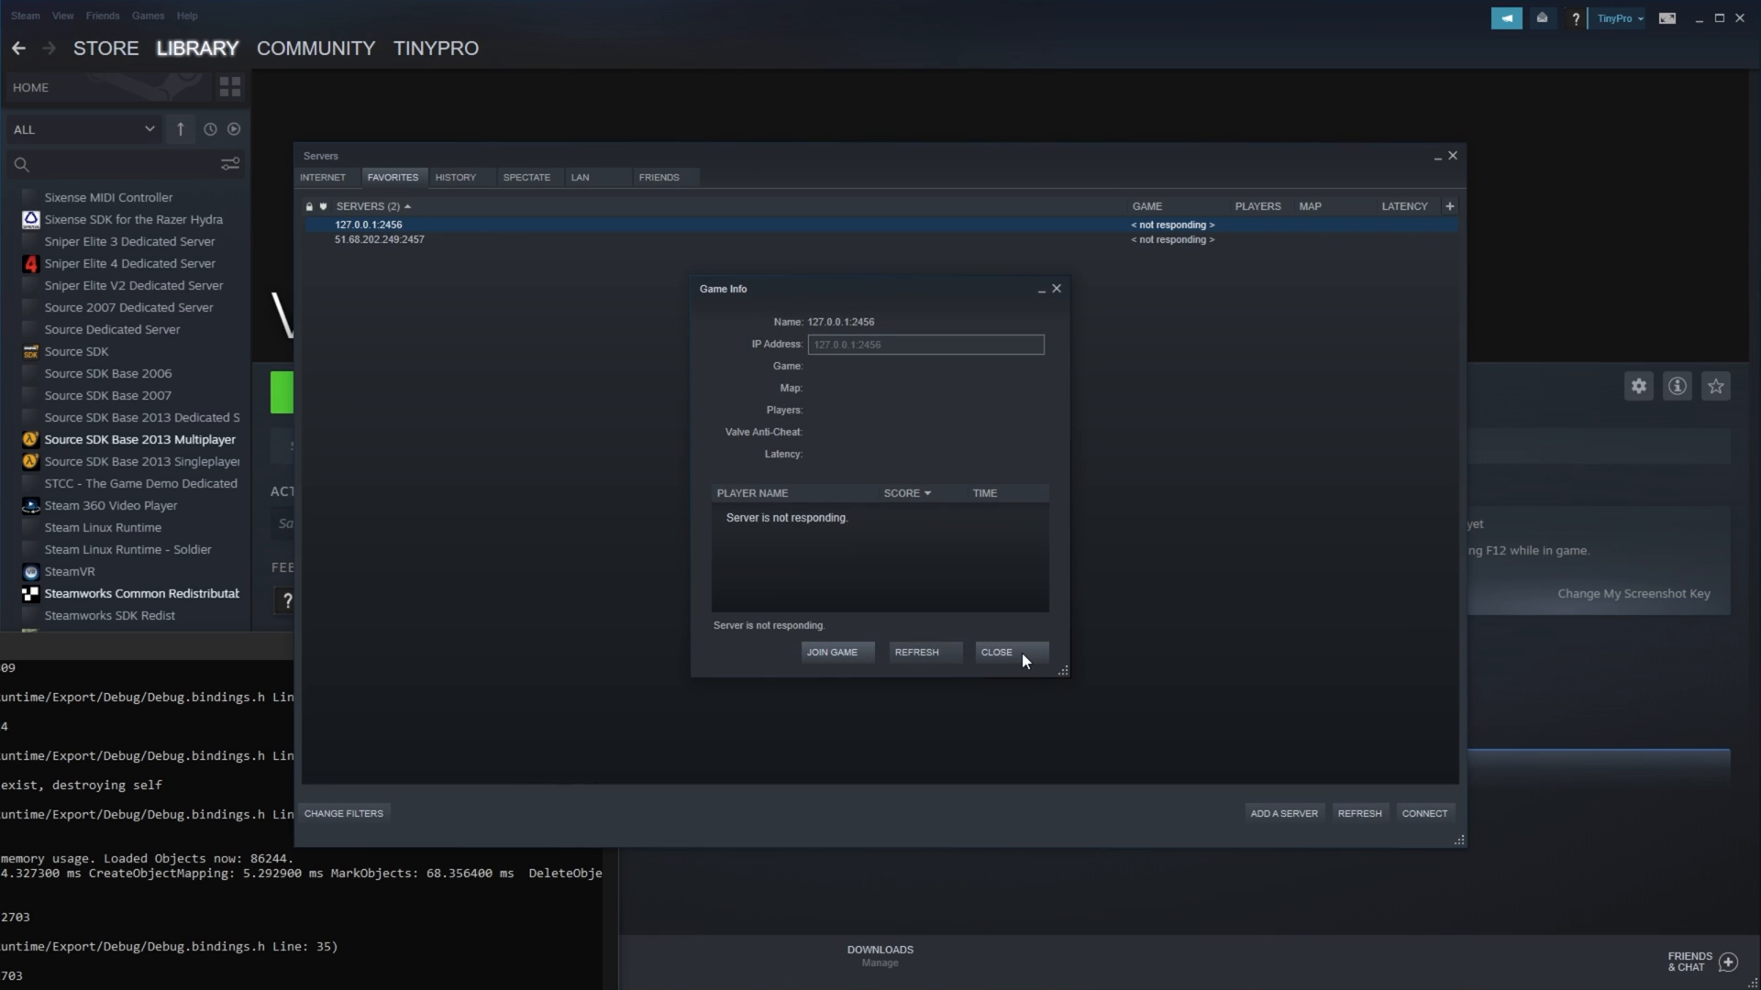
left_click(995, 651)
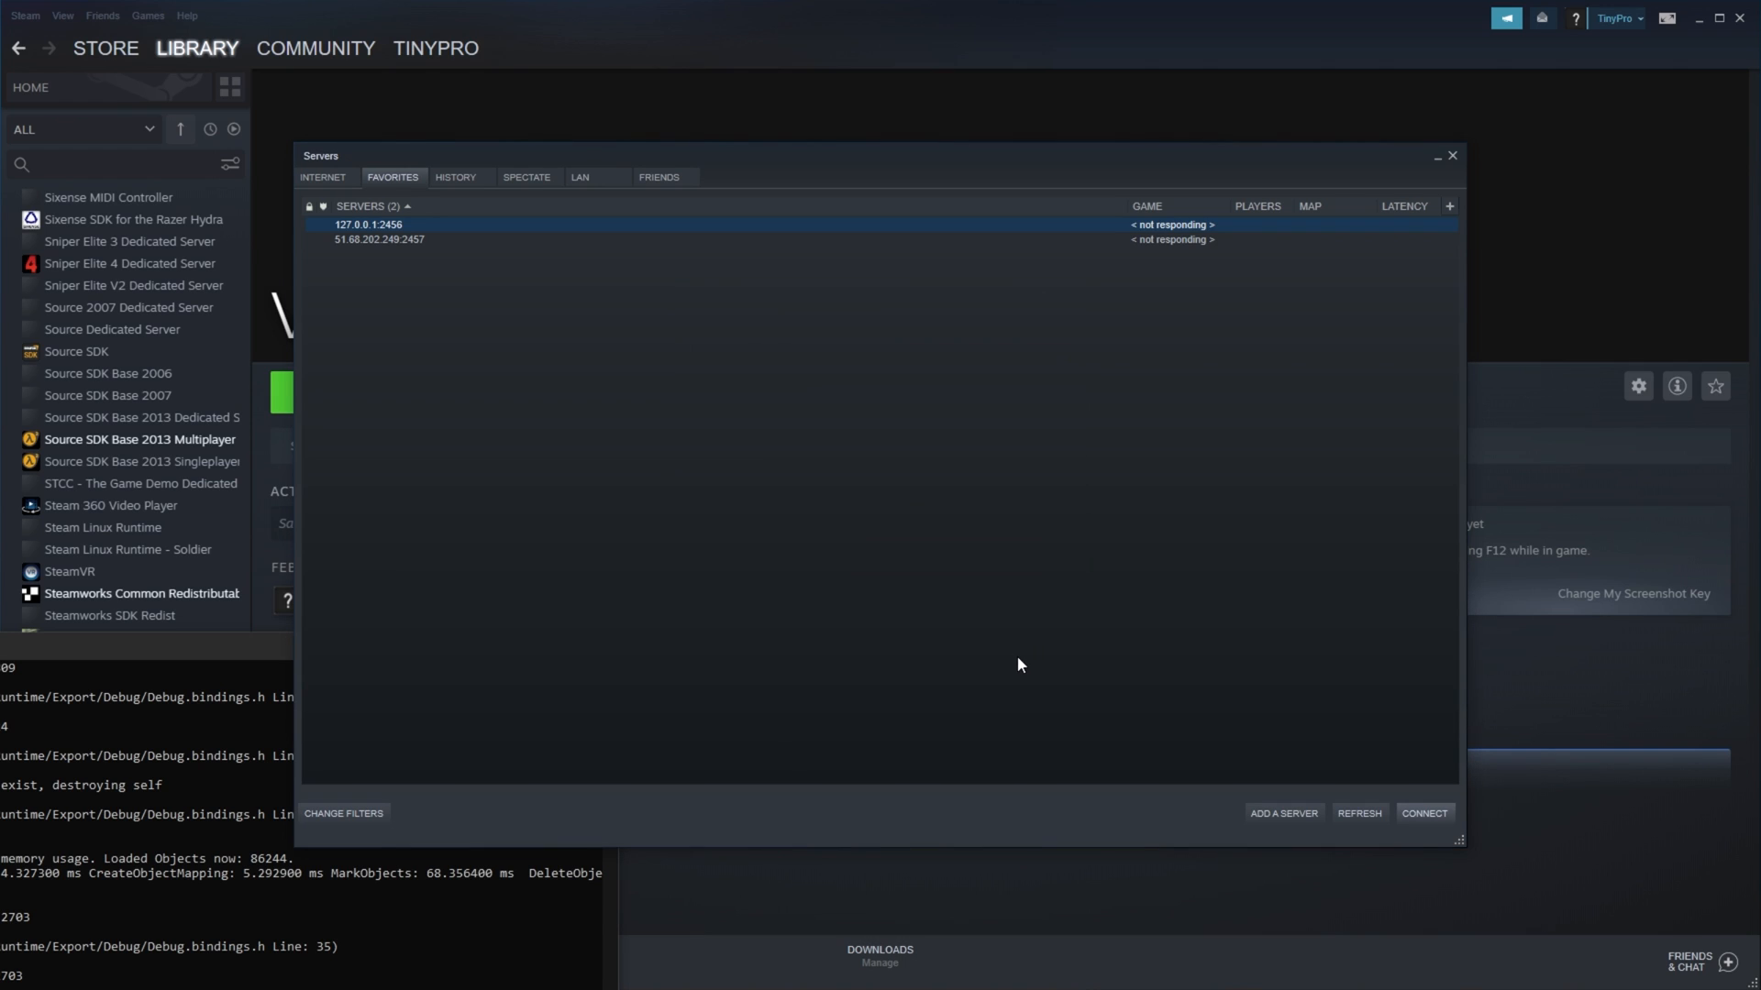
Step: Add the address localhost:2457 to Steam's favourite servers, correcting the port from 2456
left_click(1282, 813)
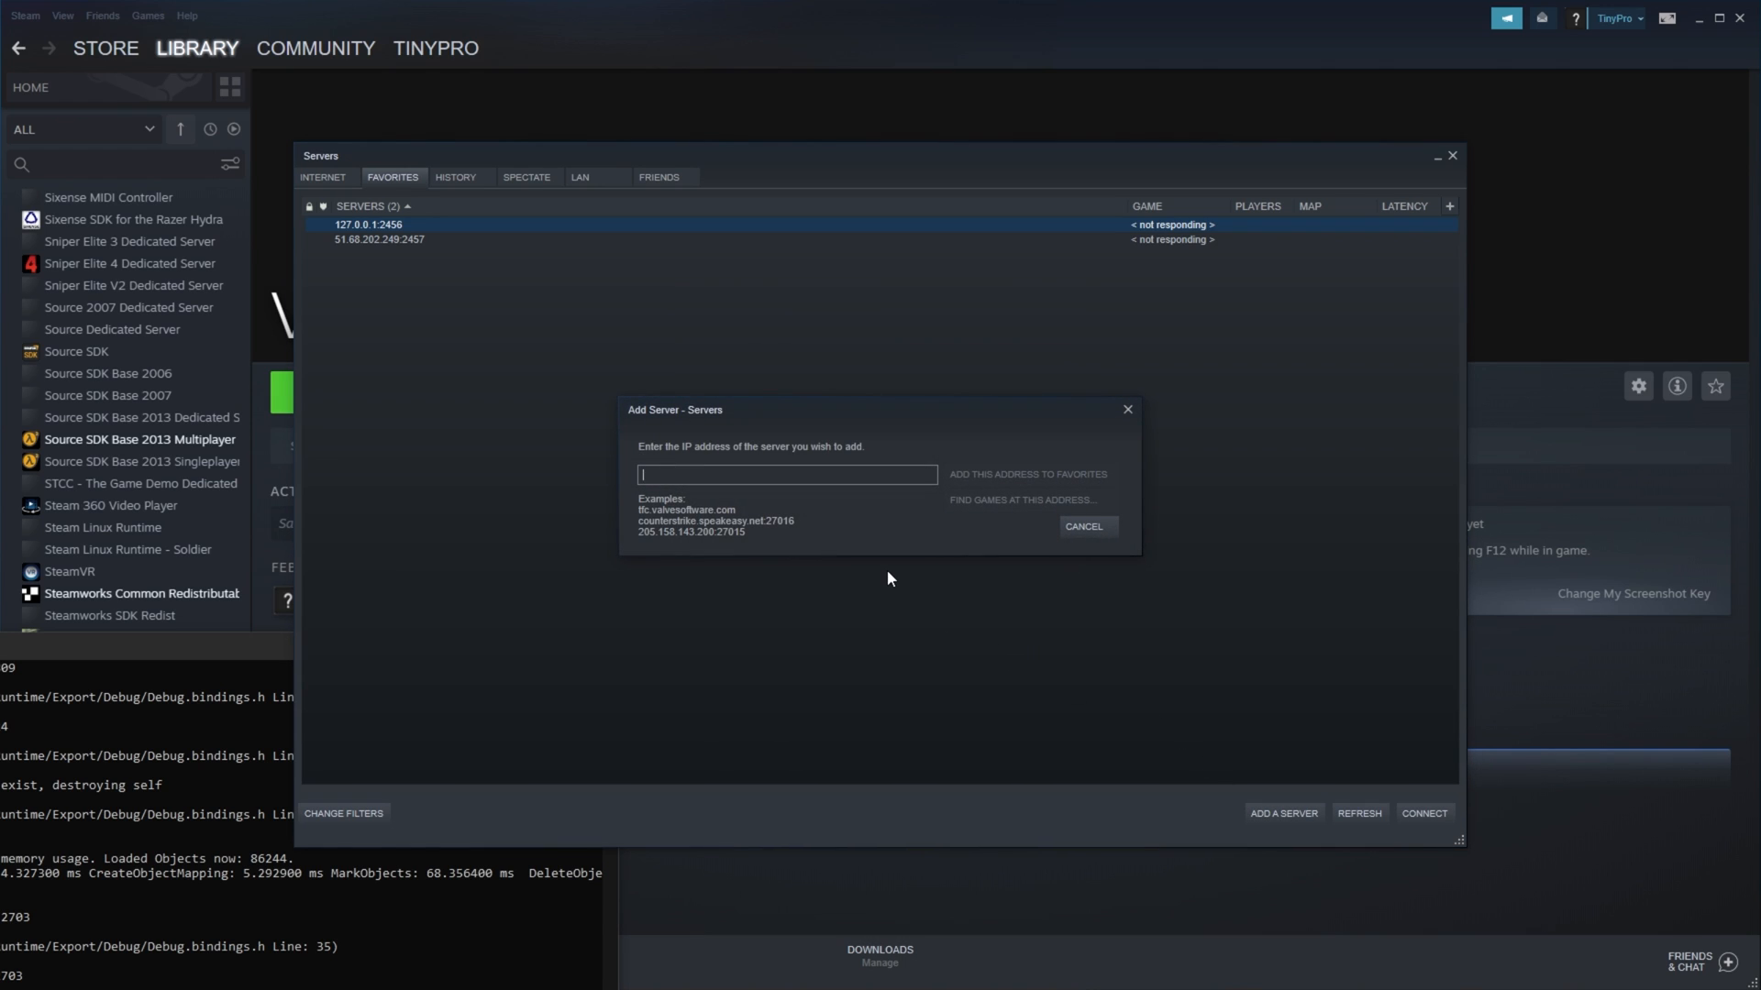
type("lo")
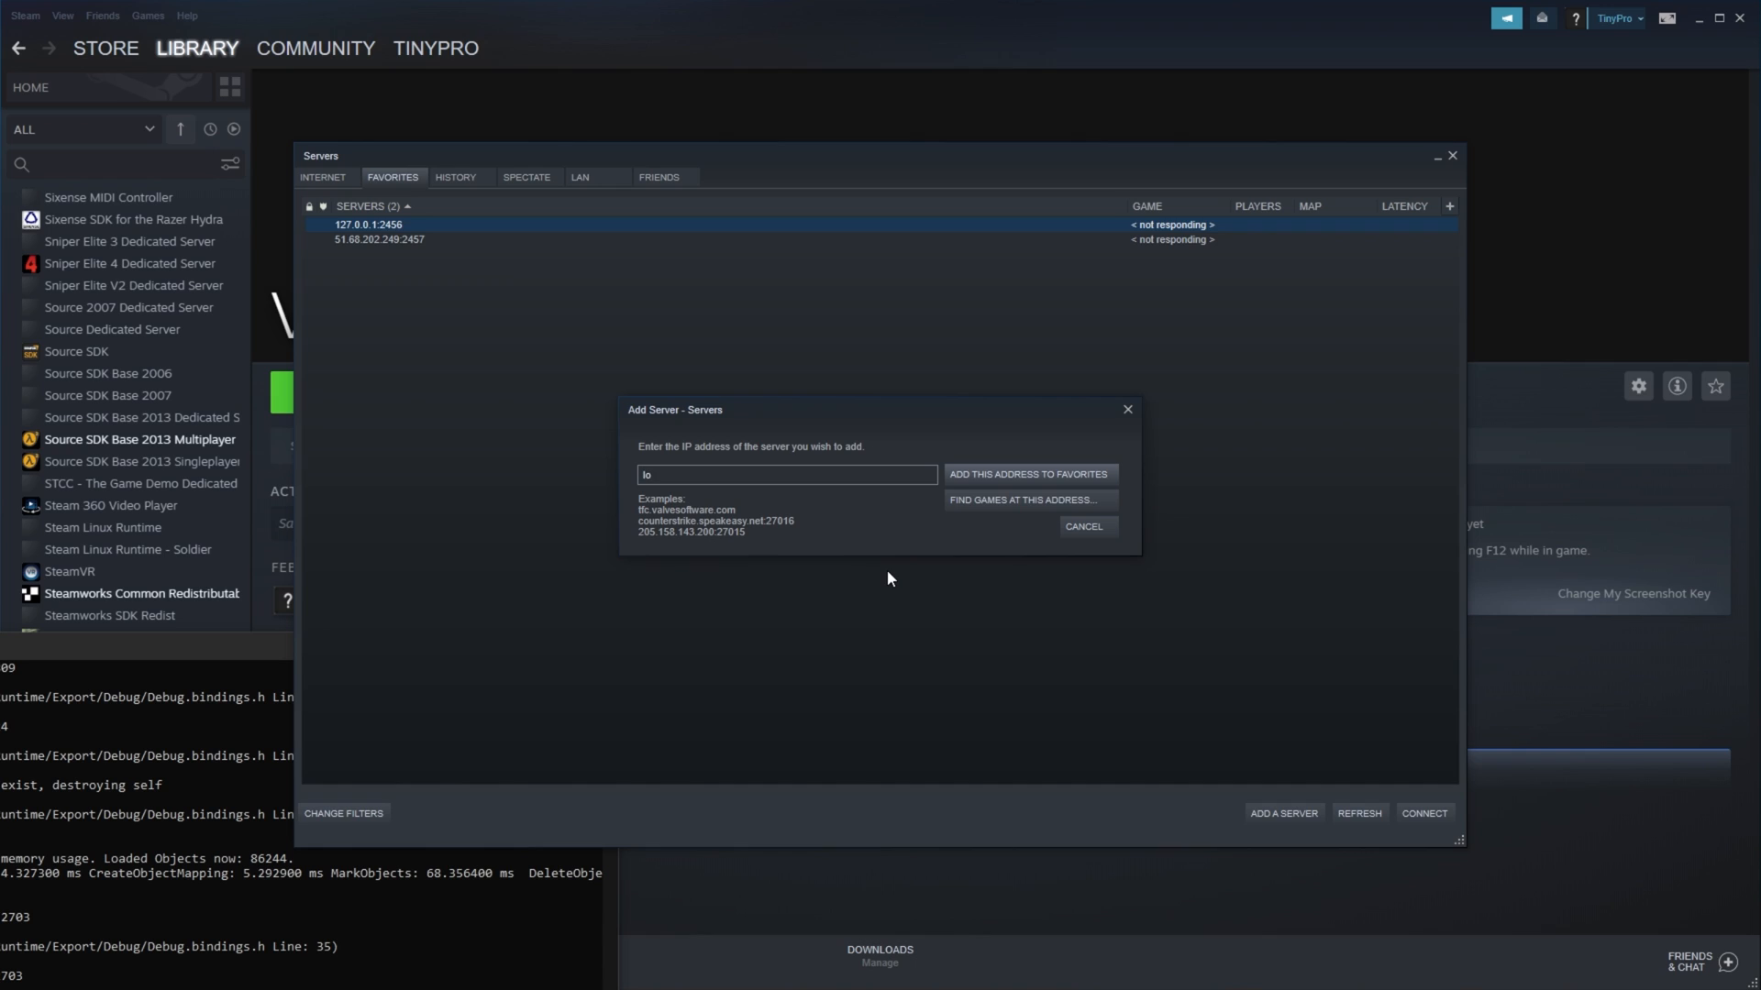
type("calhost")
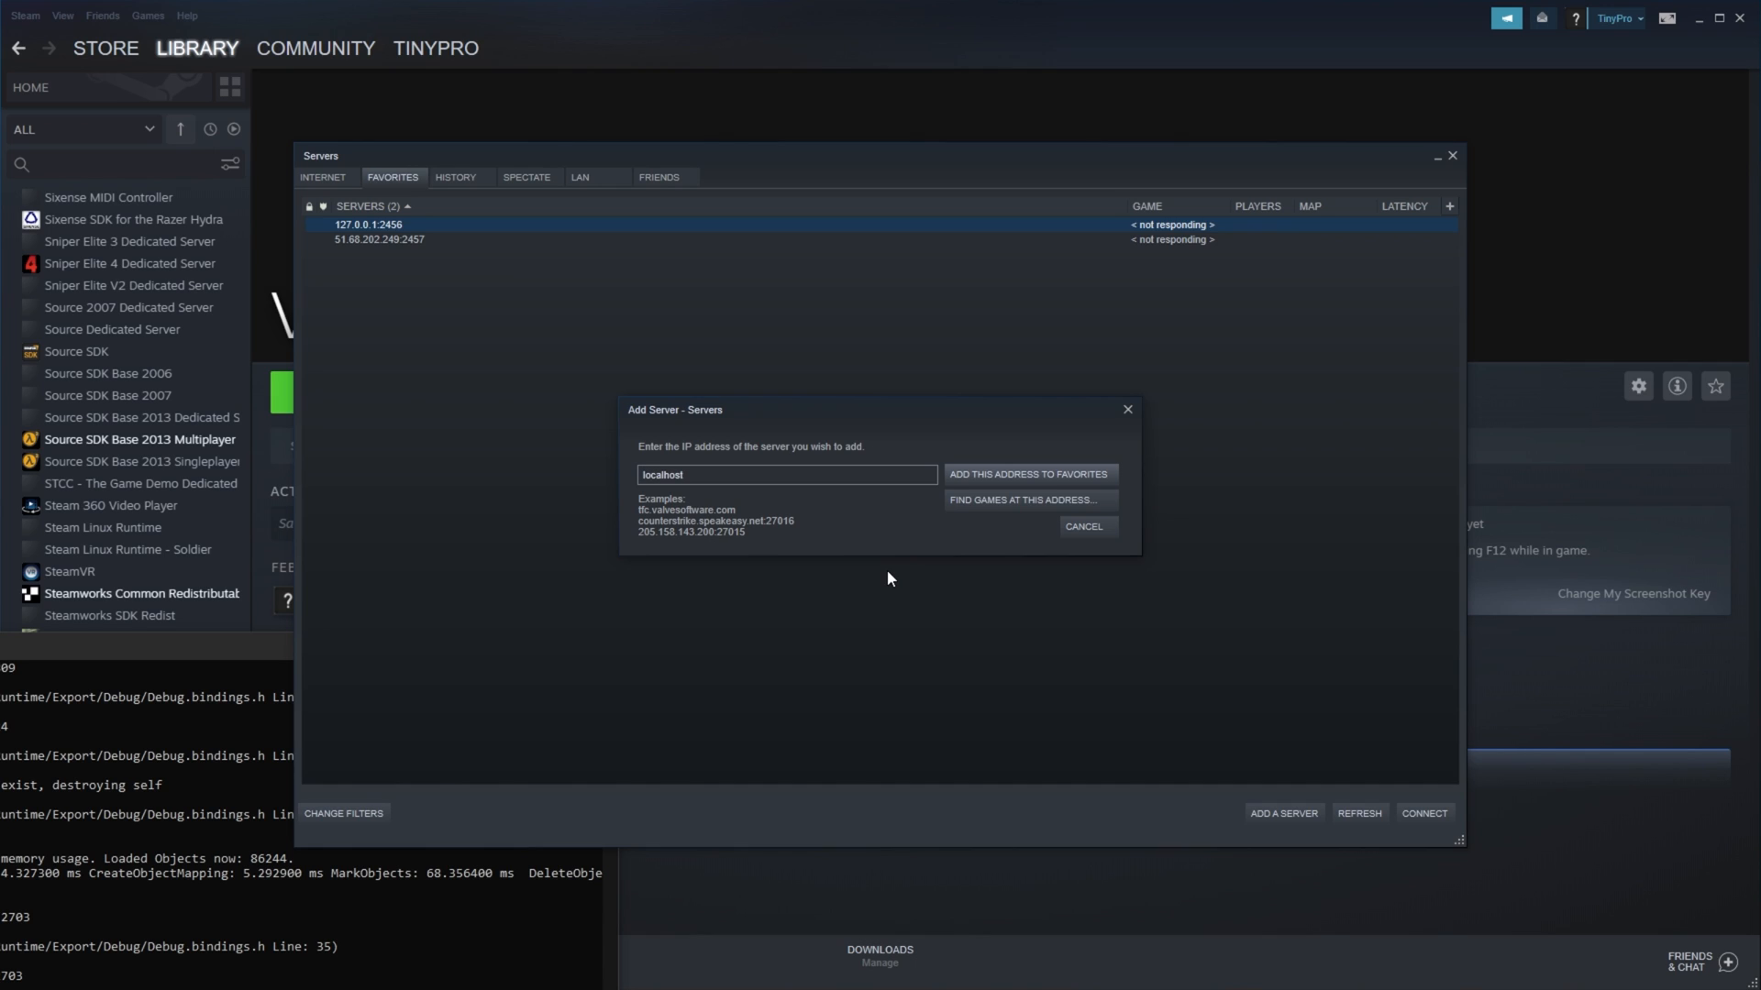
type(":2456")
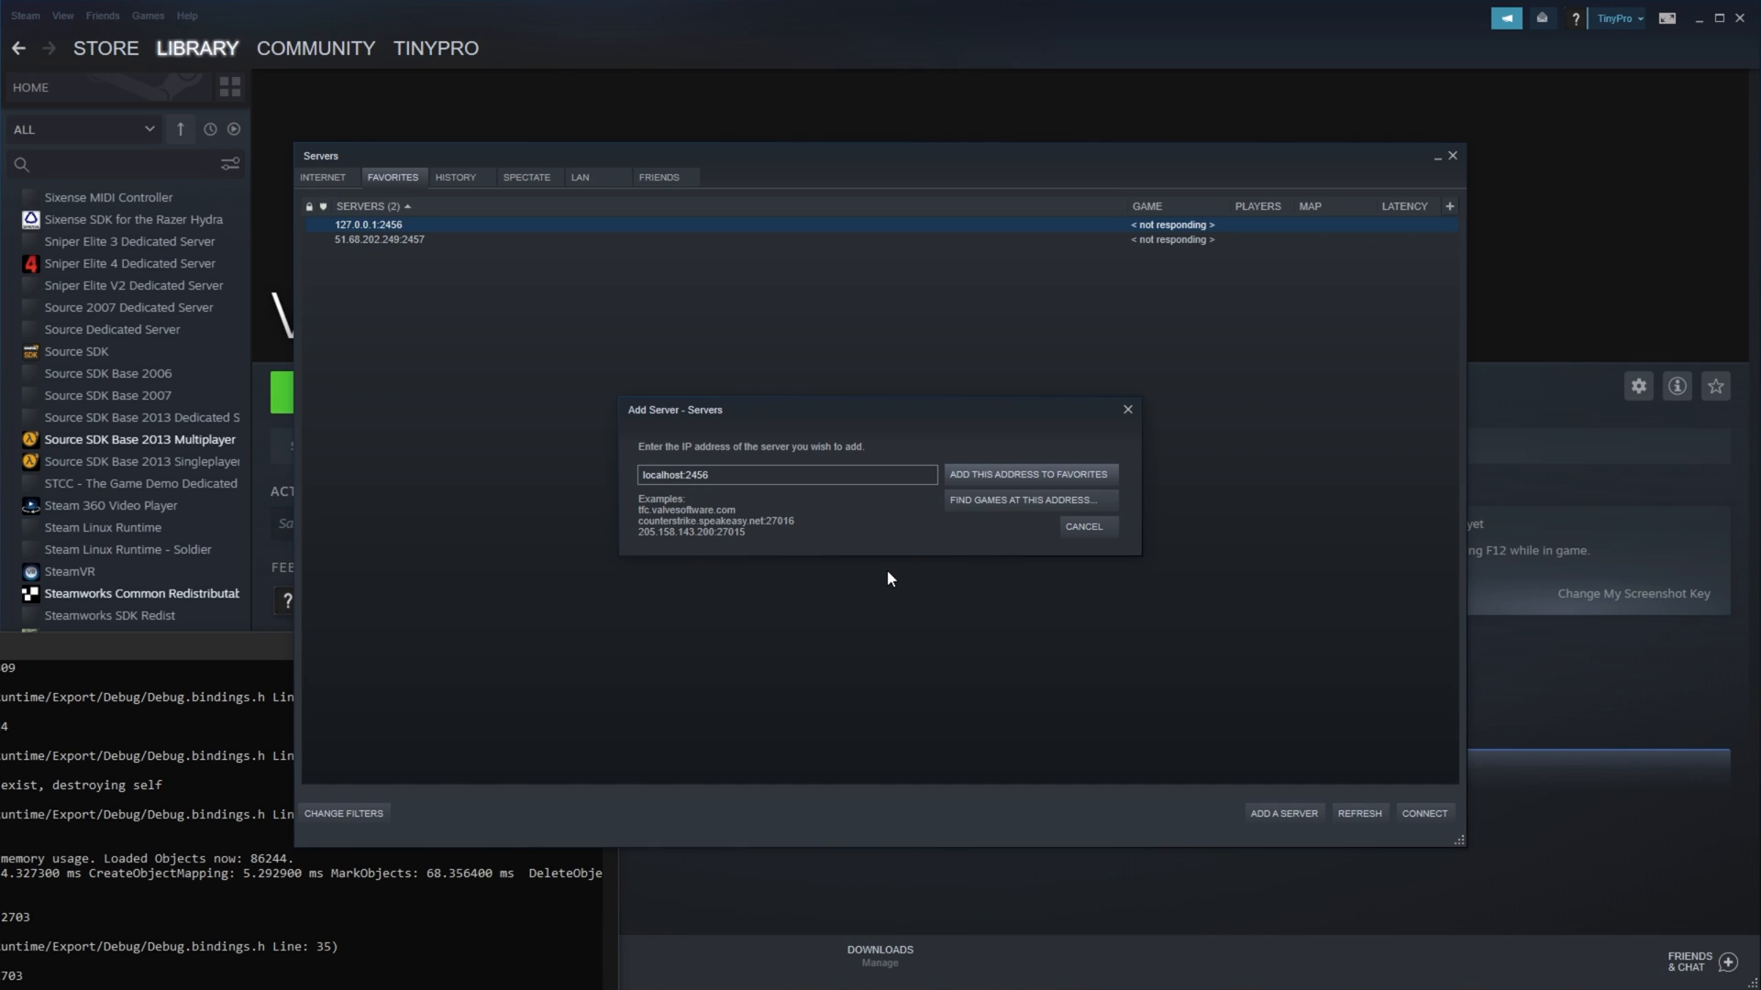
key("Backspace")
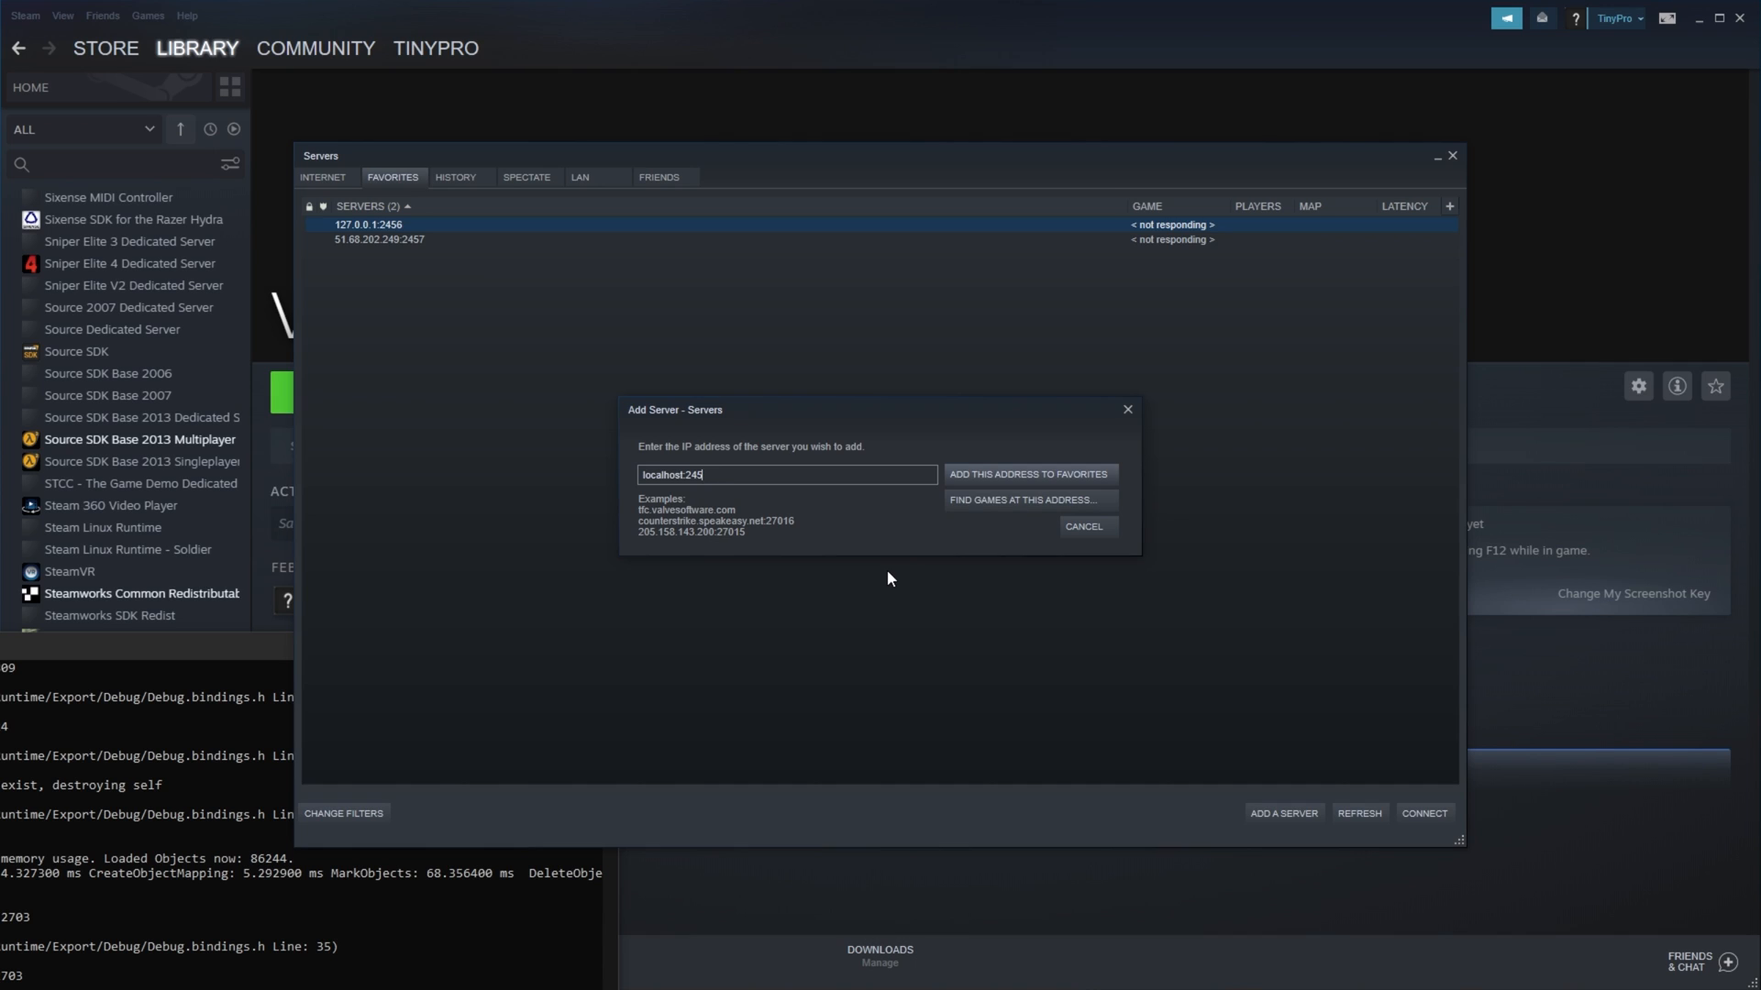
type("7")
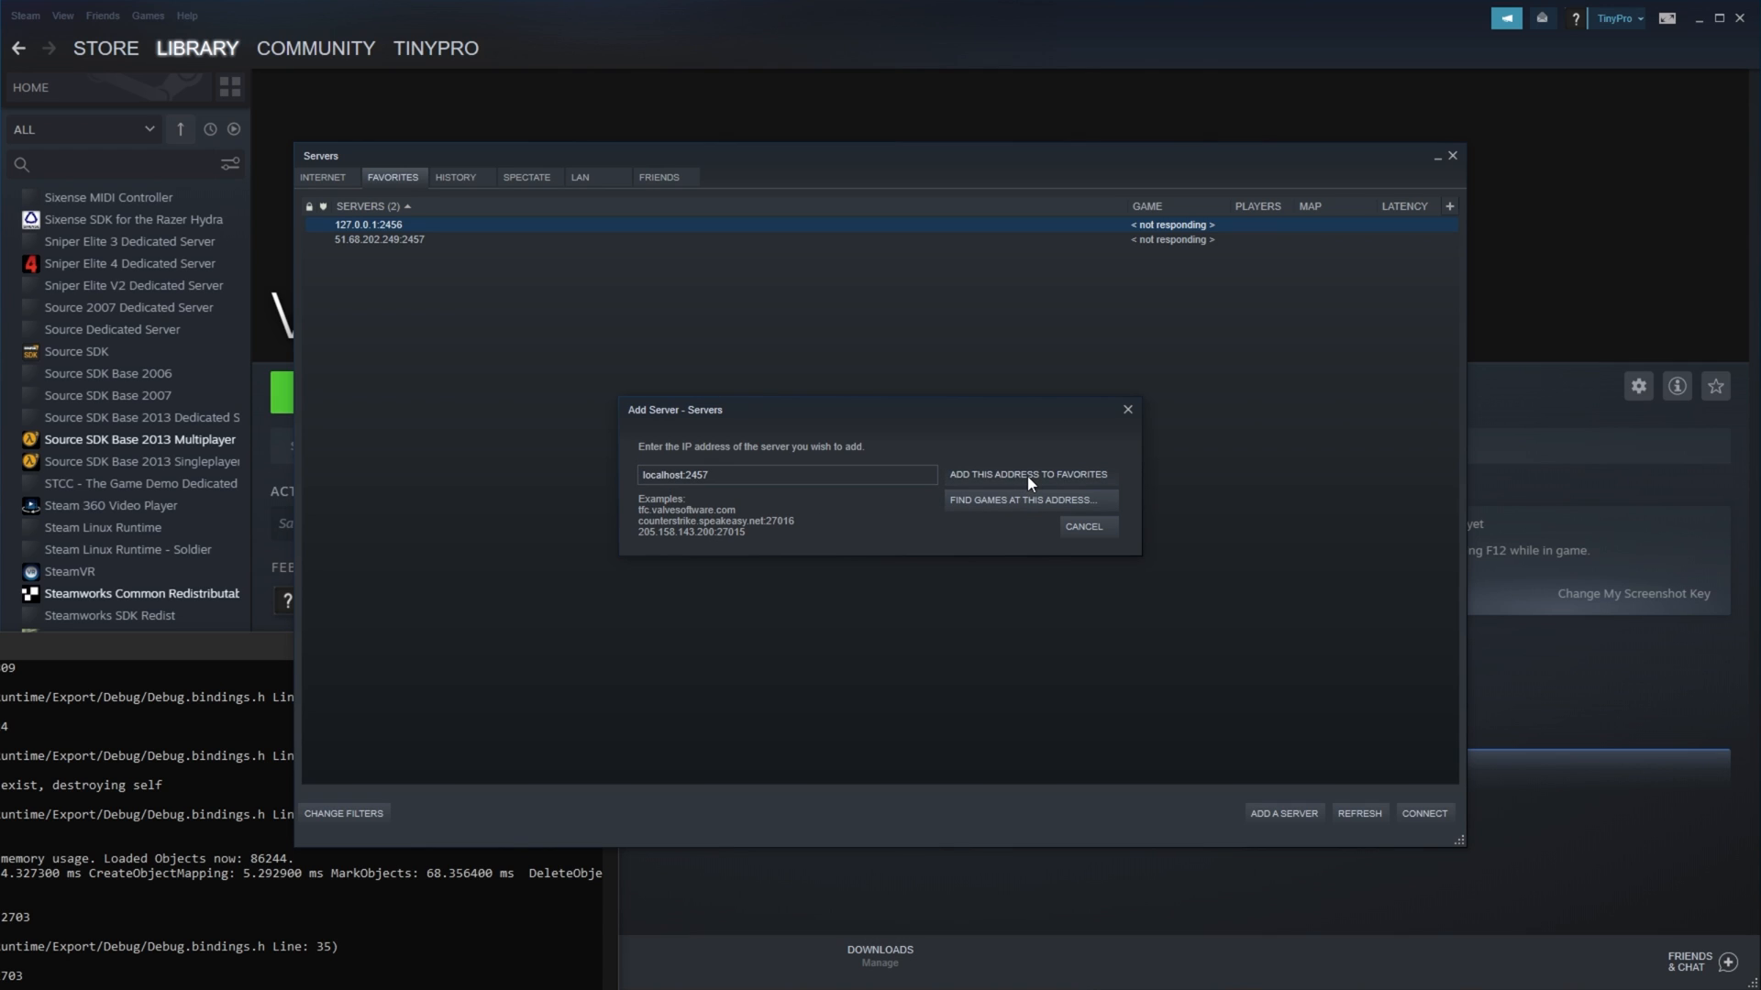
left_click(1025, 474)
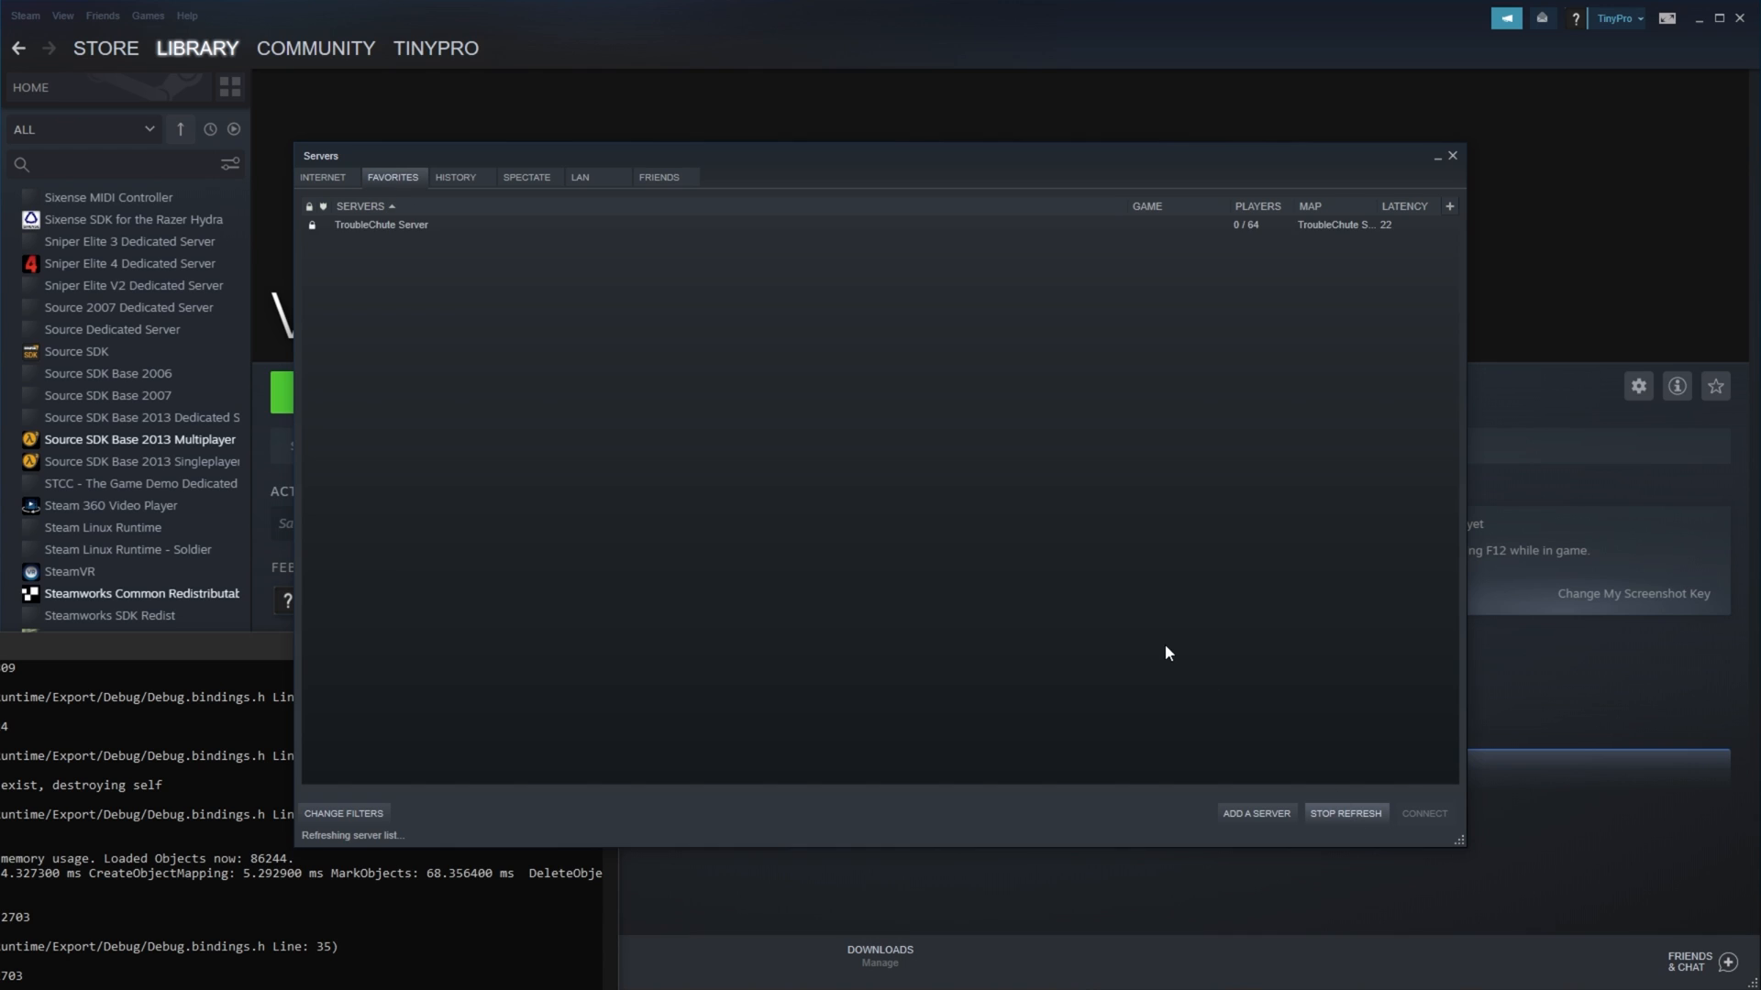
Step: Save localhost:2457 as a favourite server from the Favorites list
left_click(1344, 813)
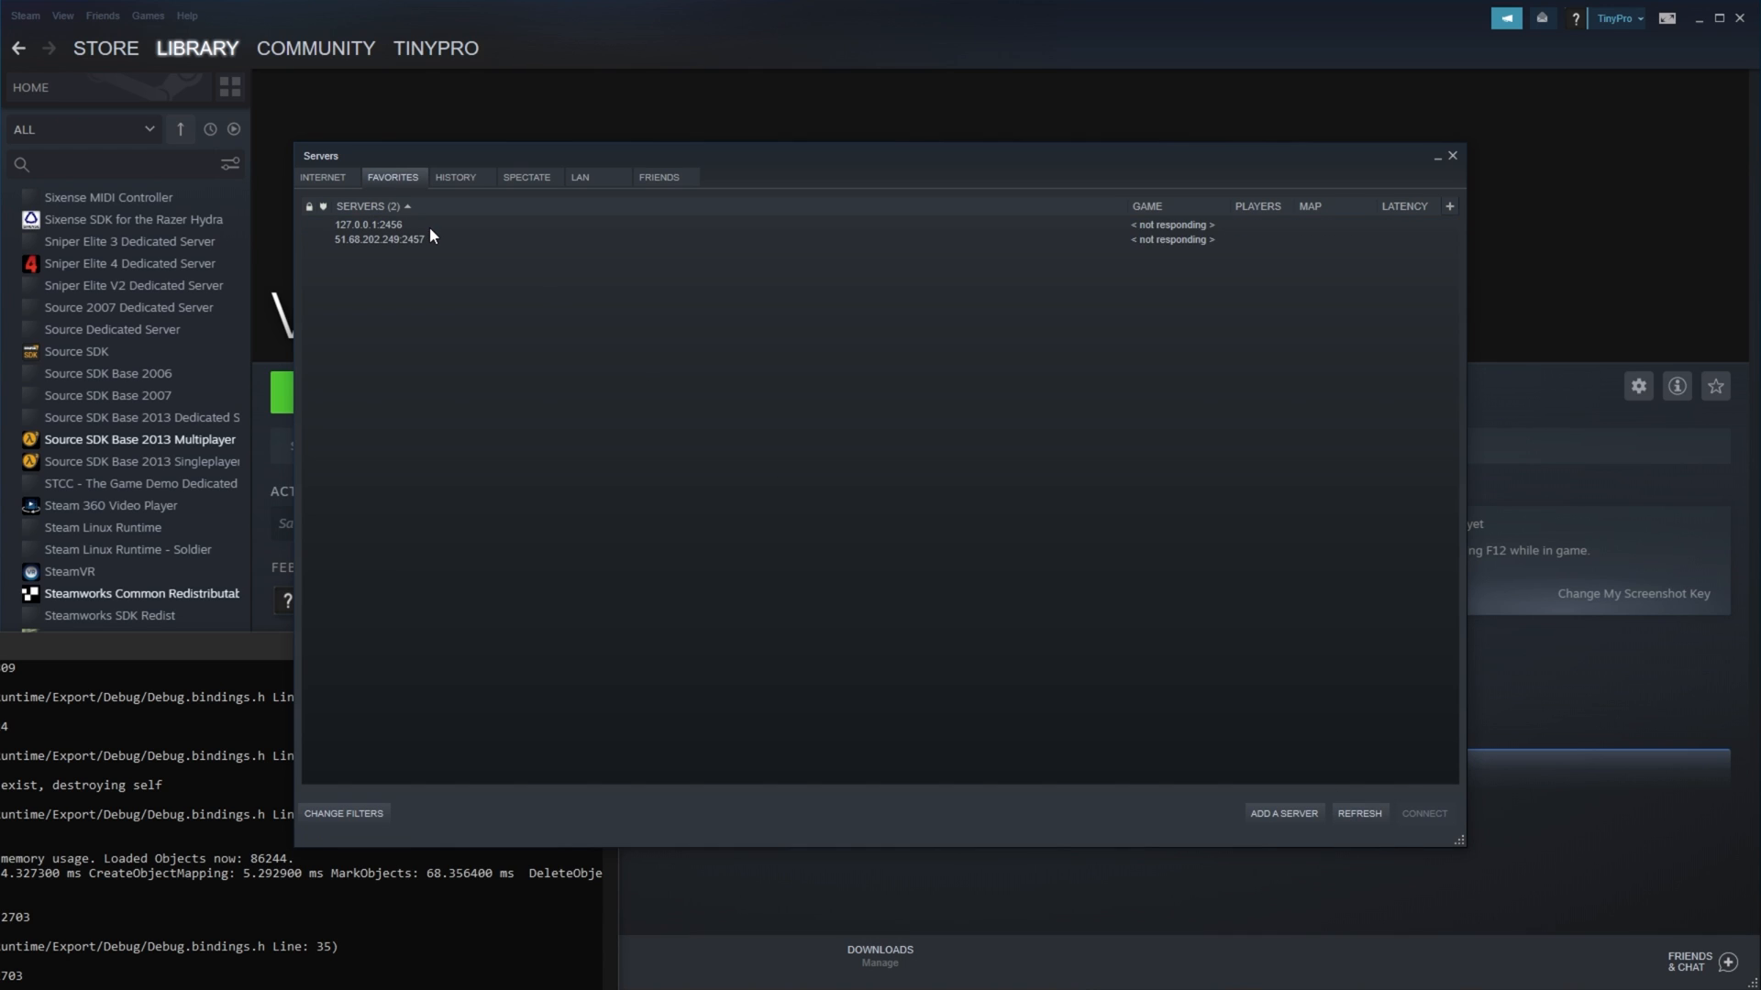
left_click(370, 225)
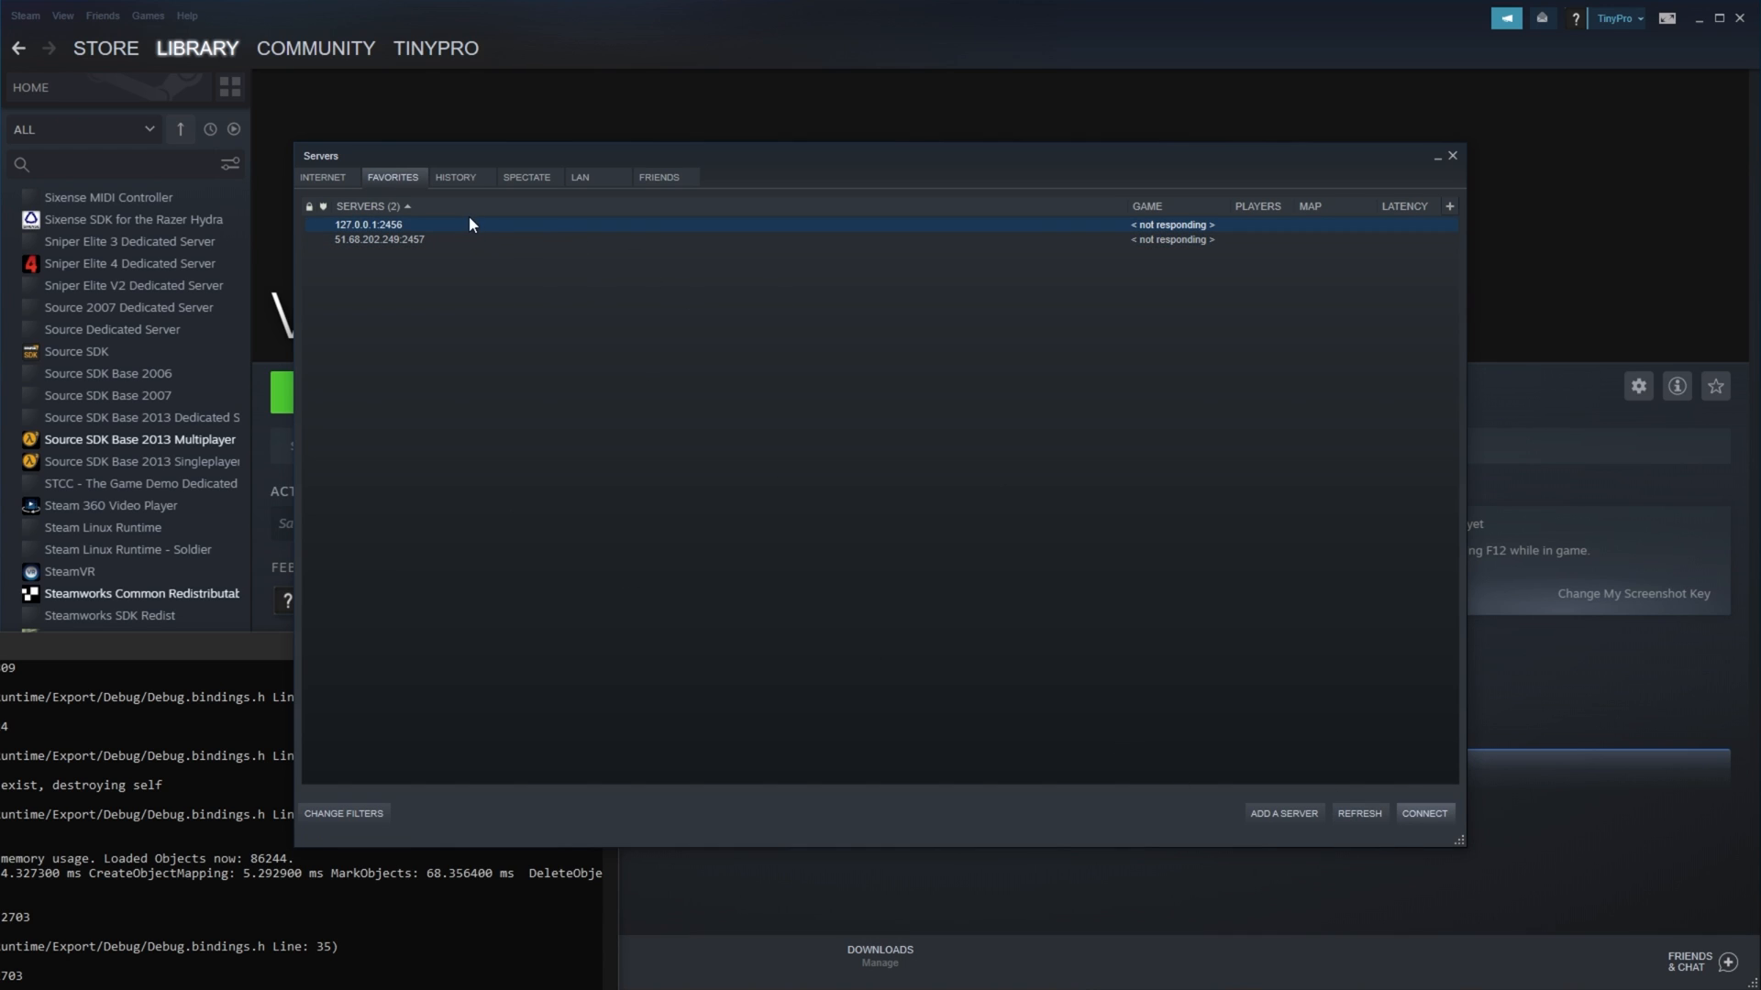
left_click(1282, 814)
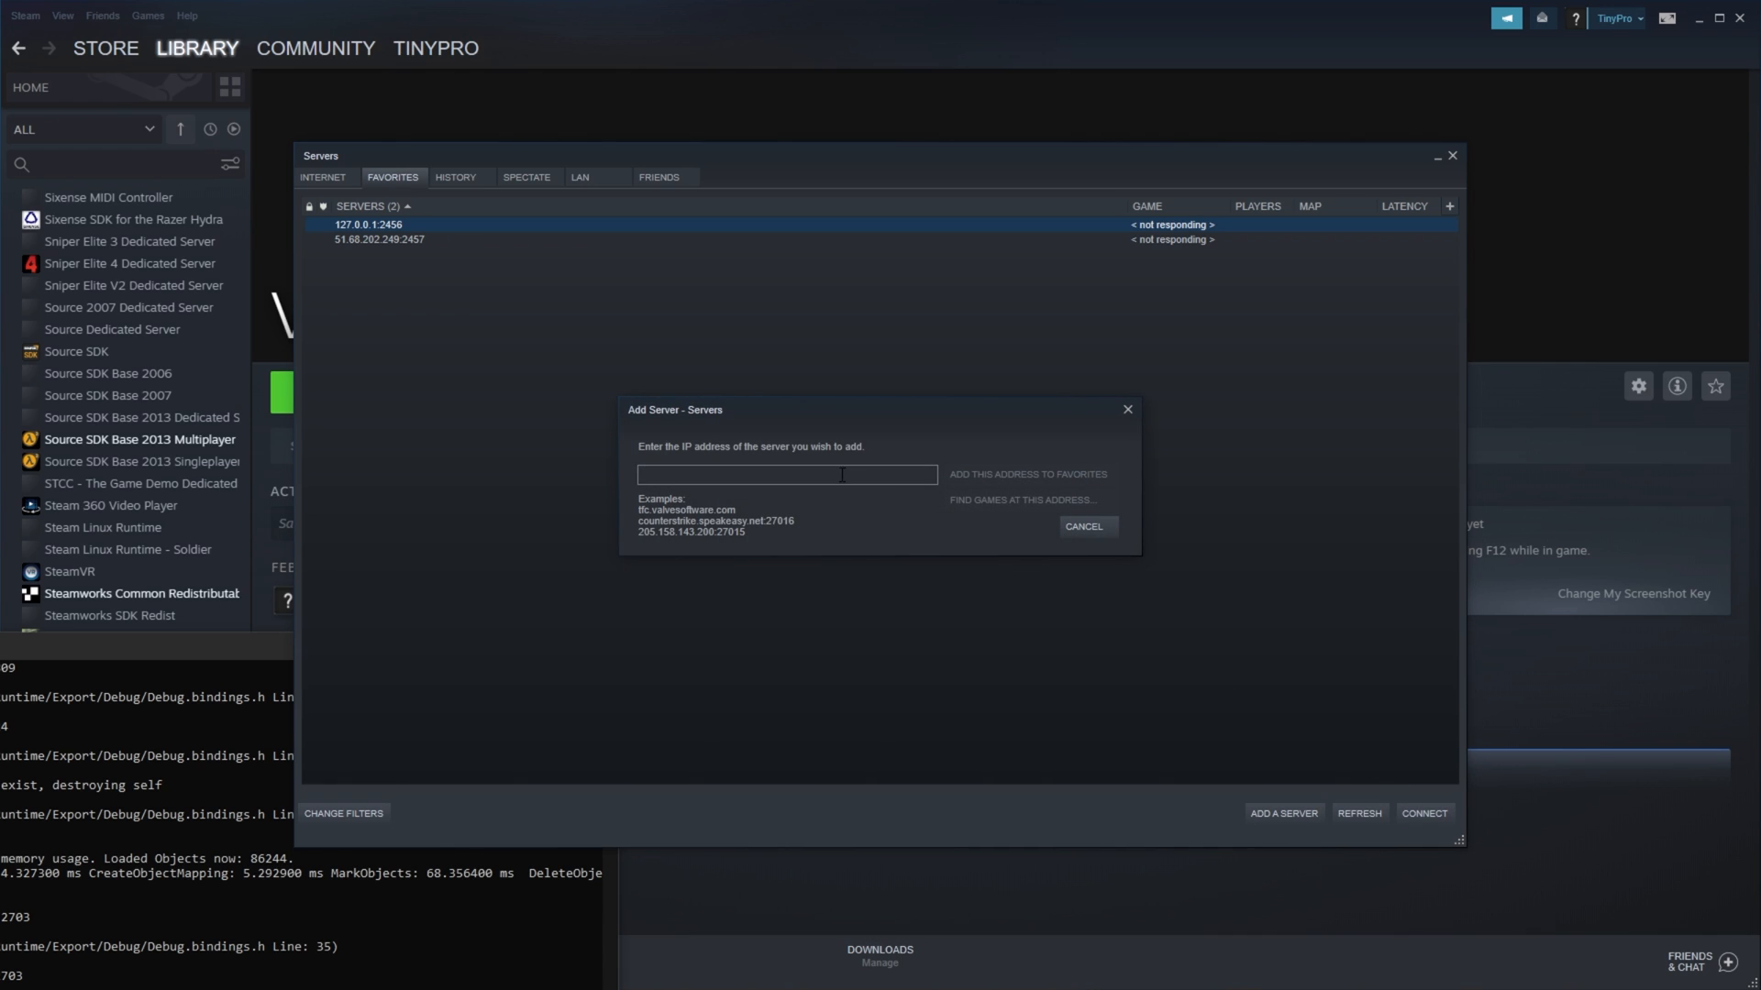
type("localhost")
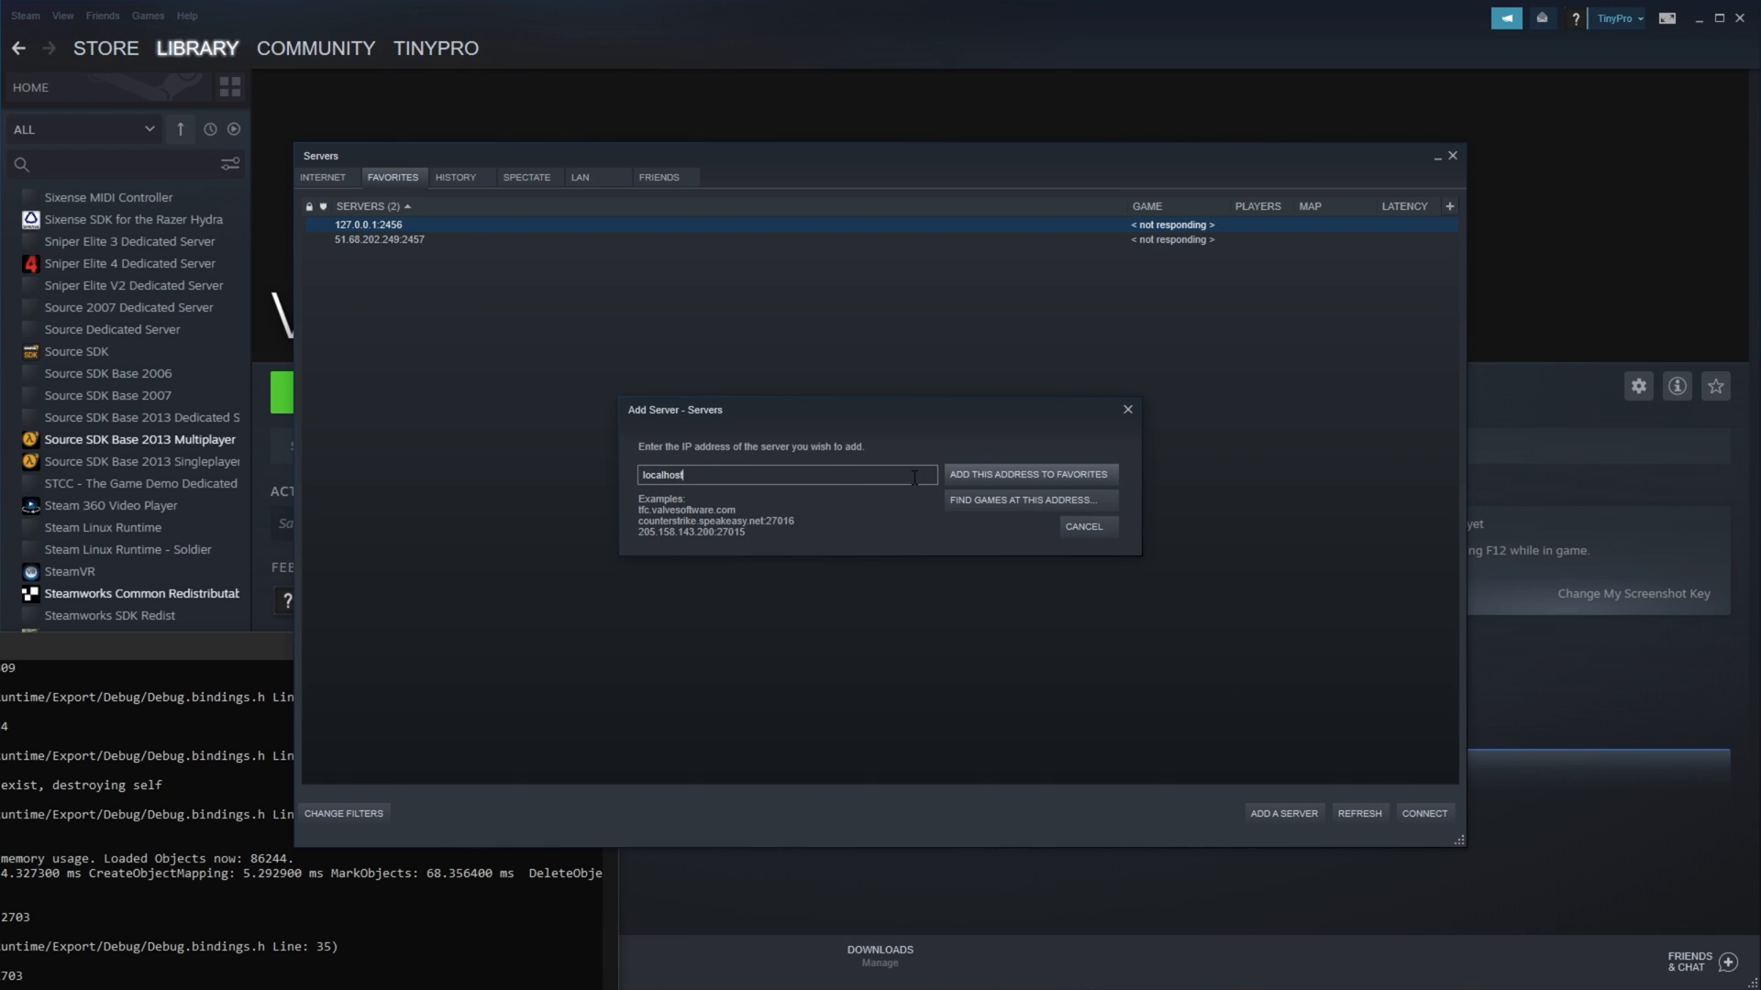
type(":2457")
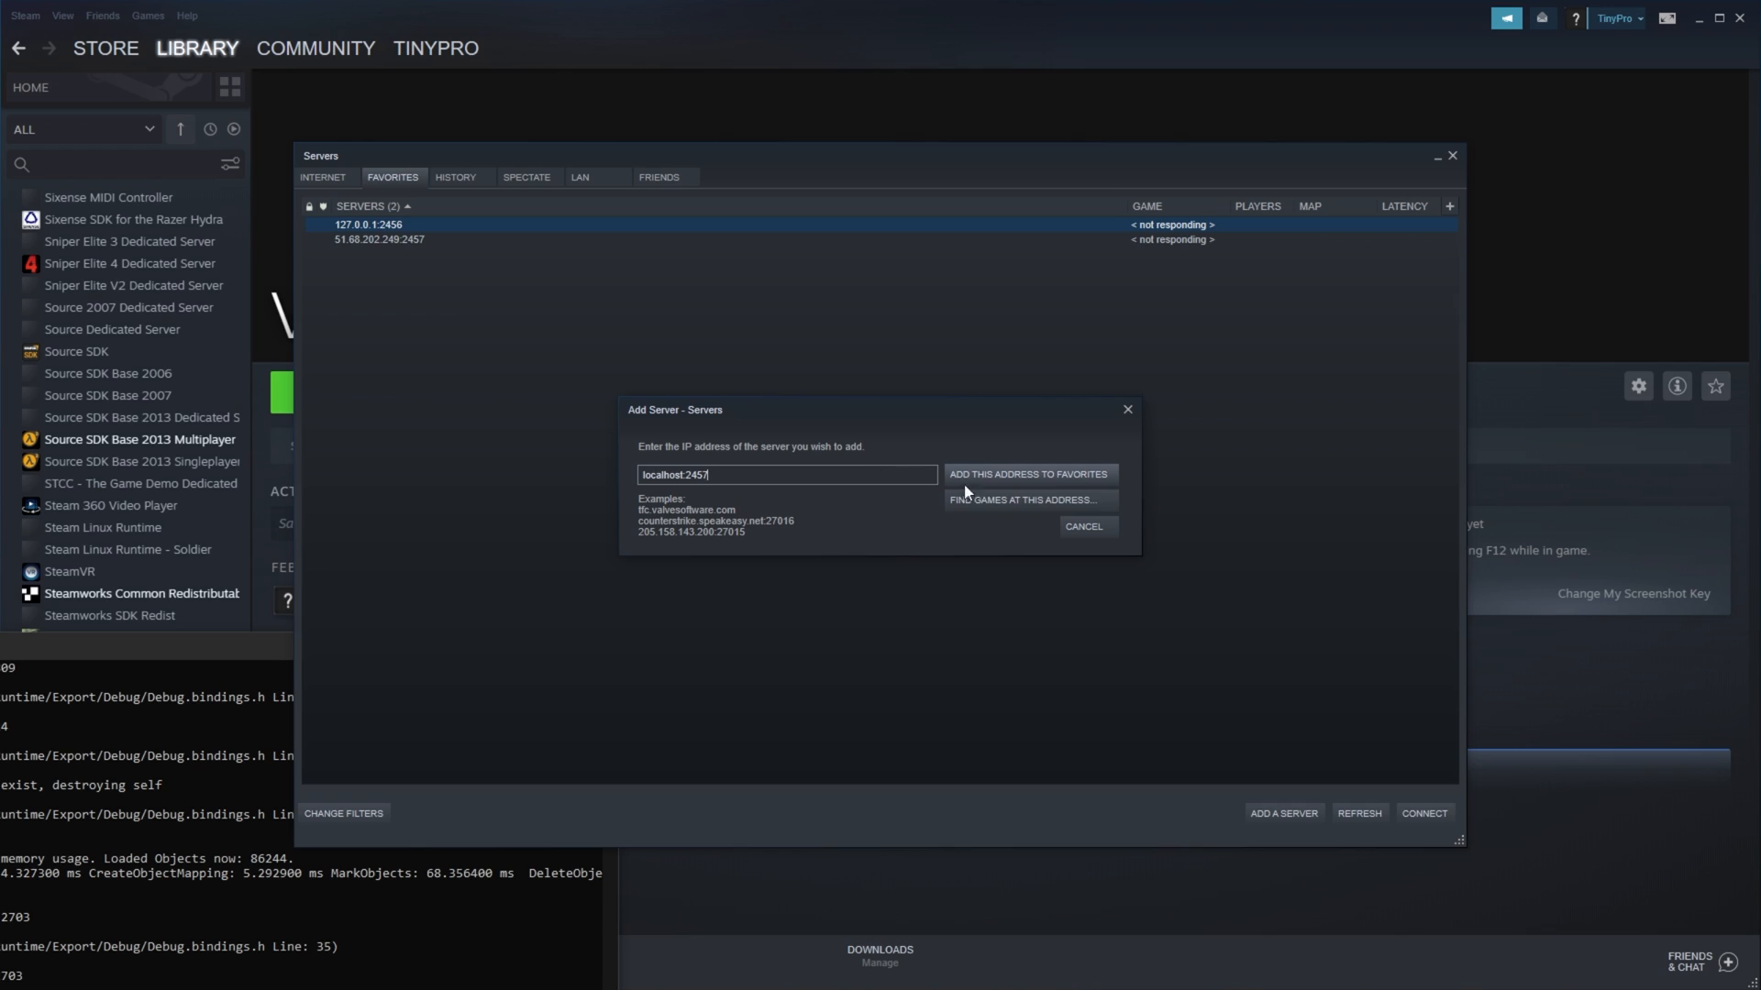
left_click(1023, 500)
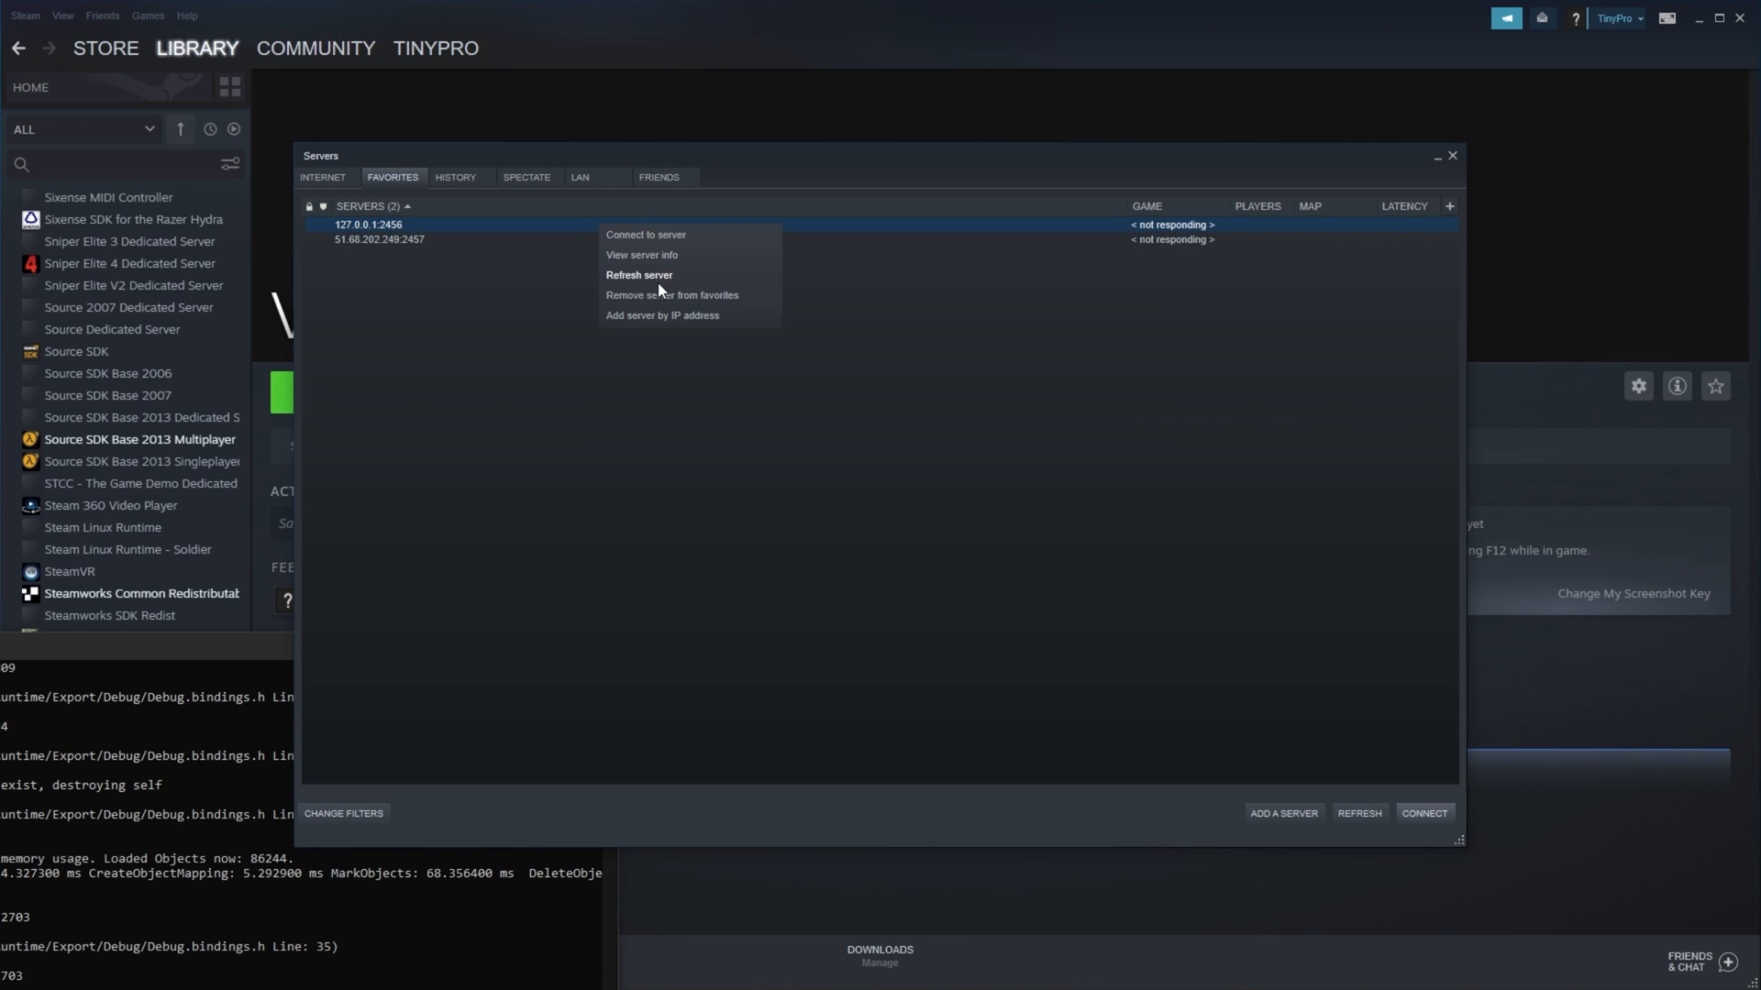
Step: Remove the stale 127.0.0.1:2456 entry from favourites and dismiss the add-server prompt
left_click(661, 316)
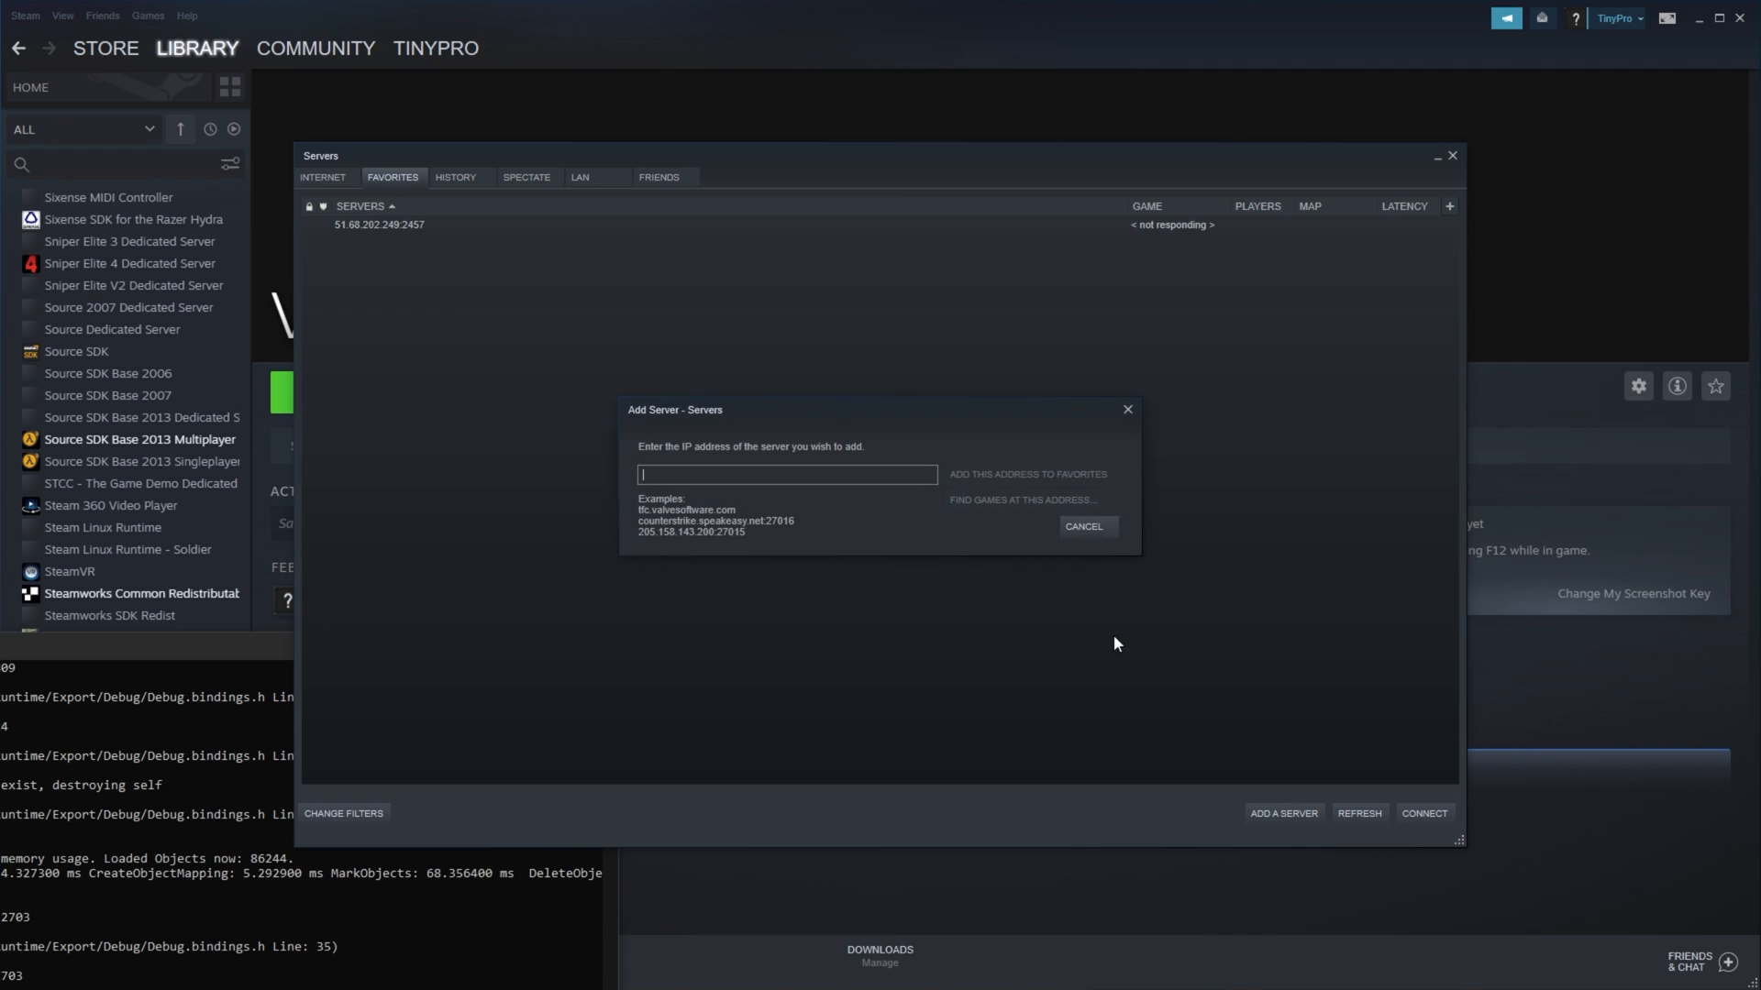
left_click(1022, 500)
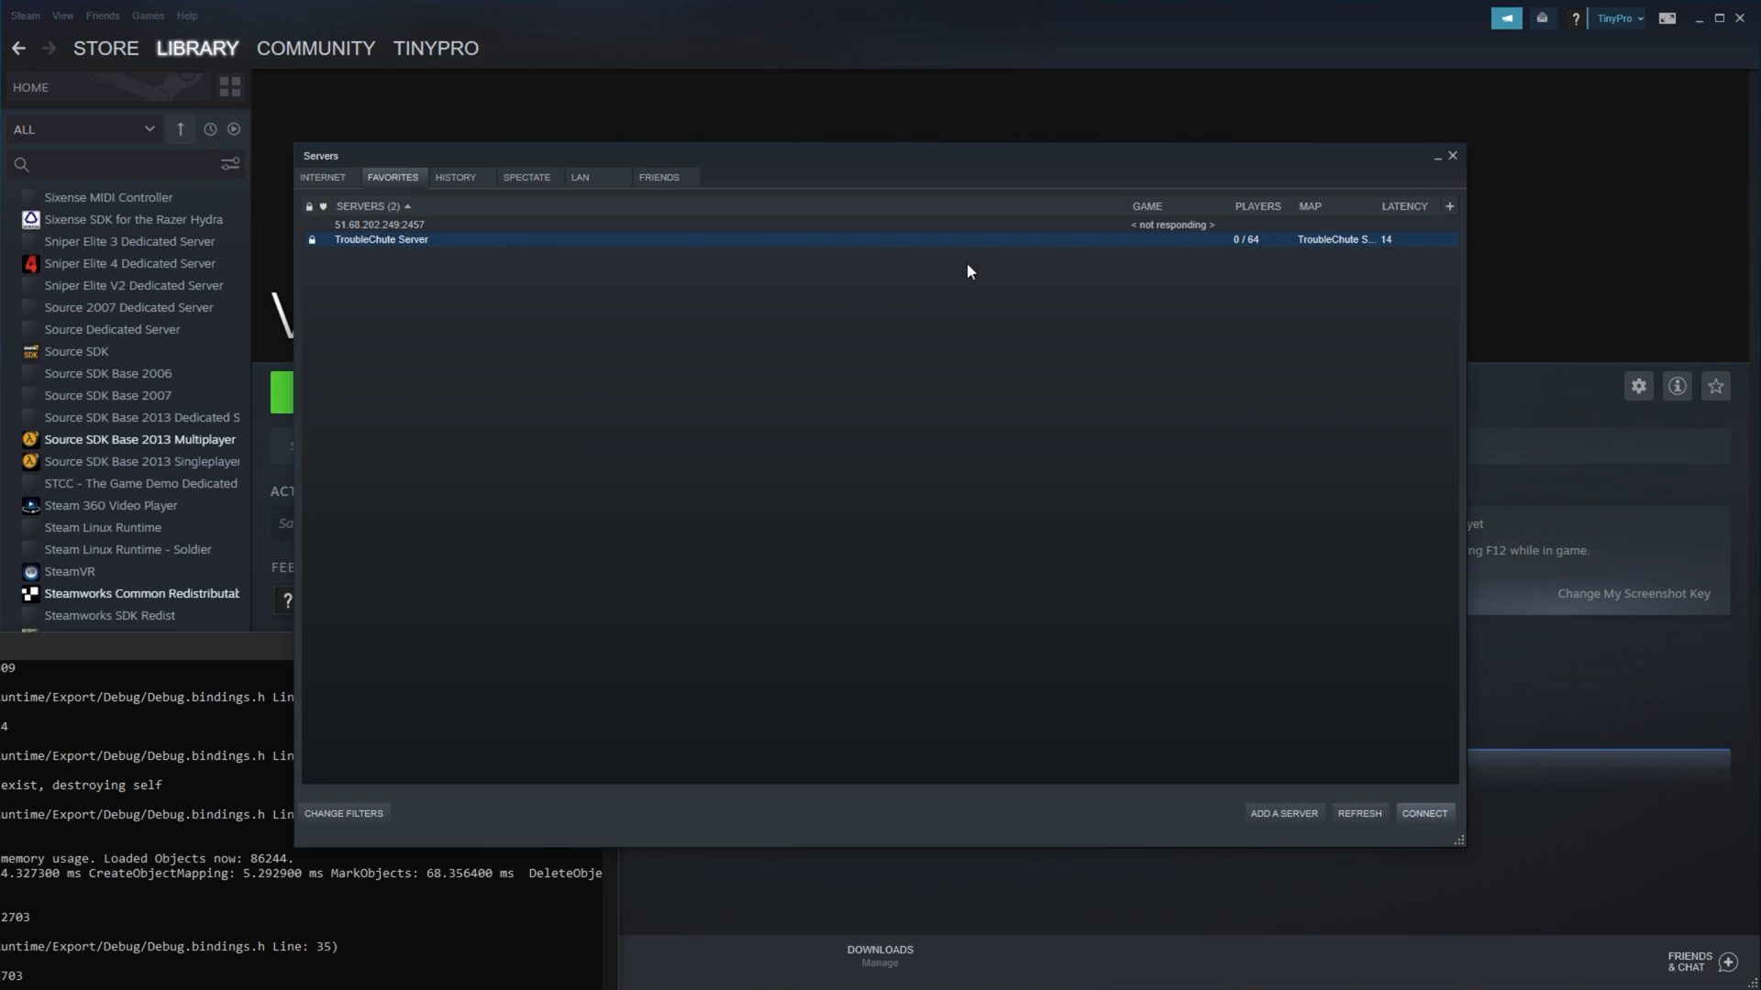
left_click(1359, 814)
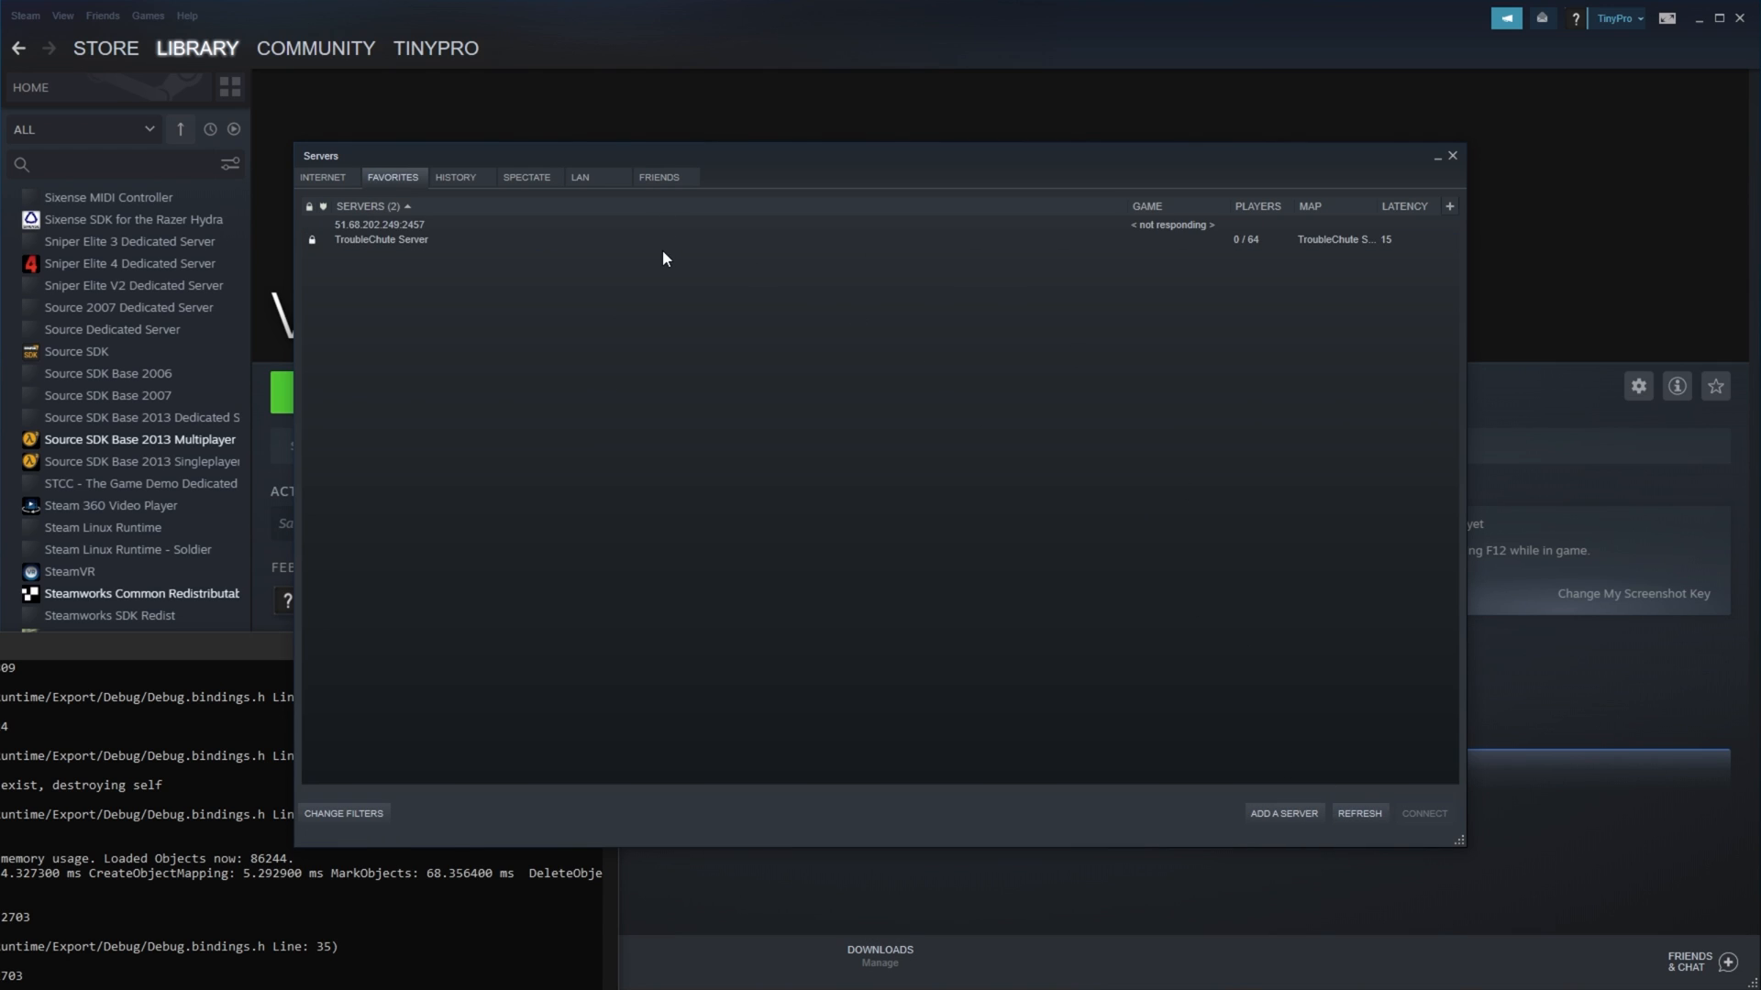
Step: Double-click TroubleChute Server to bring up its Game Info and password prompt
double_click(381, 239)
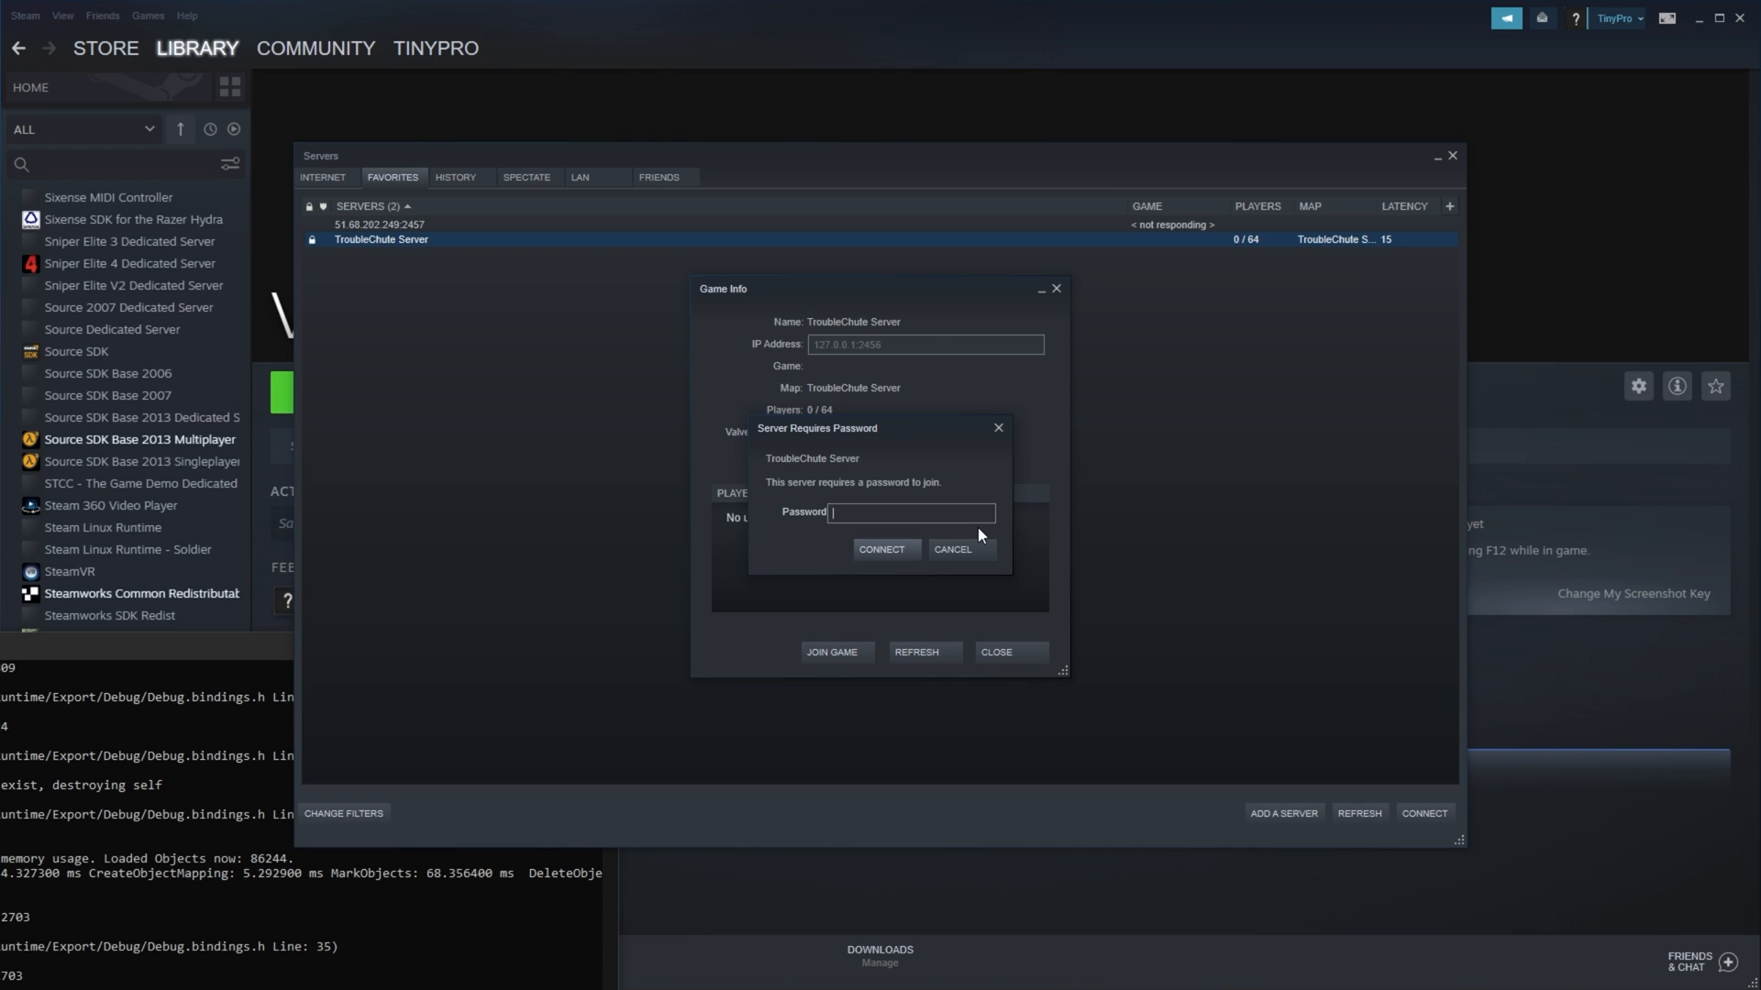
Step: Connect to TroubleChute Server, submit the password, and open Valheim's in-game menu
left_click(881, 550)
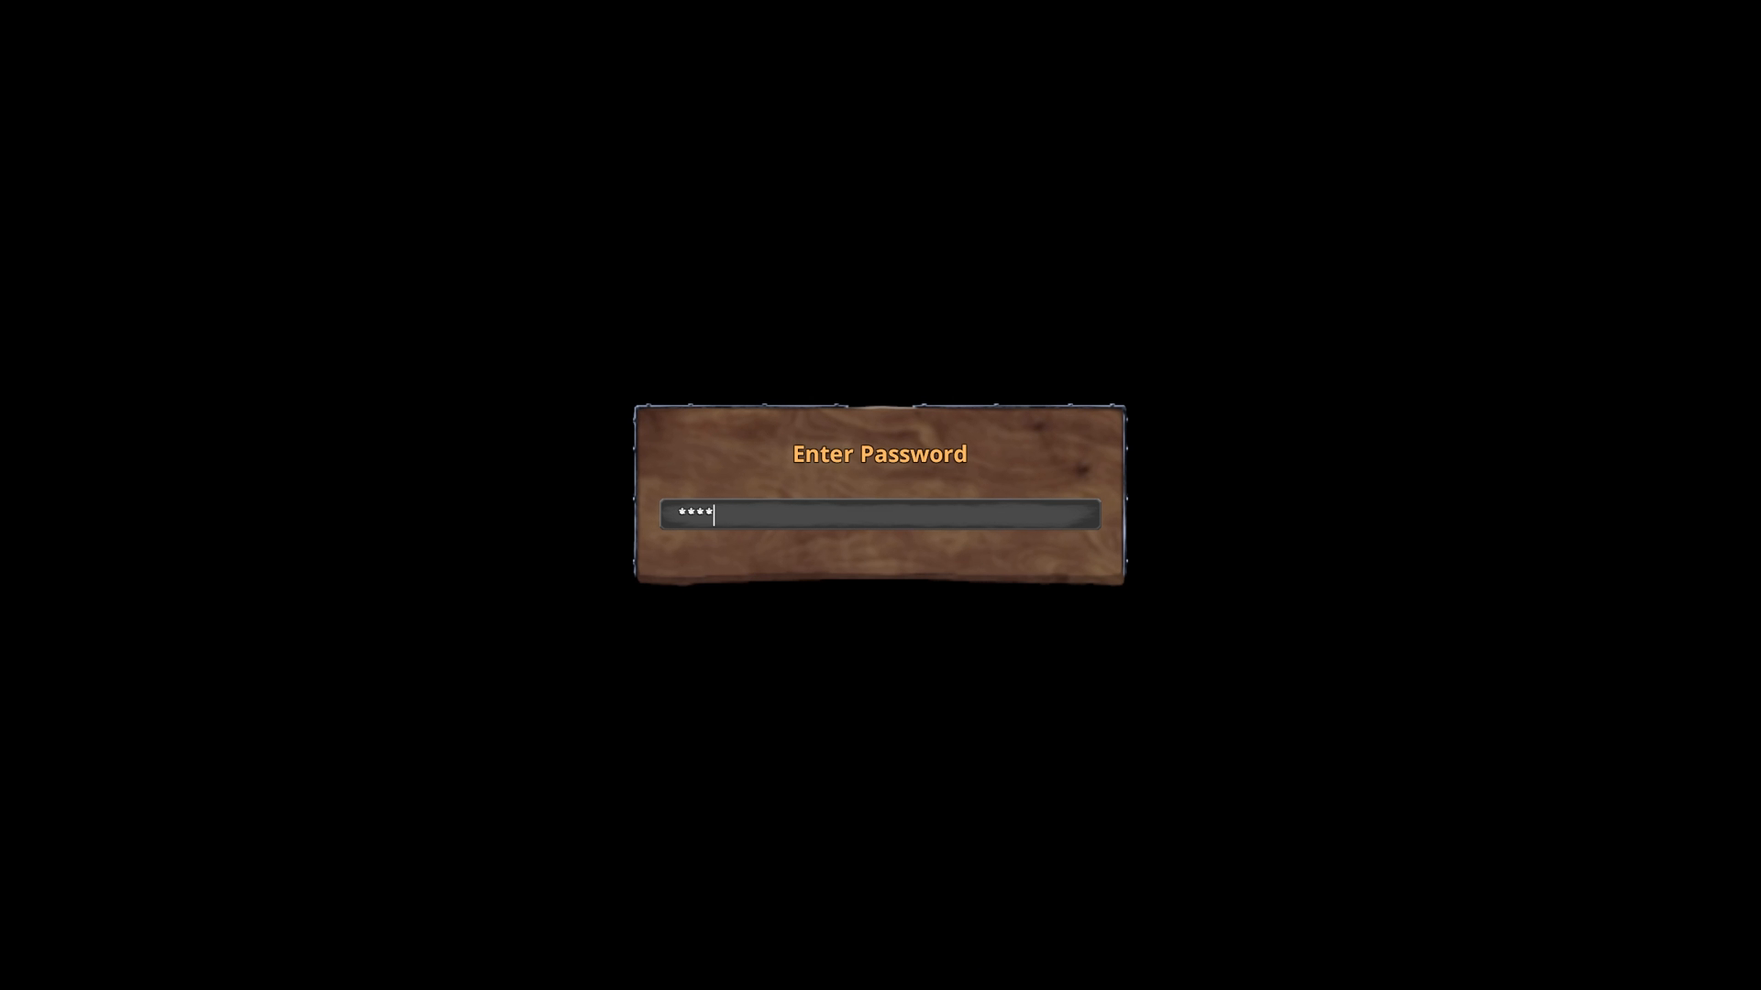
key("Return")
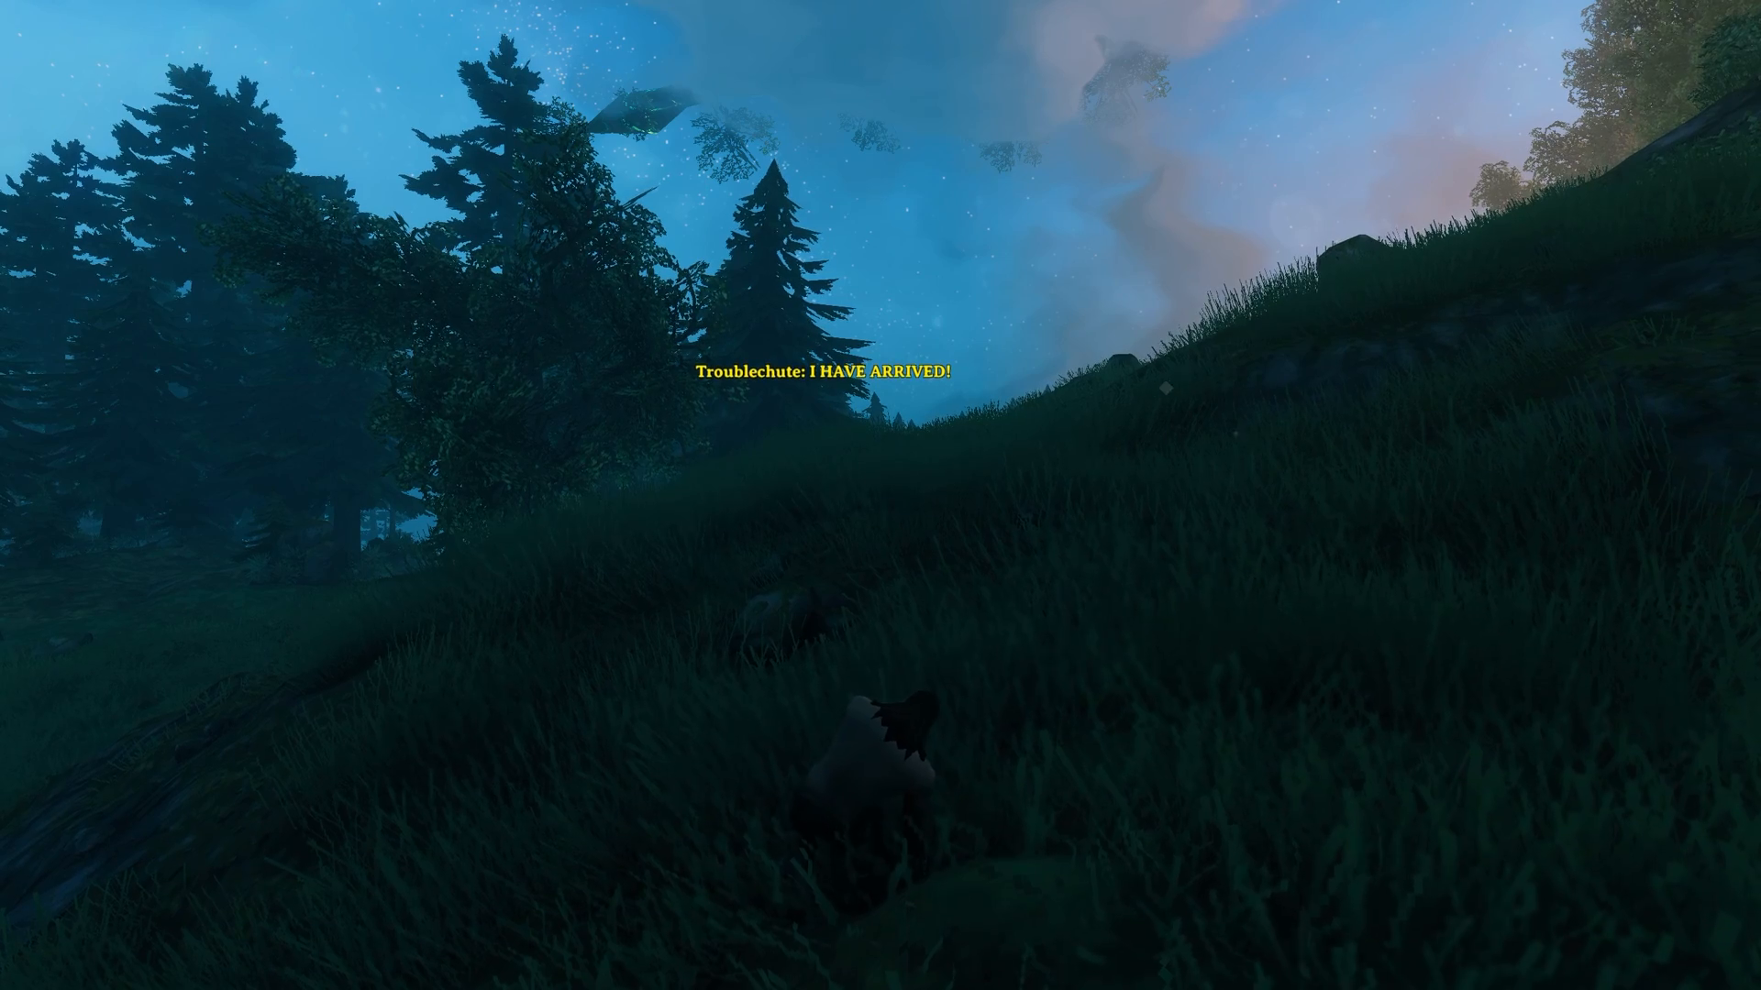
key("Escape")
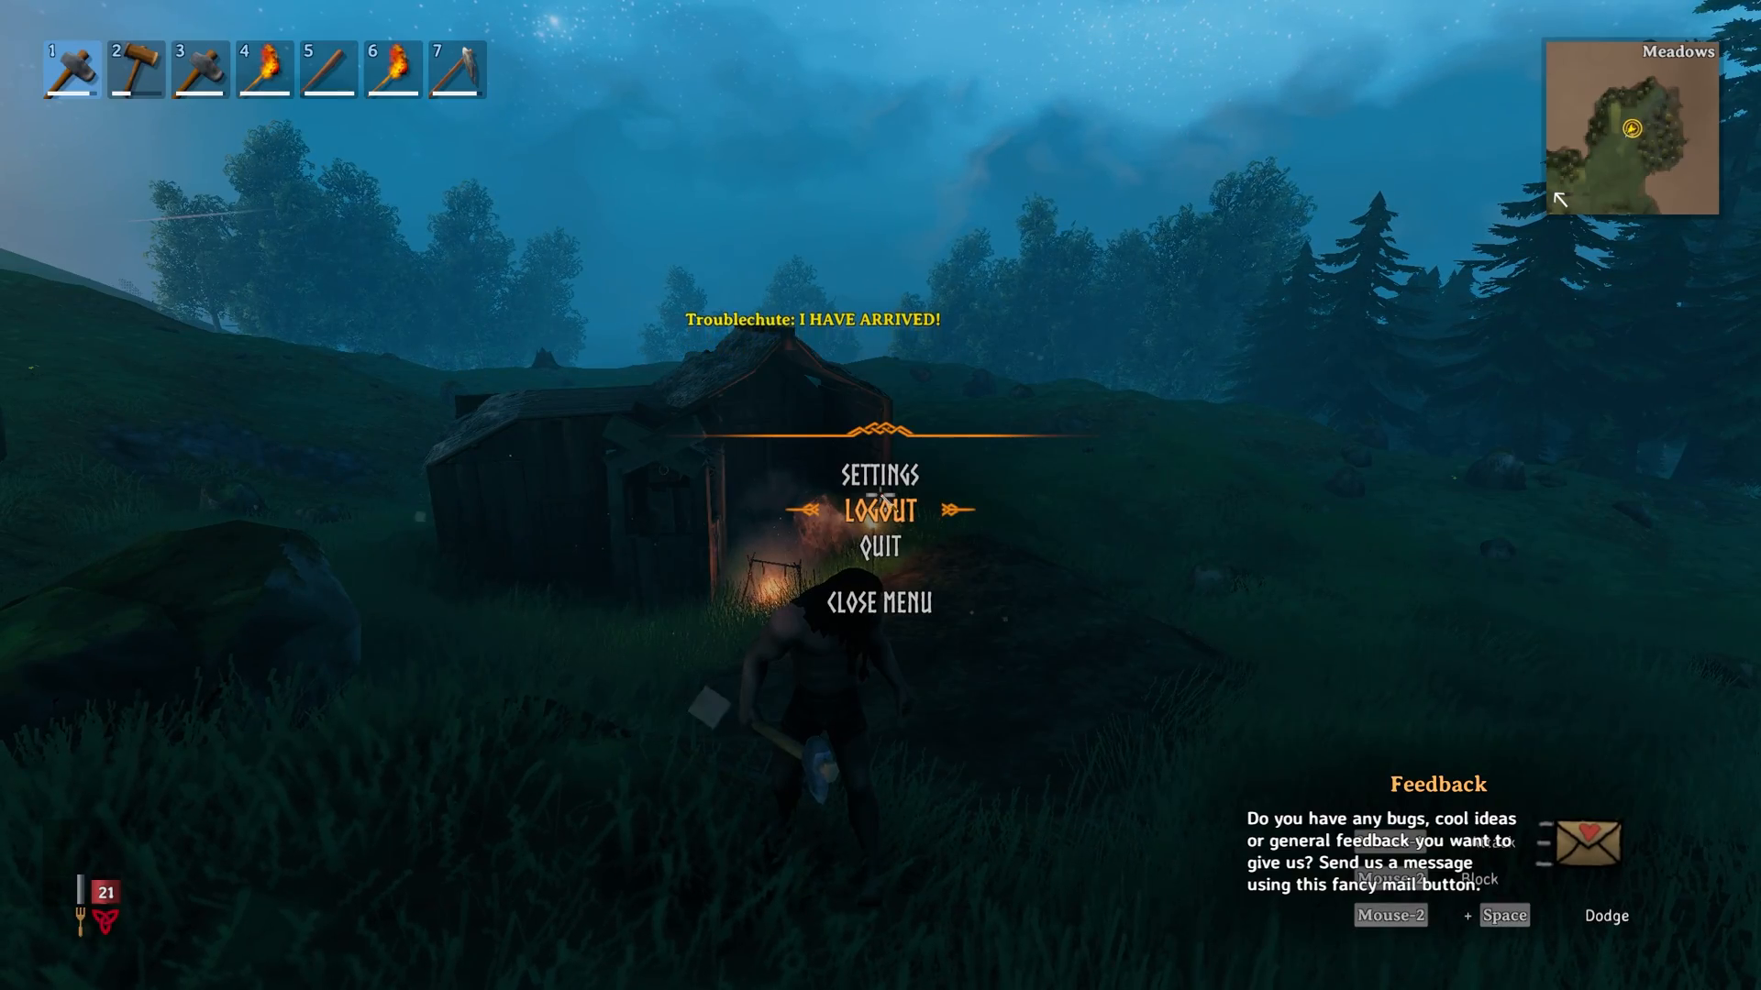
Step: Leave the game session and ping localhost from a Command Prompt
left_click(884, 510)
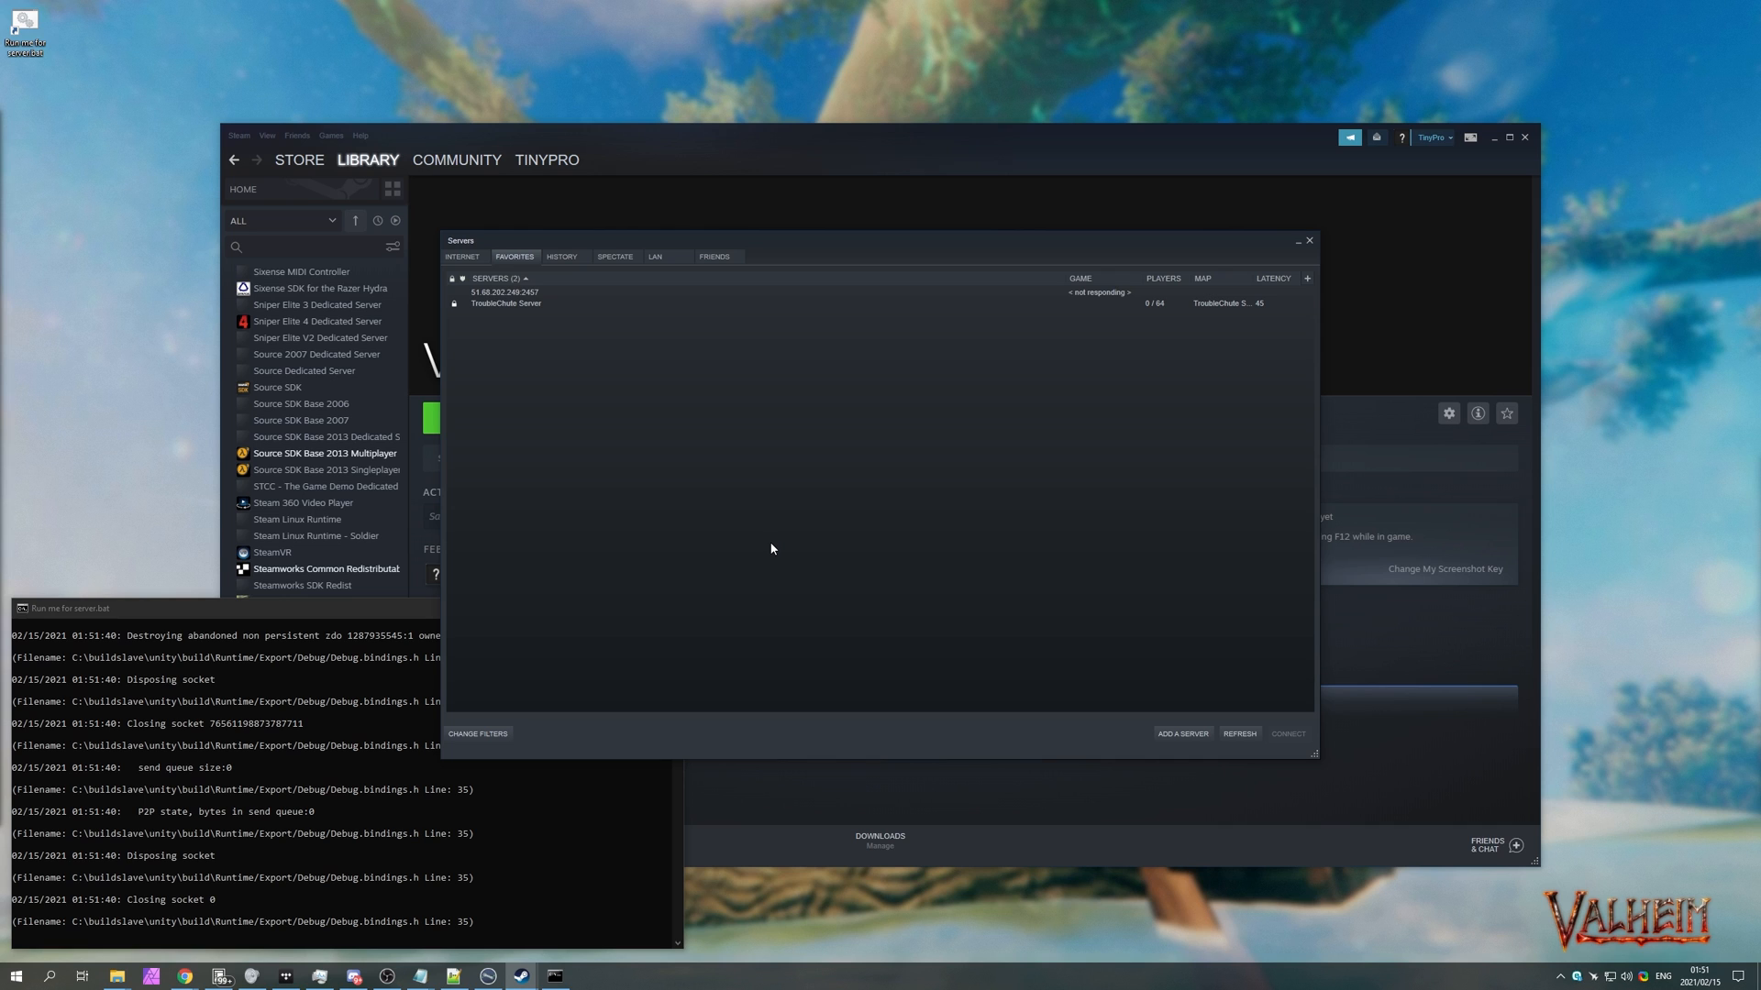
key("Win+r")
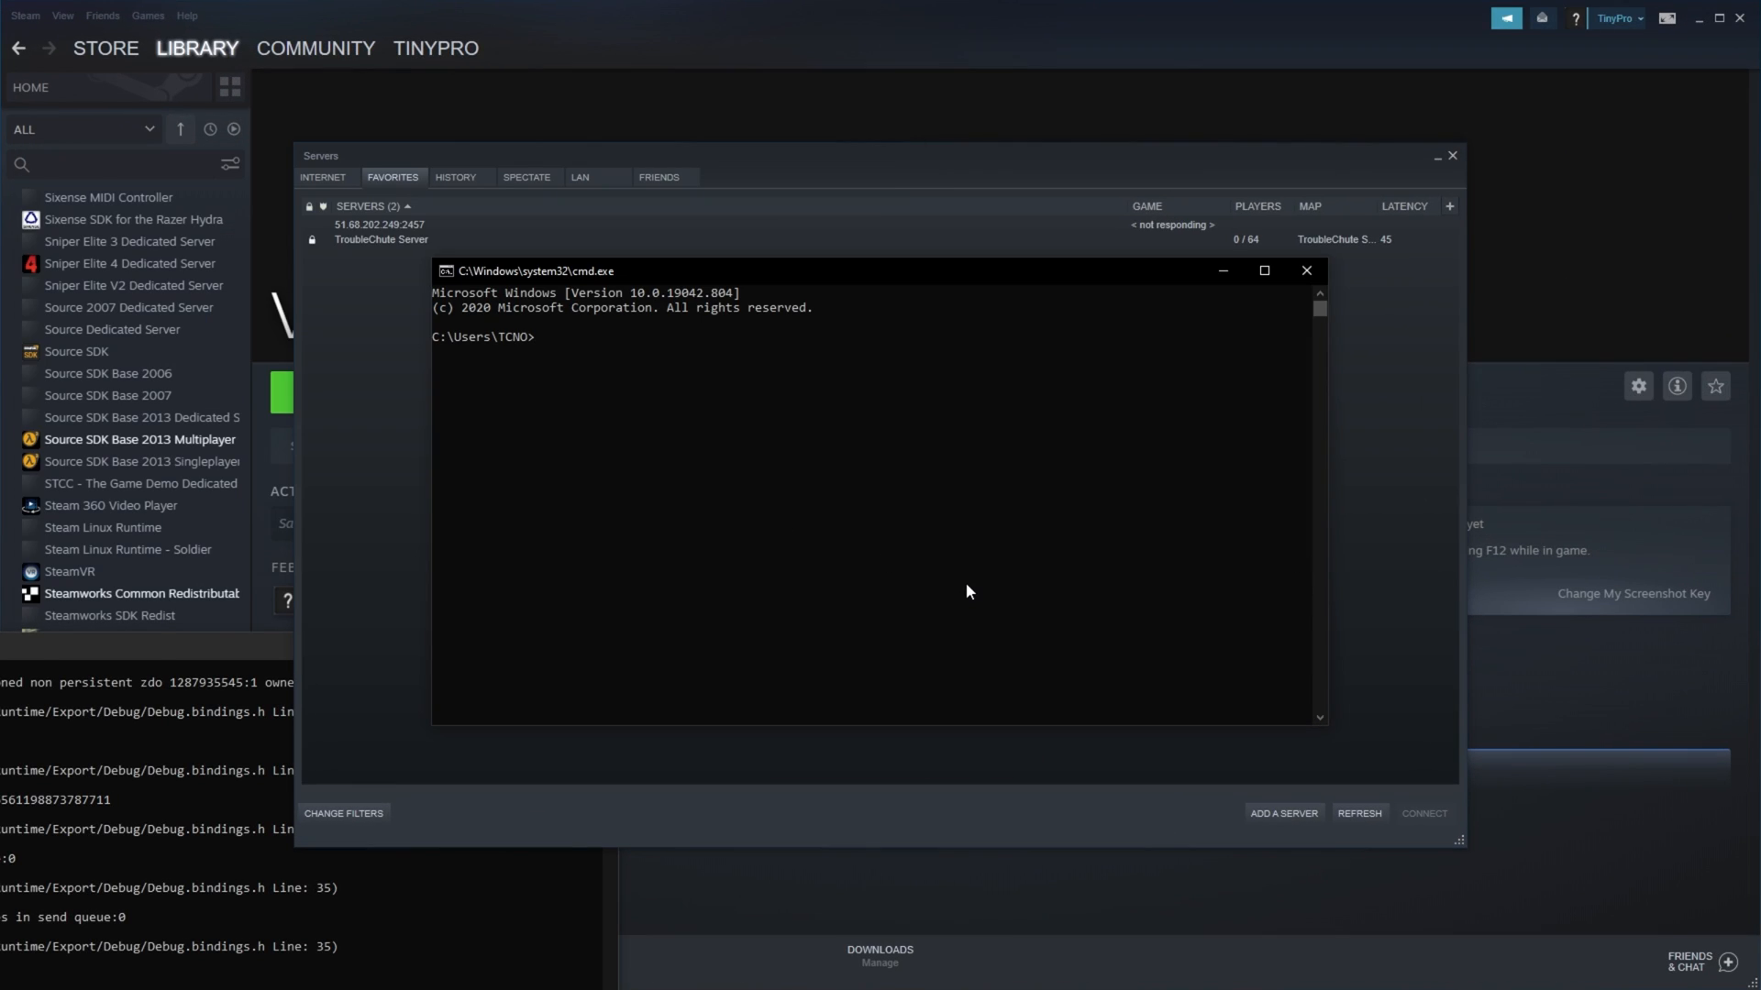
type("ping localhost")
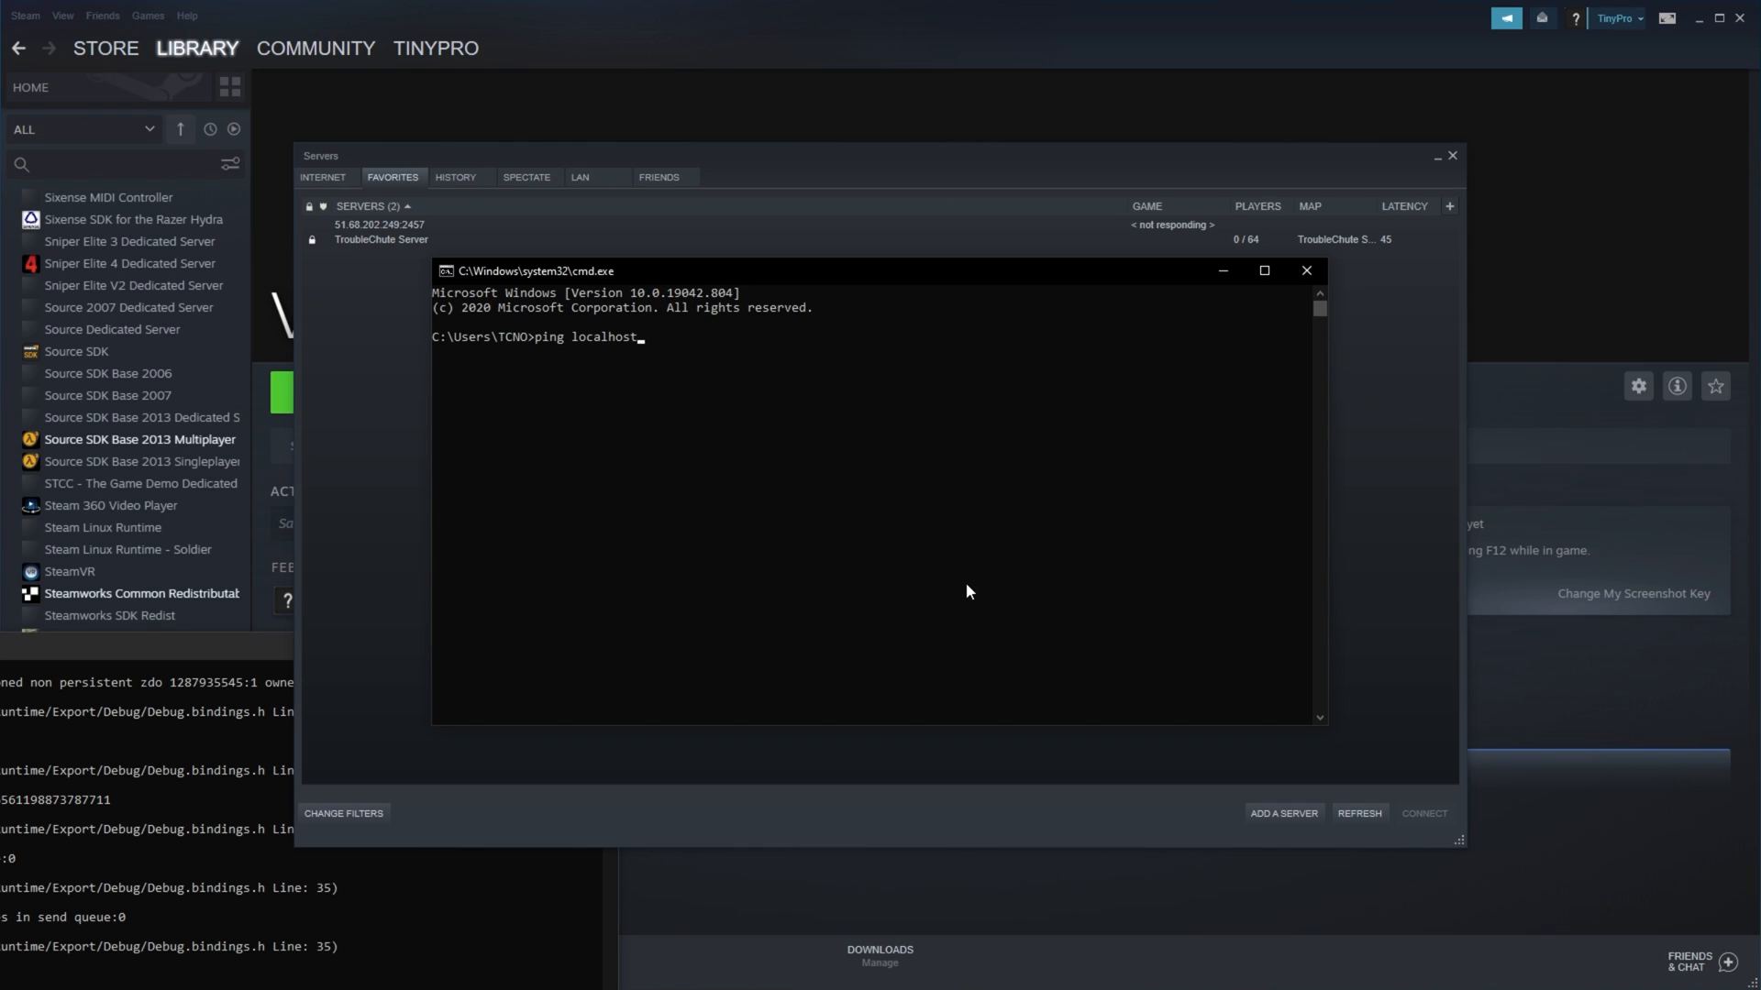
type(":")
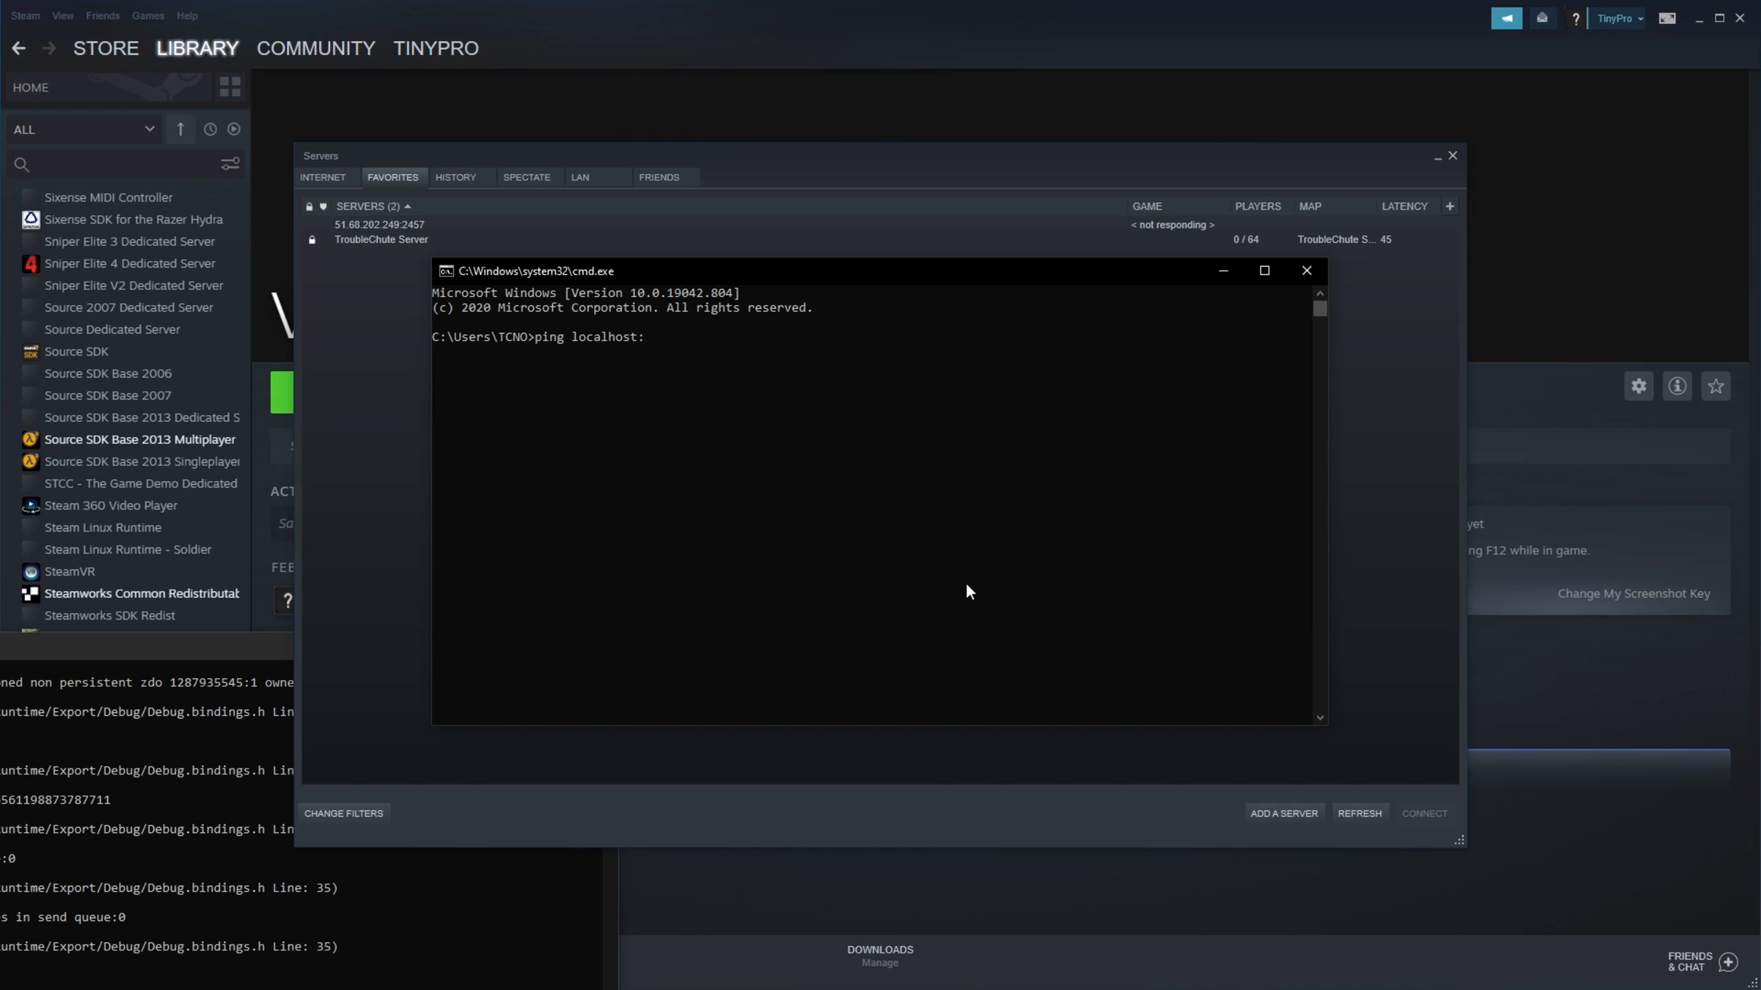
type("2")
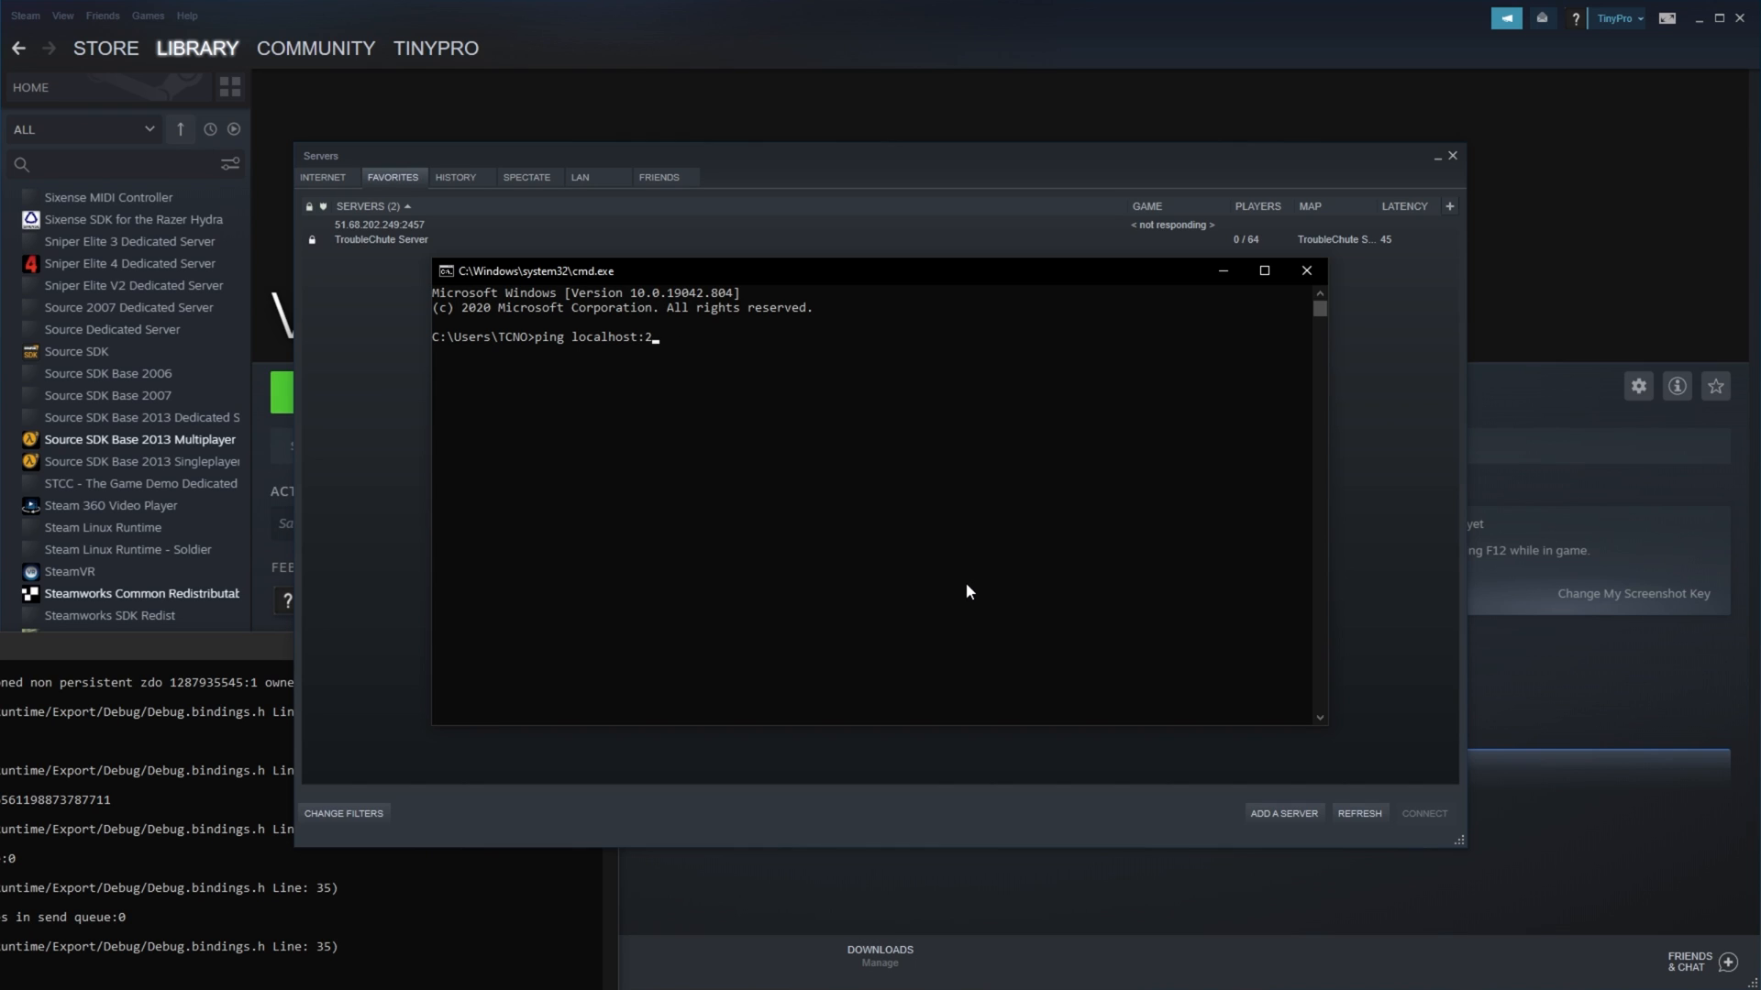
key("Return")
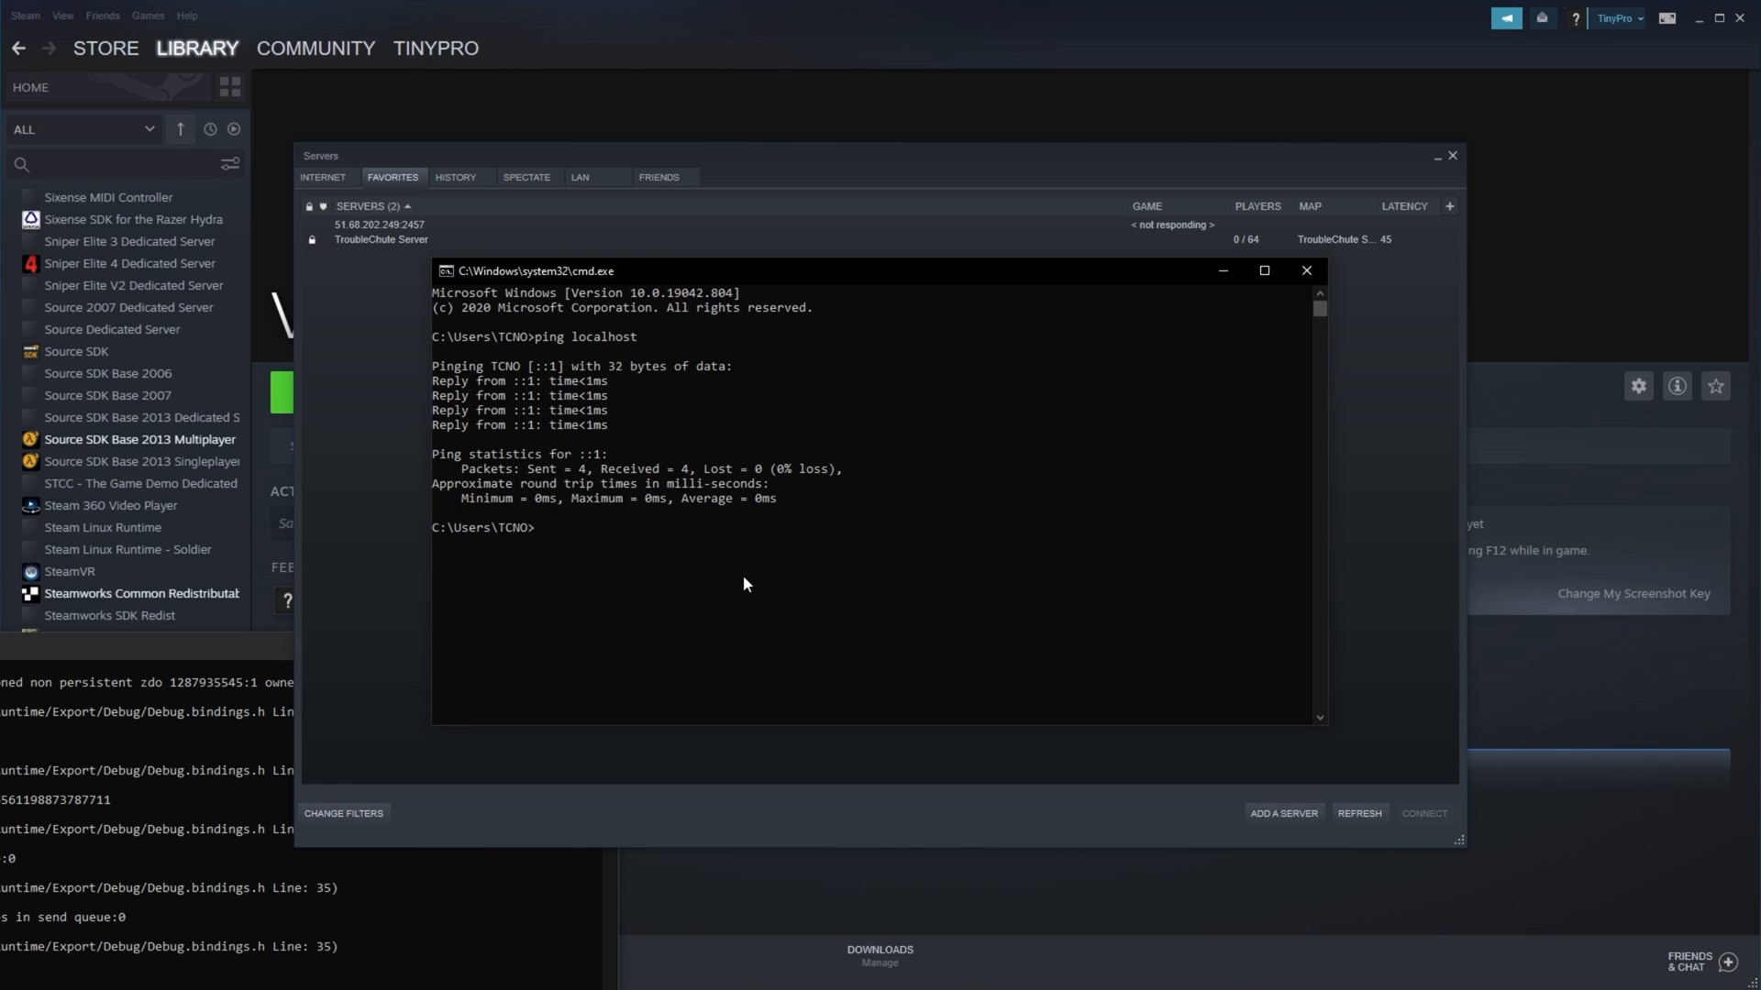
Step: Ping google.com, mark part of its reply line, and close Command Prompt
type("ping localhost")
type("ping google.com")
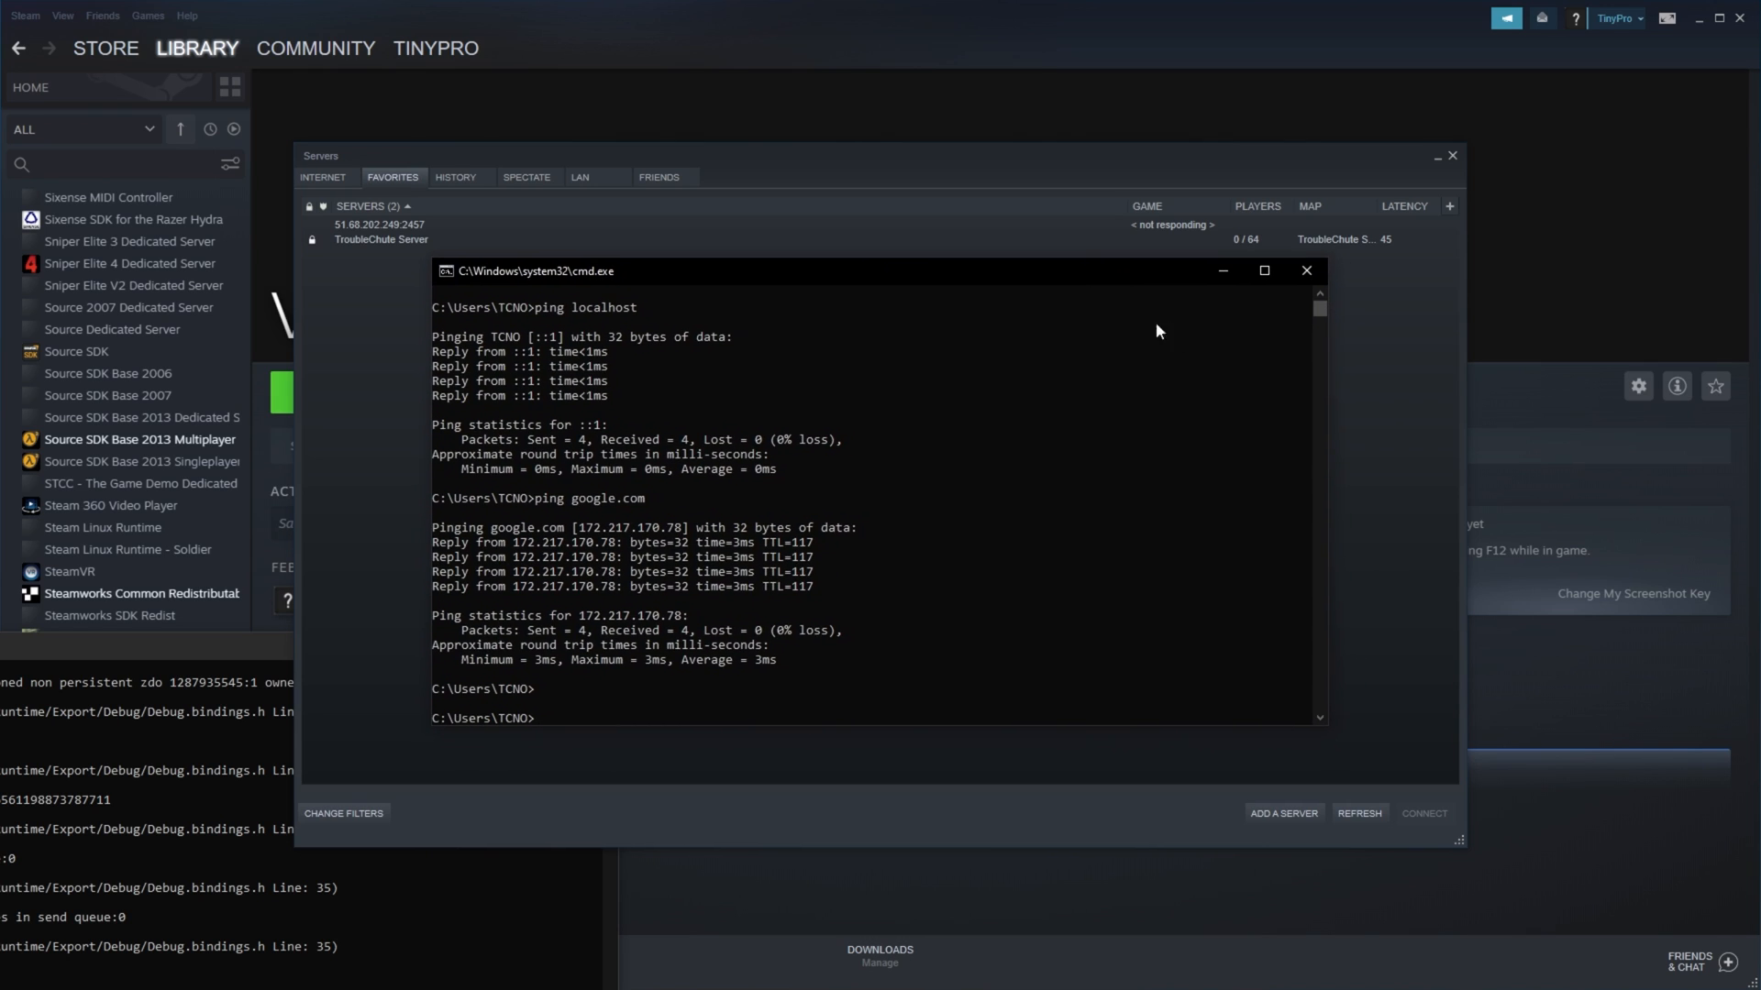
left_click(587, 585)
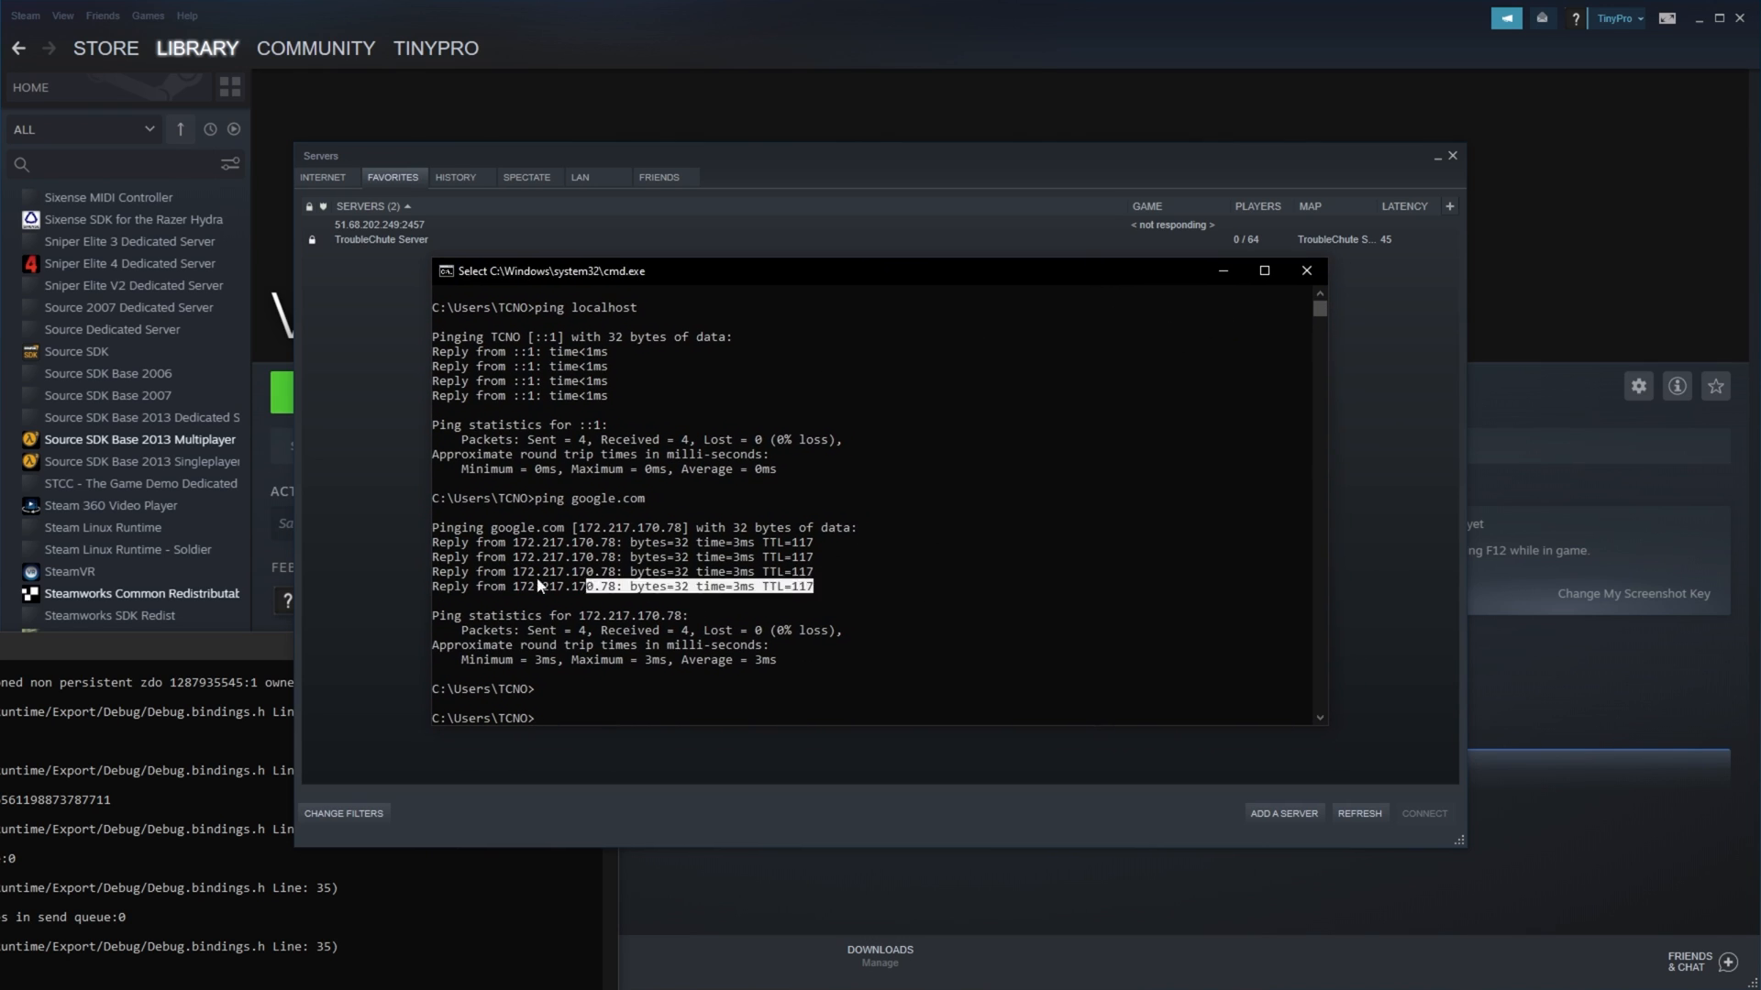
left_click(1305, 271)
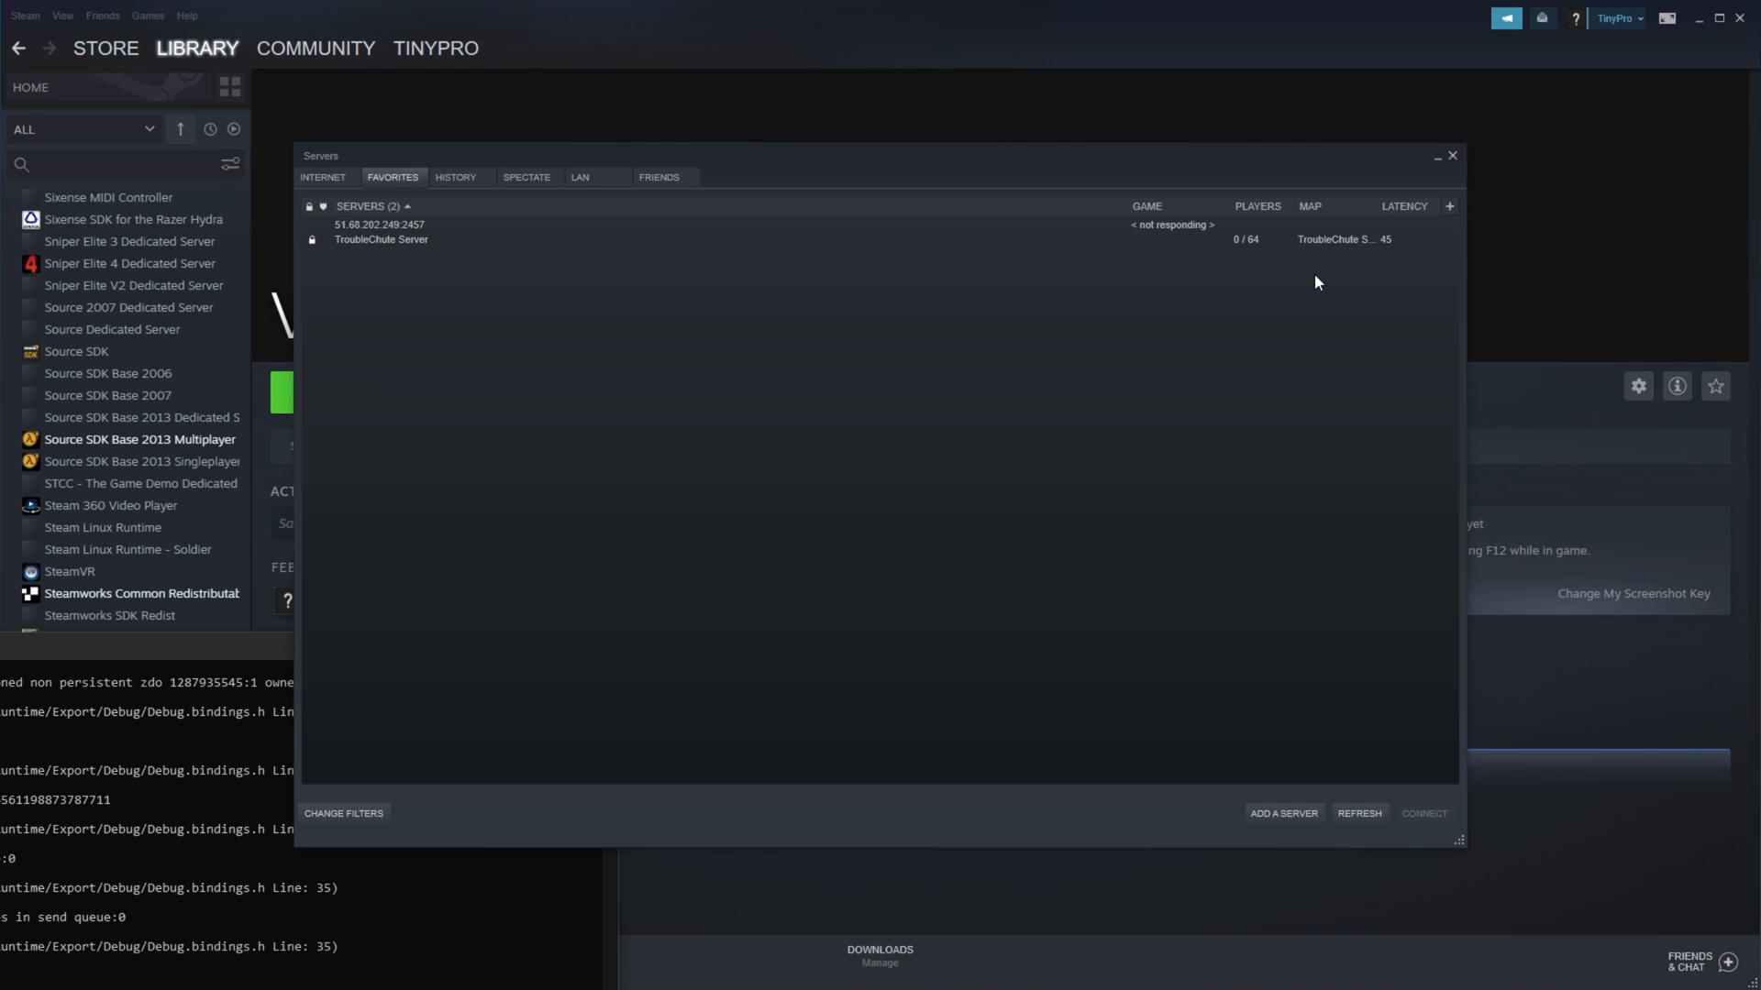
mouse_move(1335, 289)
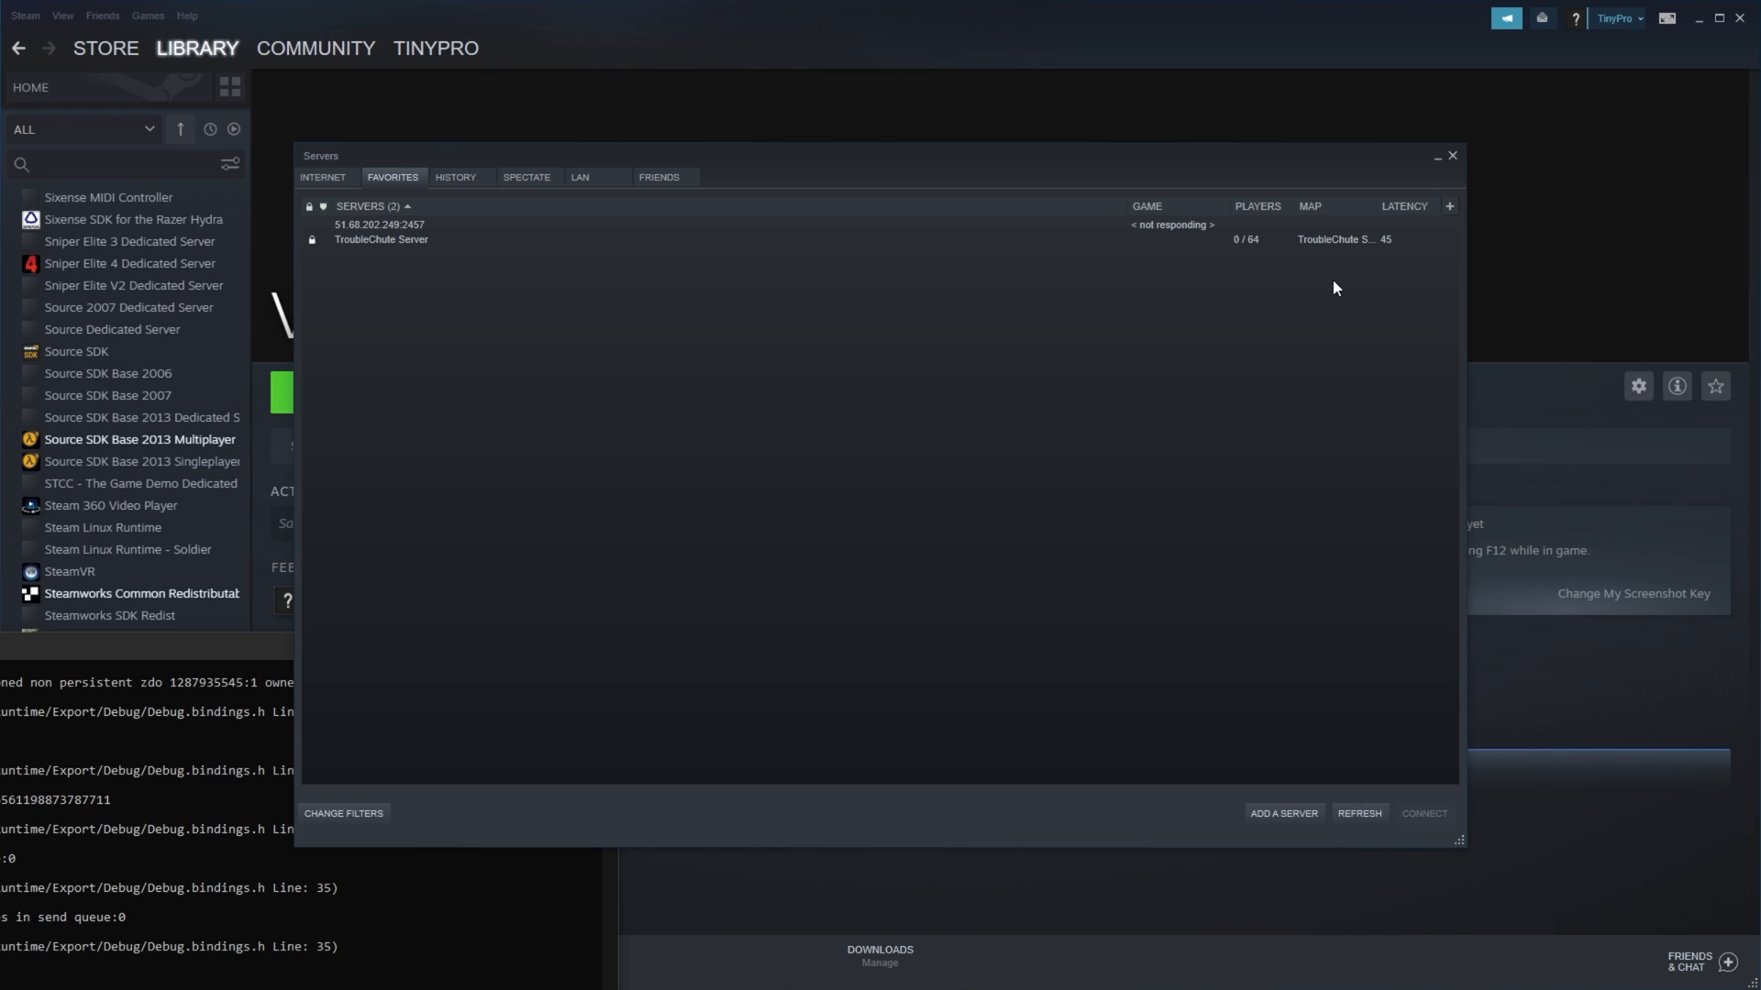
Step: Close Steam's Servers window, returning to the Valheim Dedicated Server library page
left_click(1716, 19)
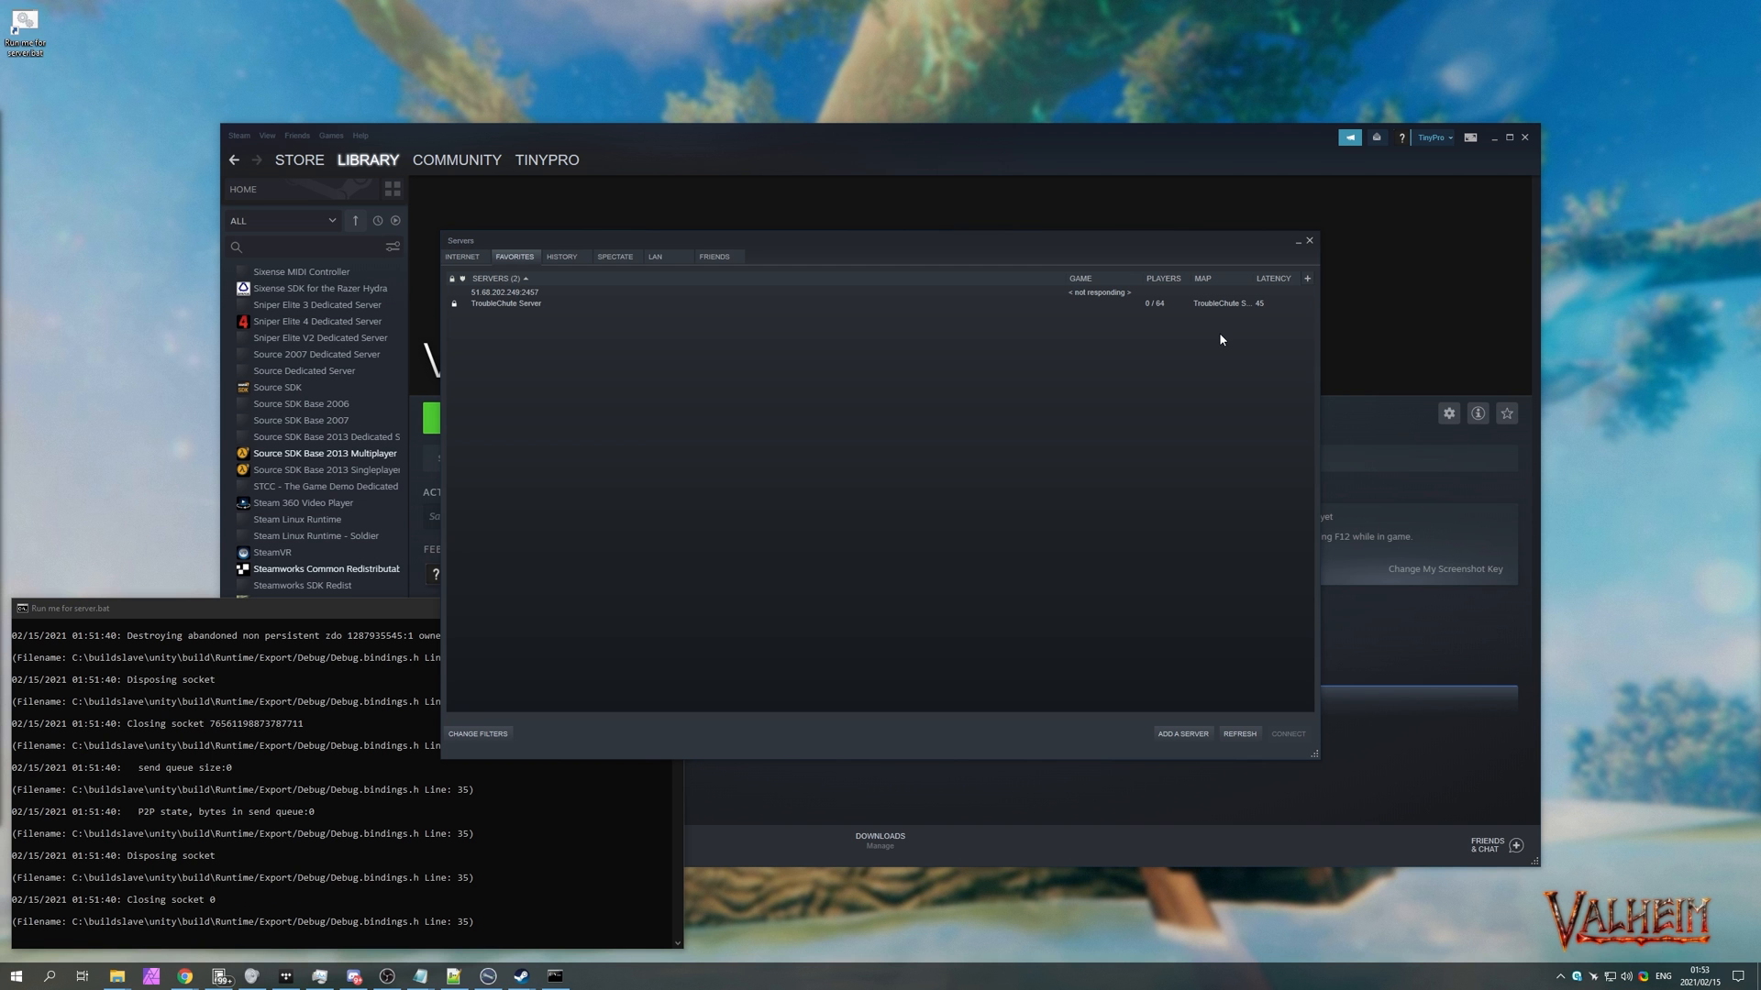
left_click(1309, 241)
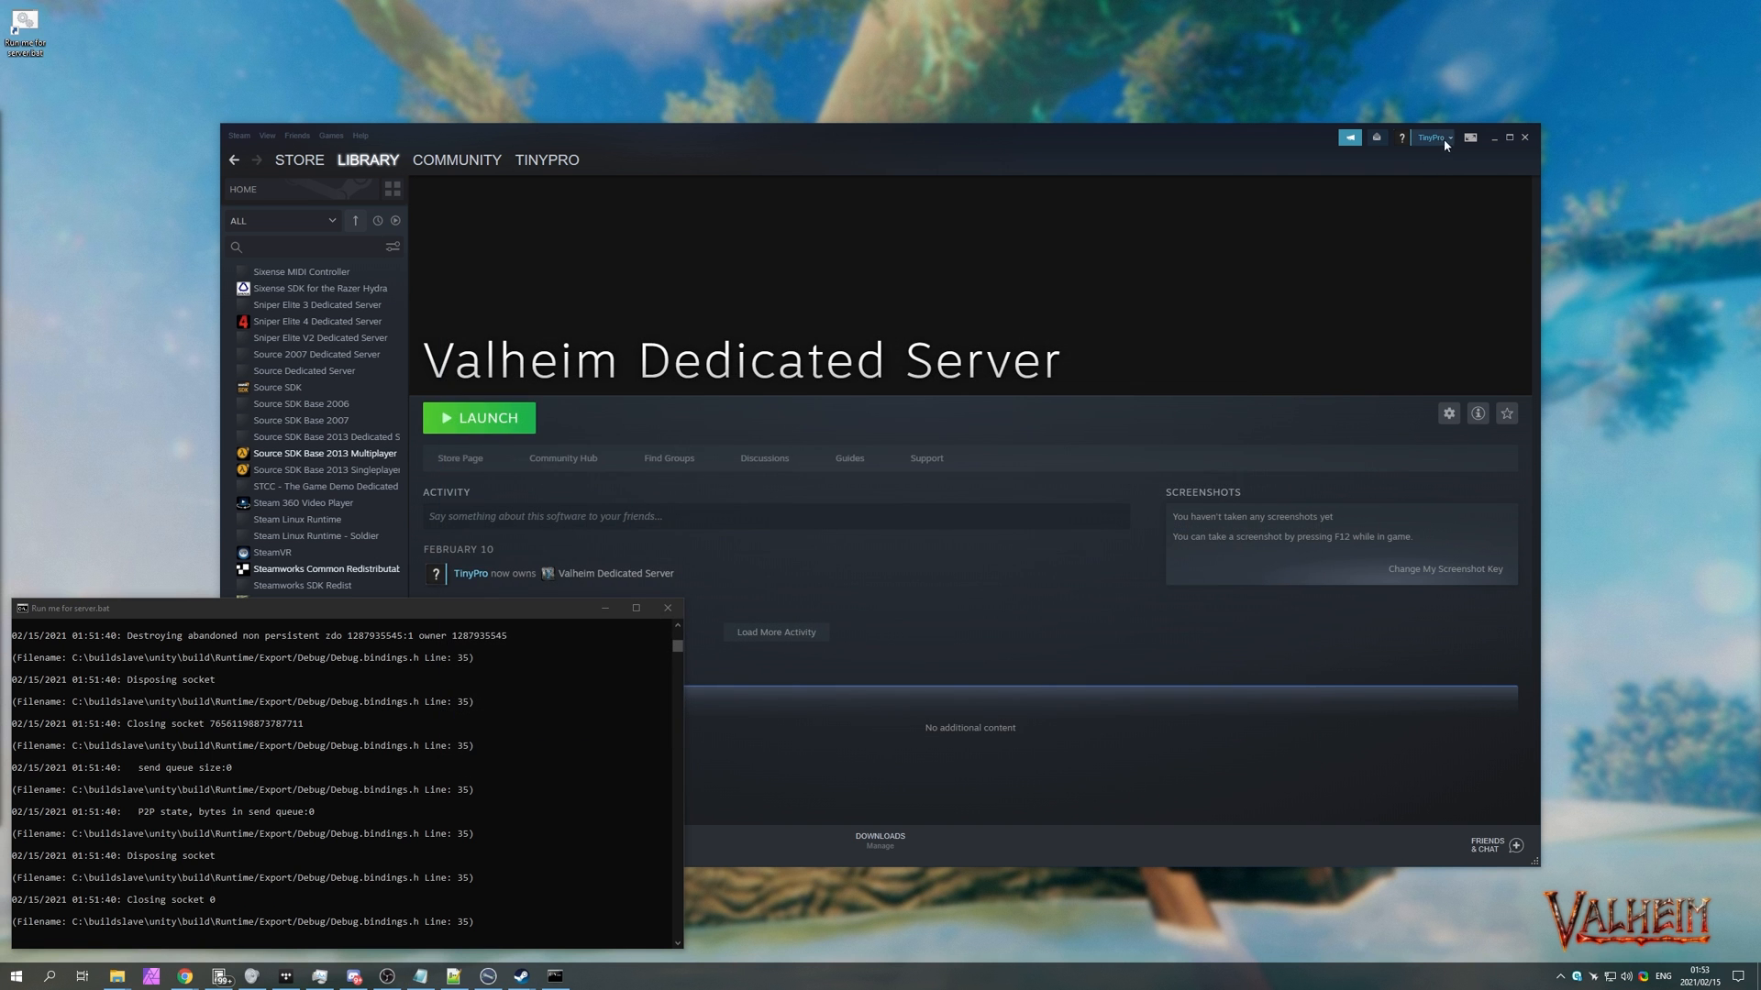